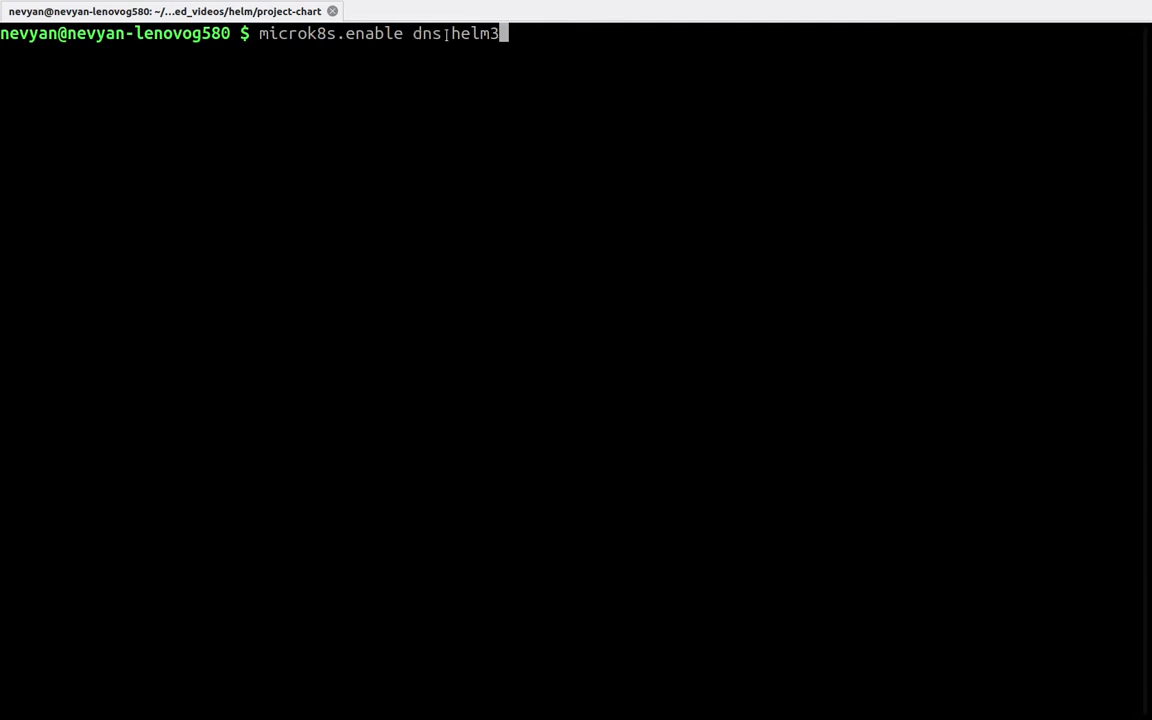
# List all cluster resources across every namespace with microk8s.kubectl get all -A.
pyautogui.doubleClick(426, 32)
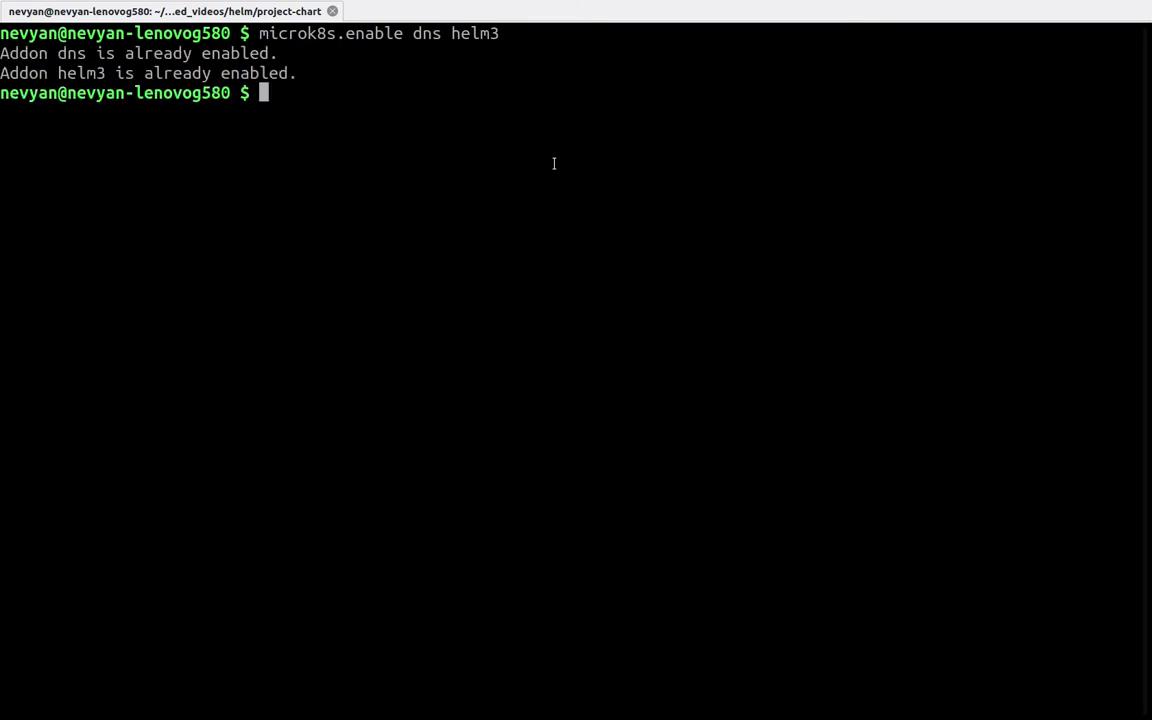
pyautogui.write('microk8s')
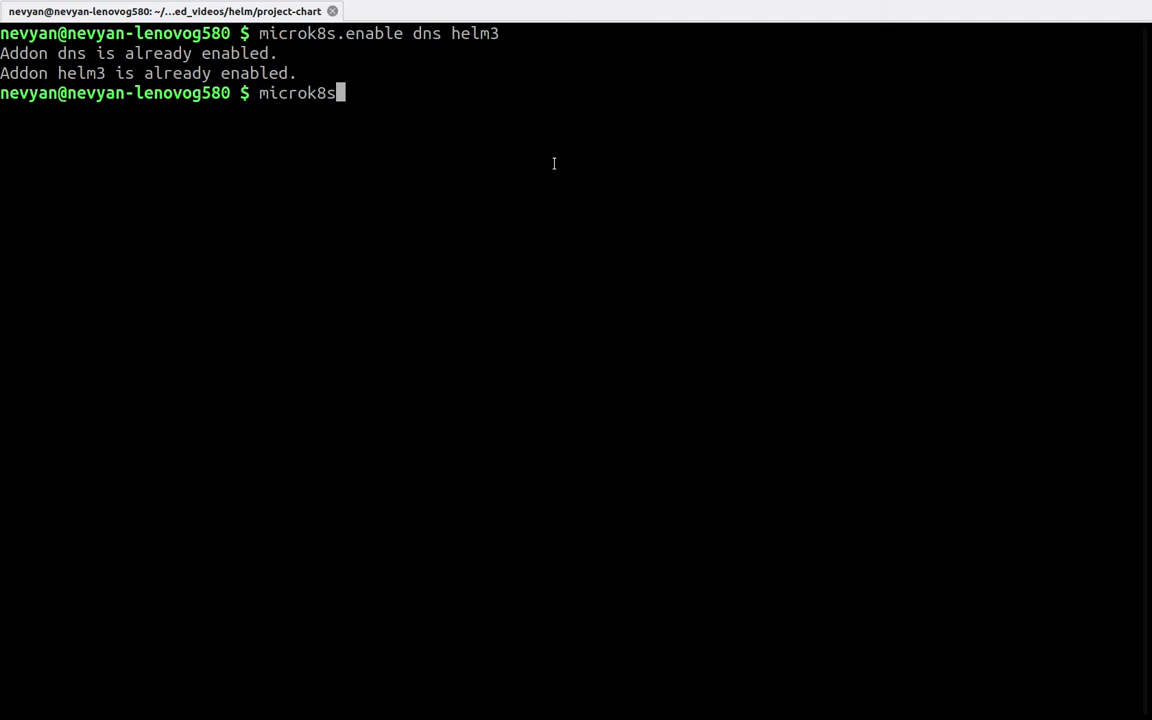
pyautogui.write('.kubectl get all -A')
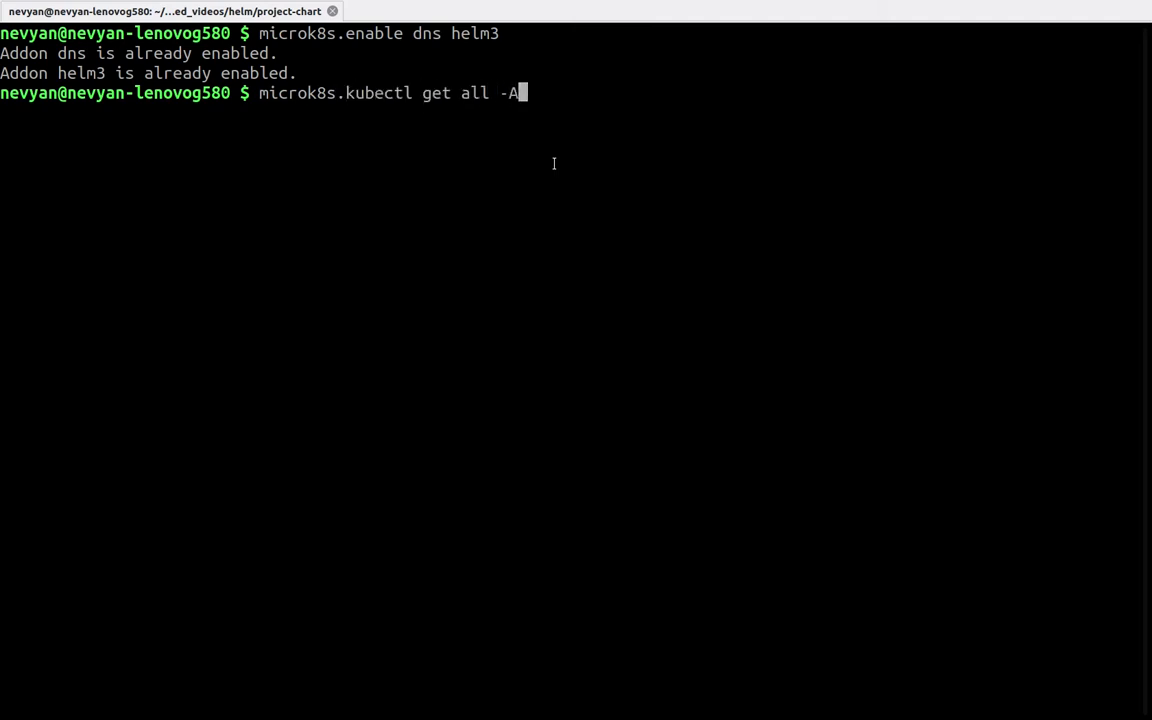
pyautogui.press('Return')
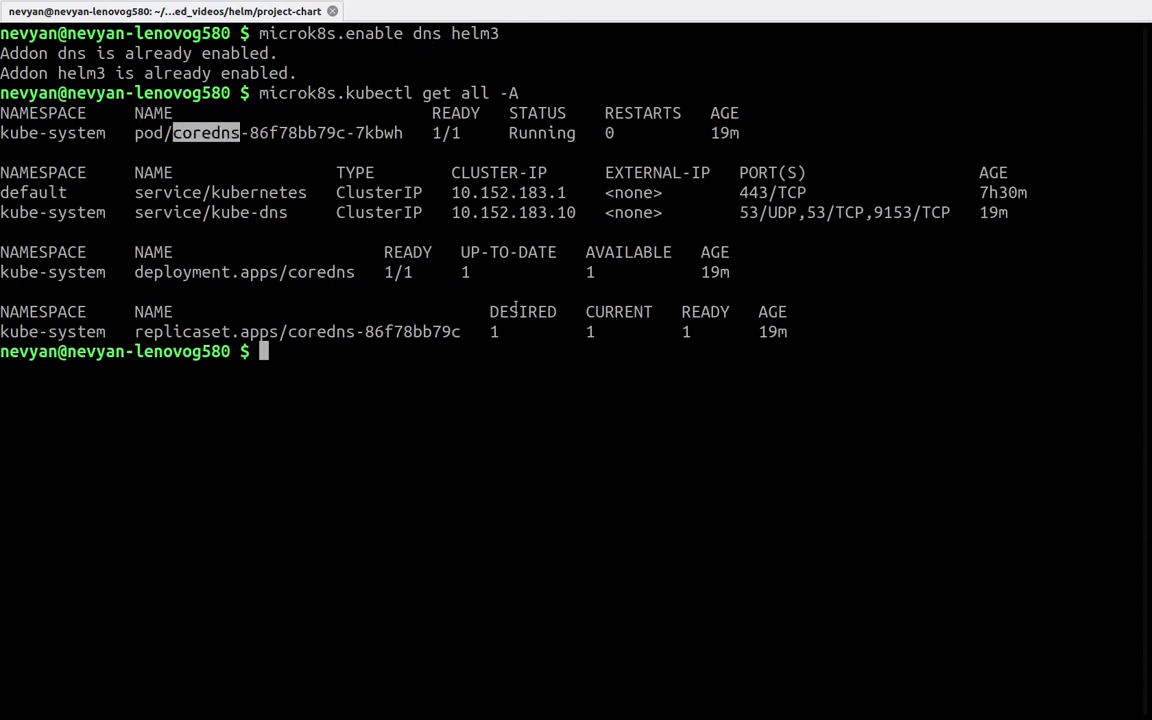
# Check the add-on status and prepare the microk8s.helm3 create project-chart command.
pyautogui.write('microk8s.status')
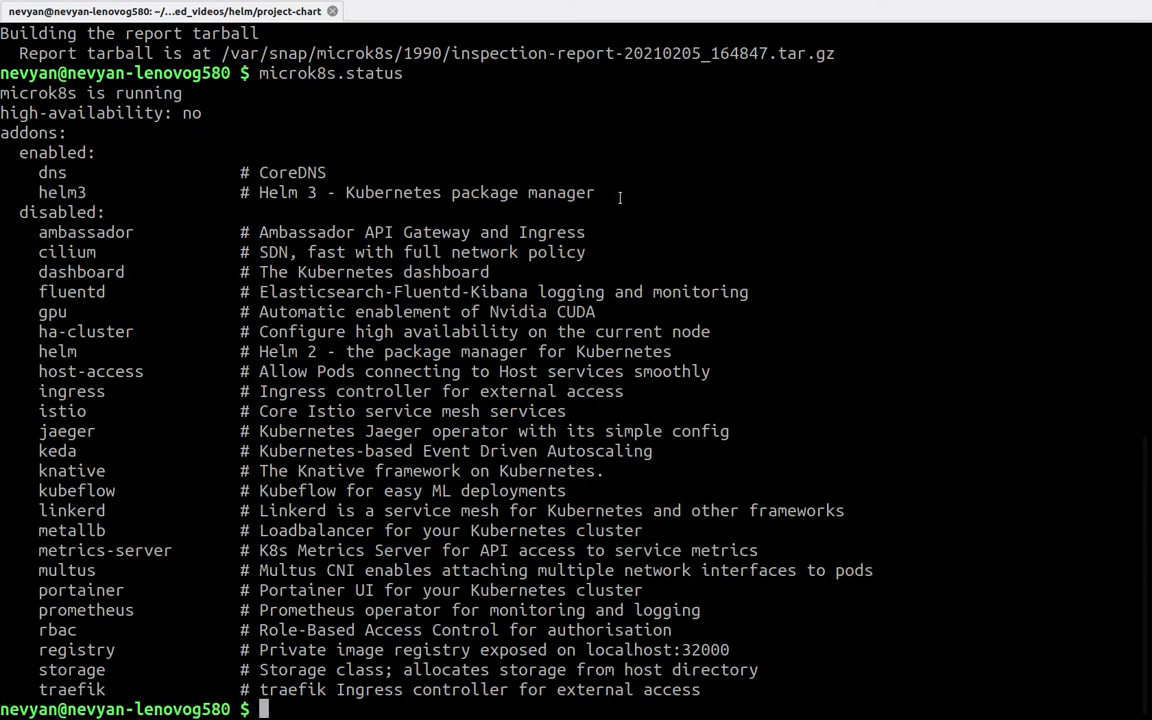
pyautogui.write('microk8s.helm3 create project-chart')
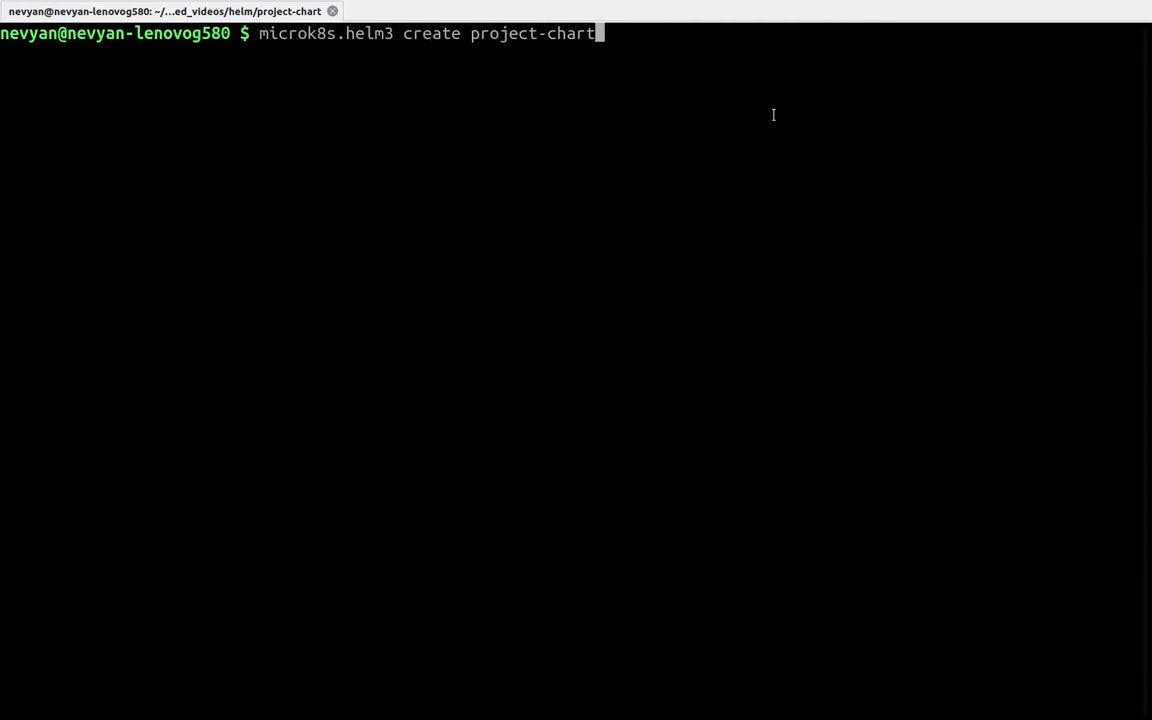
# Create the project-chart Helm chart and open its folder in VS Code with code.
pyautogui.press('Backspace')
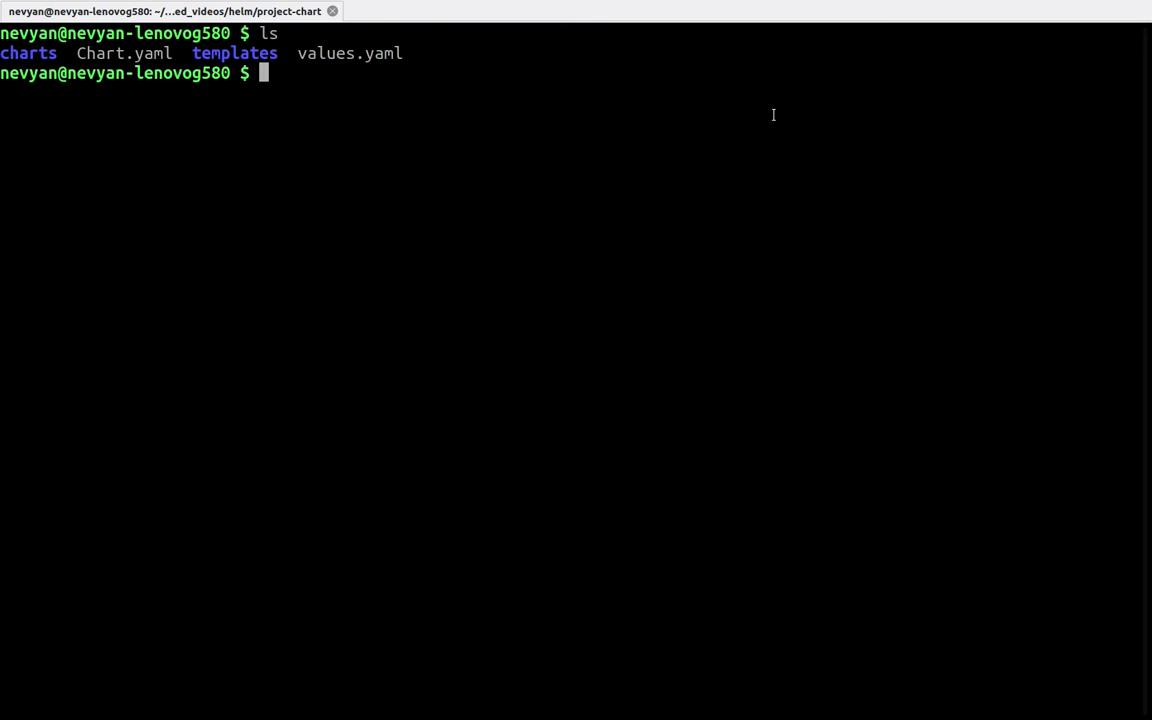
pyautogui.write('code')
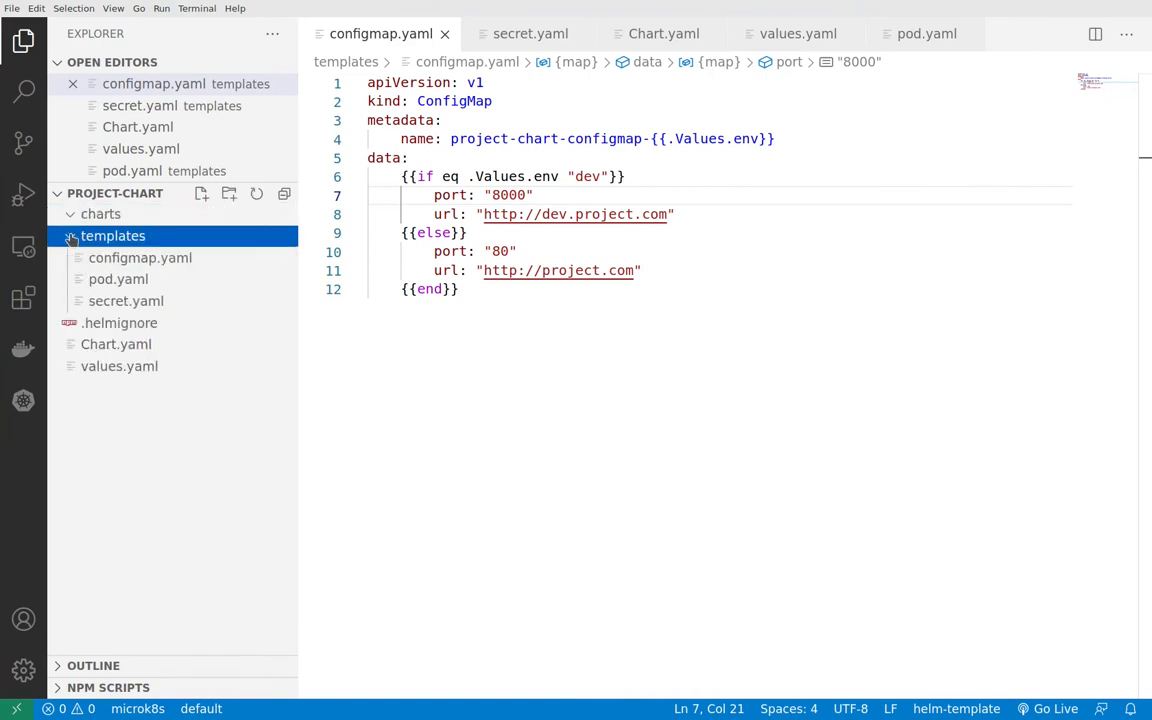
pyautogui.moveTo(140, 258)
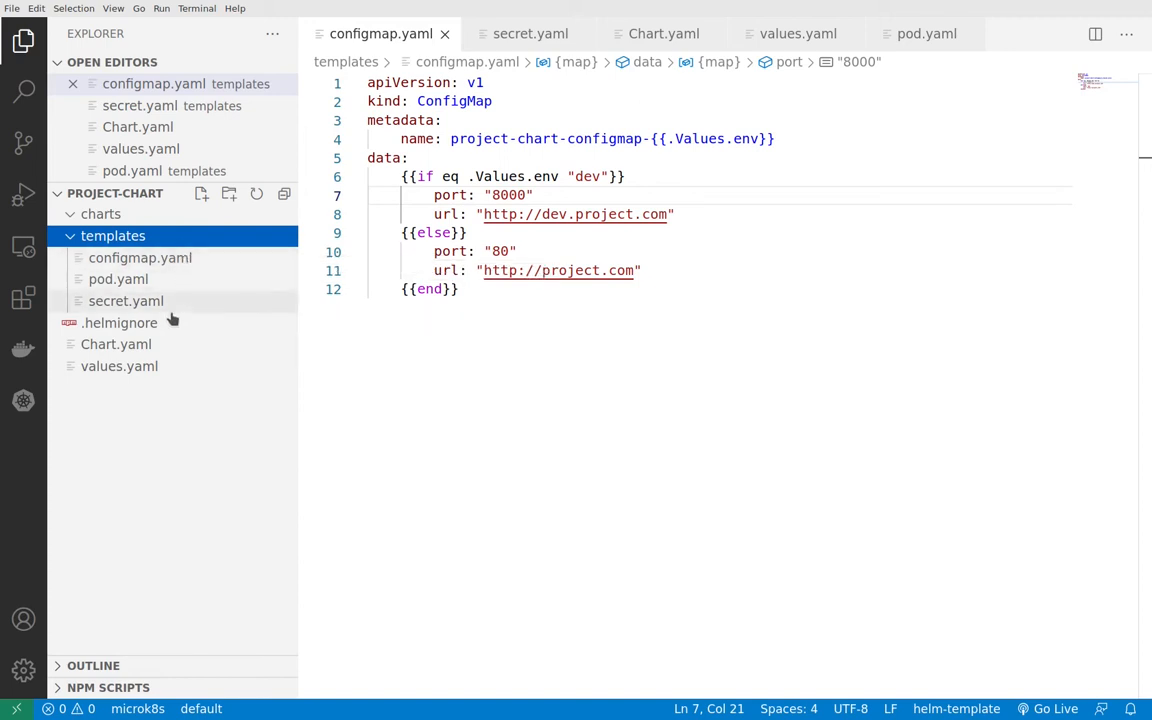
# Browse the templates folder, Chart.yaml, values.yaml and the configmap template in the Explorer.
pyautogui.click(112, 236)
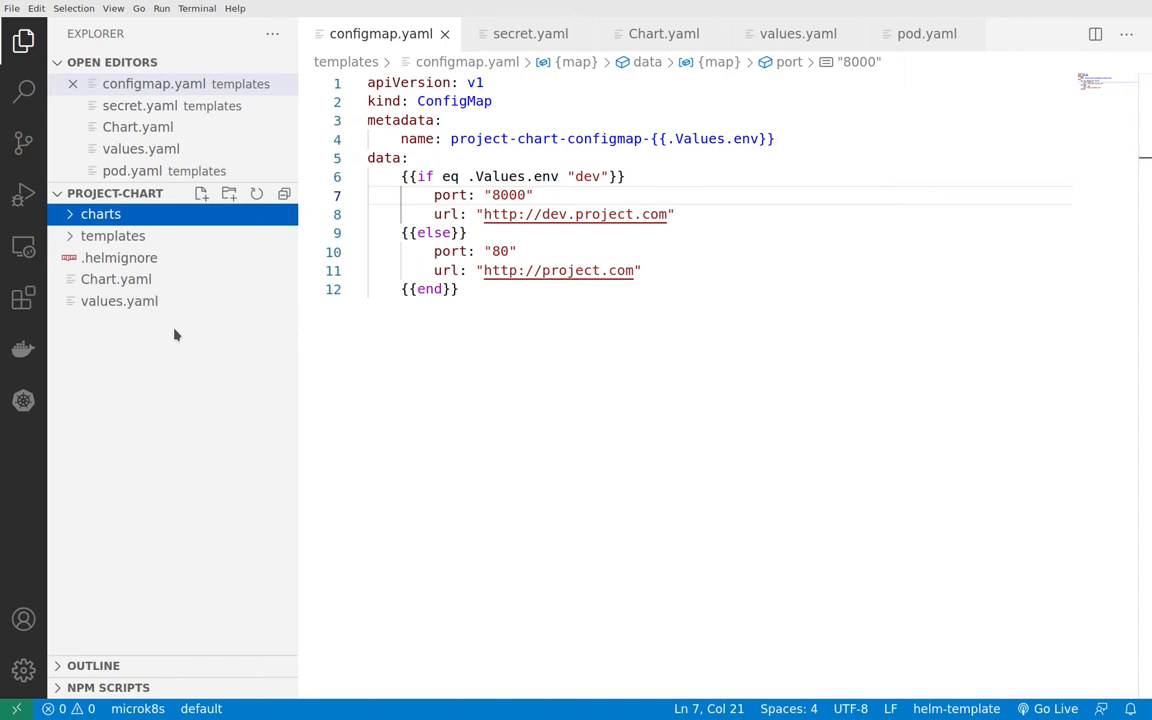
pyautogui.click(112, 236)
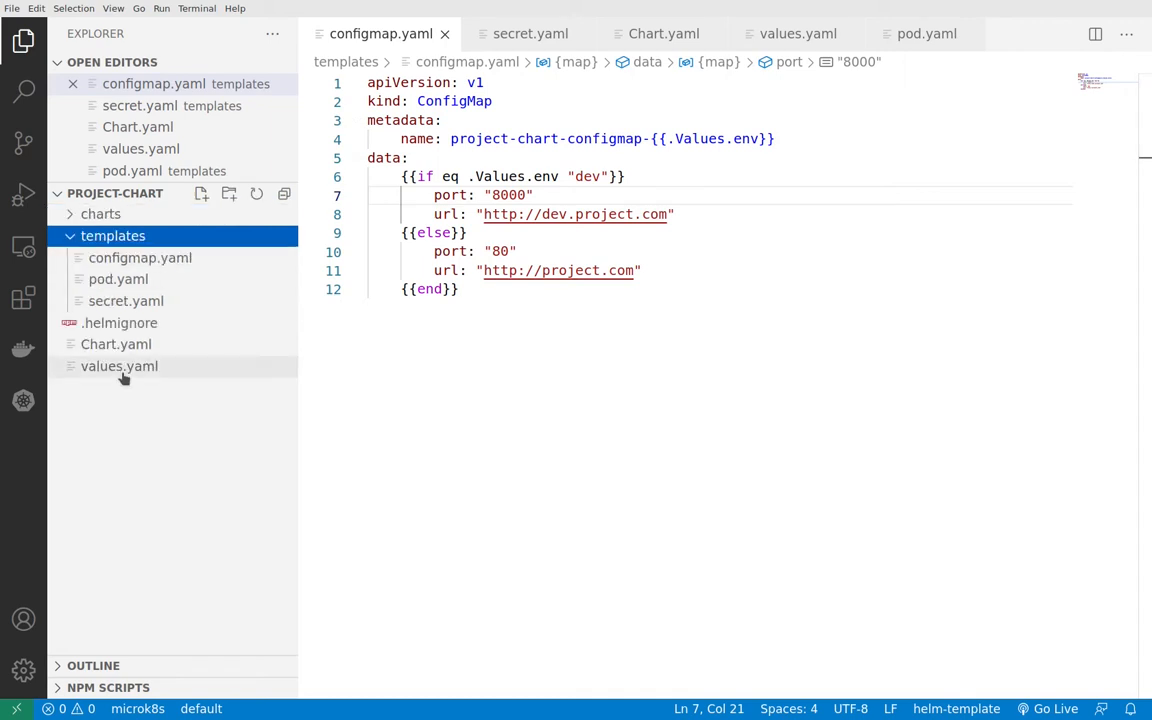
pyautogui.moveTo(132, 376)
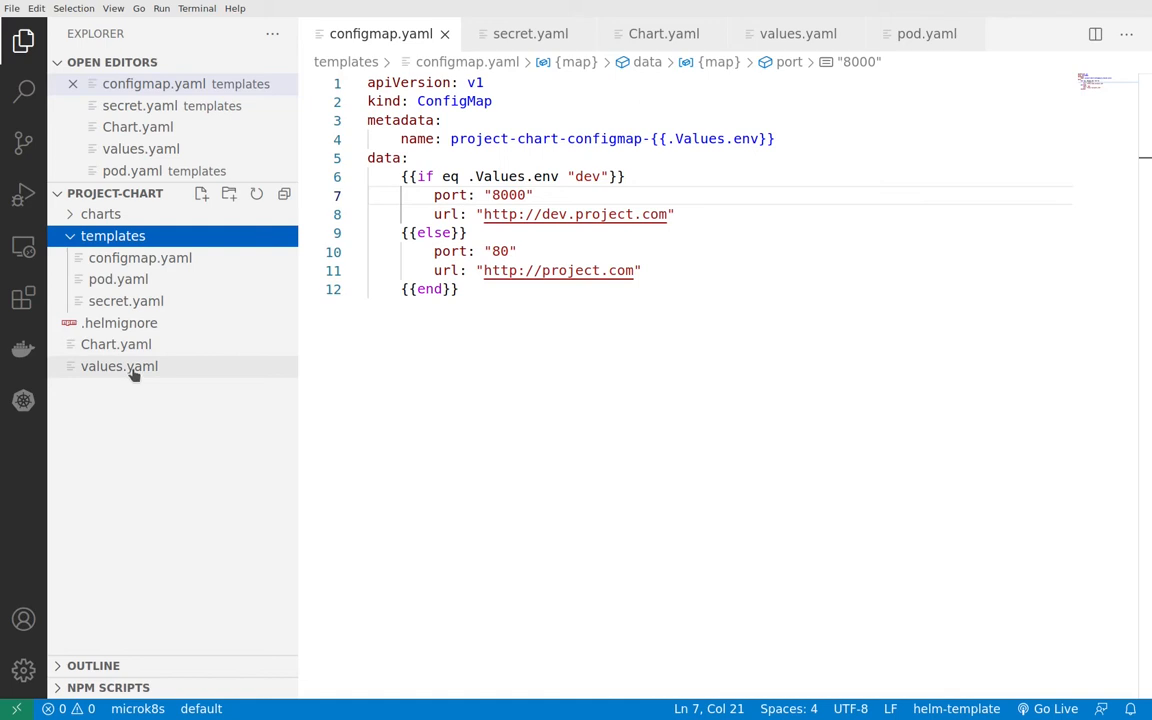
pyautogui.click(116, 344)
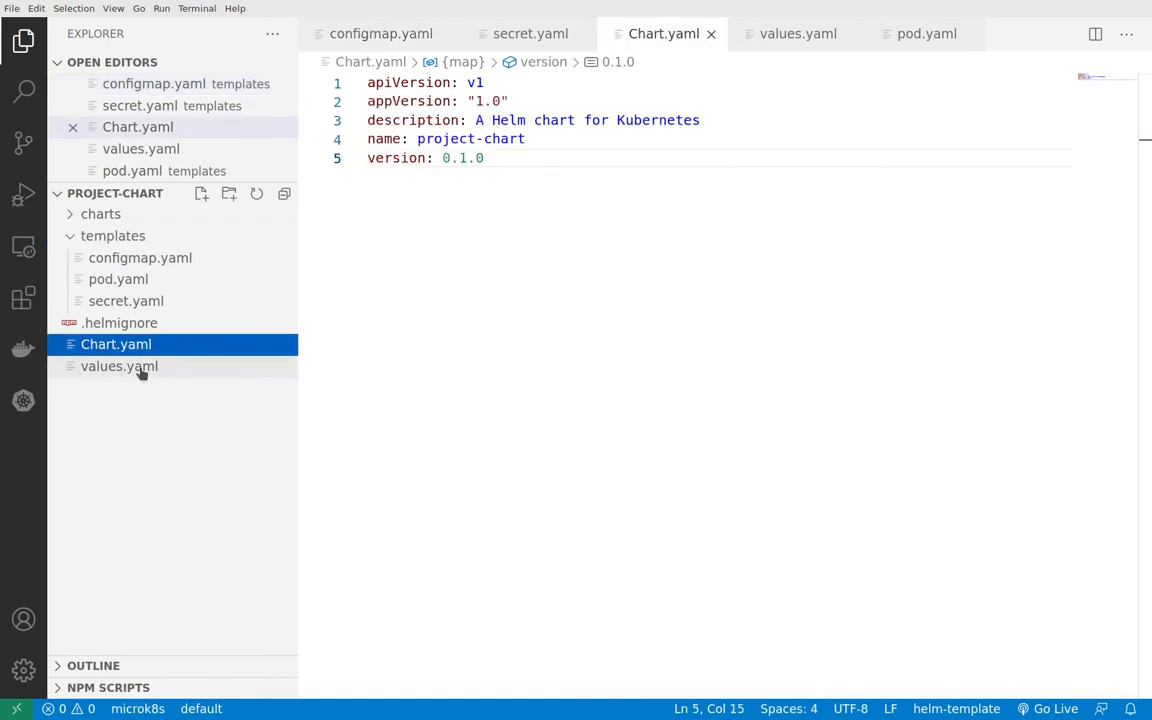
pyautogui.click(120, 366)
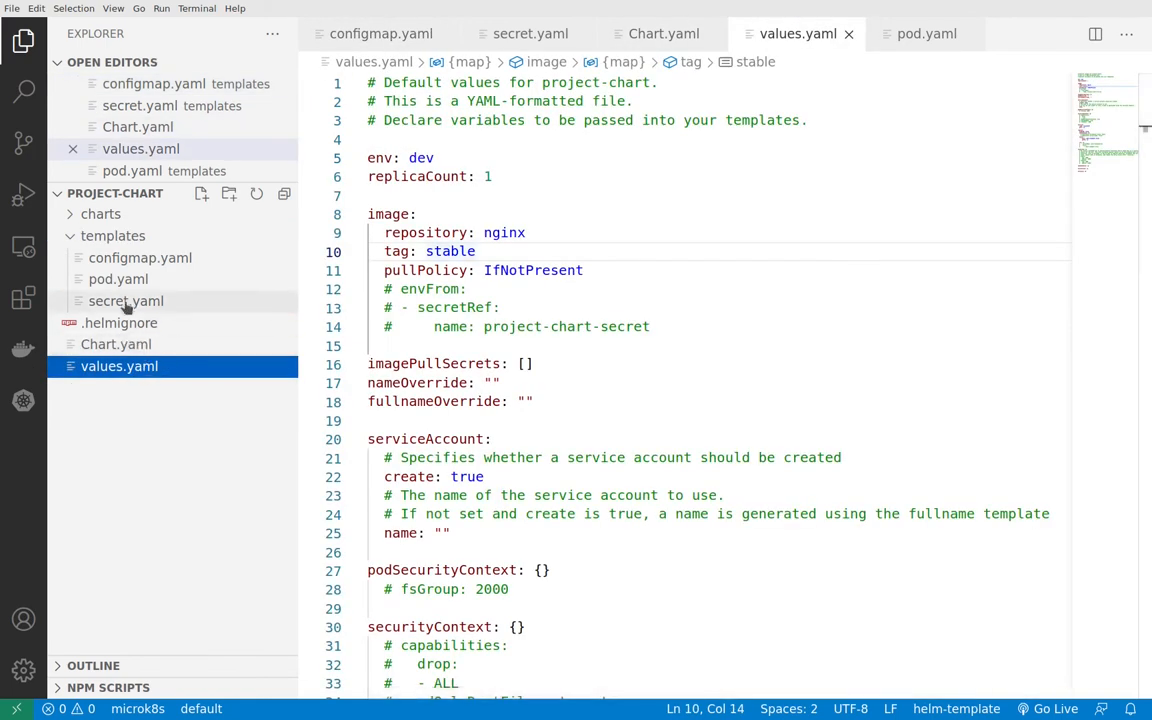
pyautogui.click(118, 280)
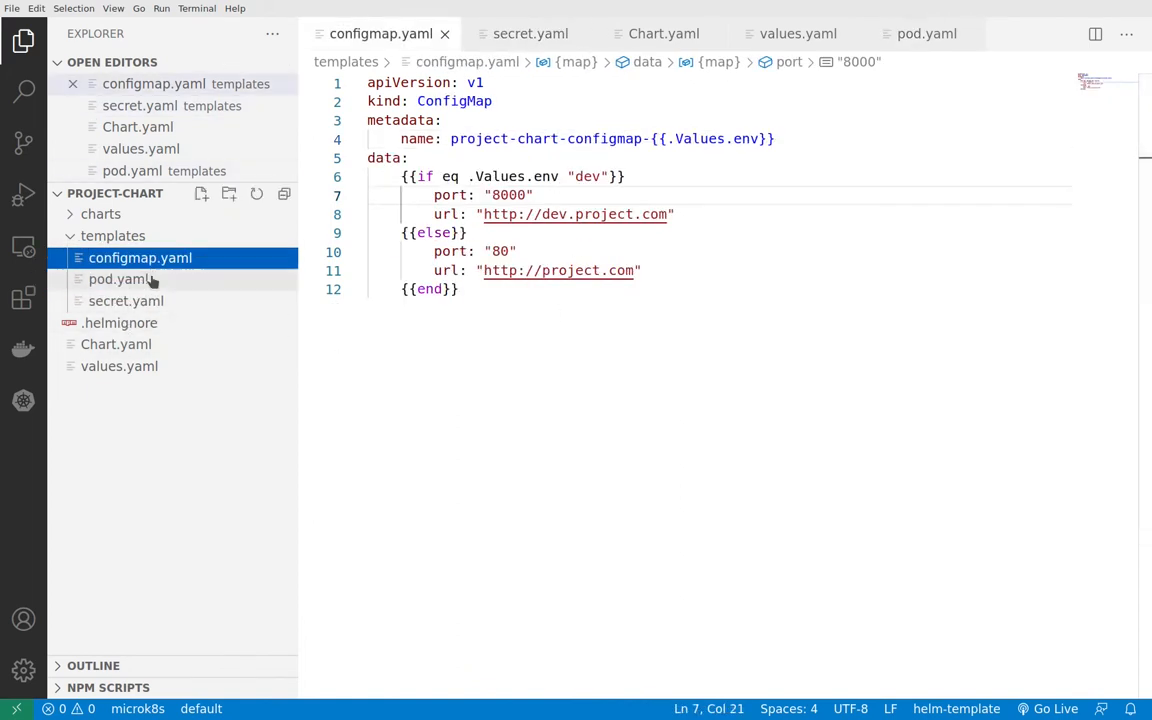
pyautogui.moveTo(126, 300)
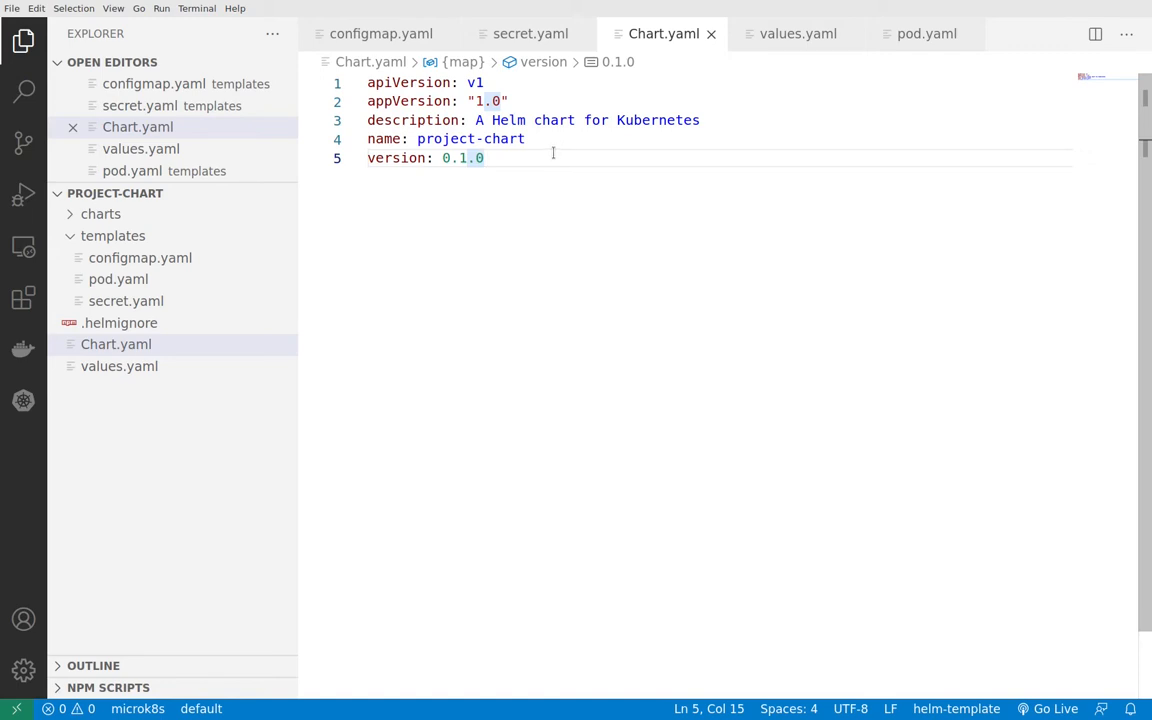
# Return to values.yaml and pick out the IfNotPresent pull policy value.
pyautogui.click(796, 32)
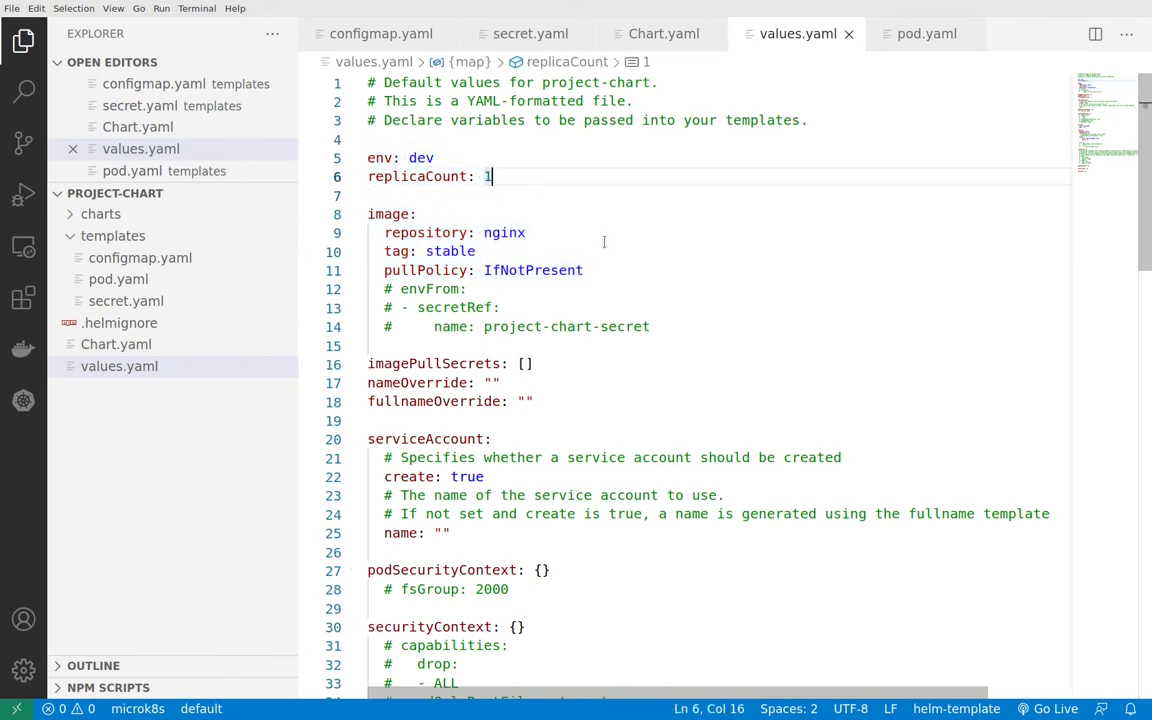
pyautogui.doubleClick(504, 232)
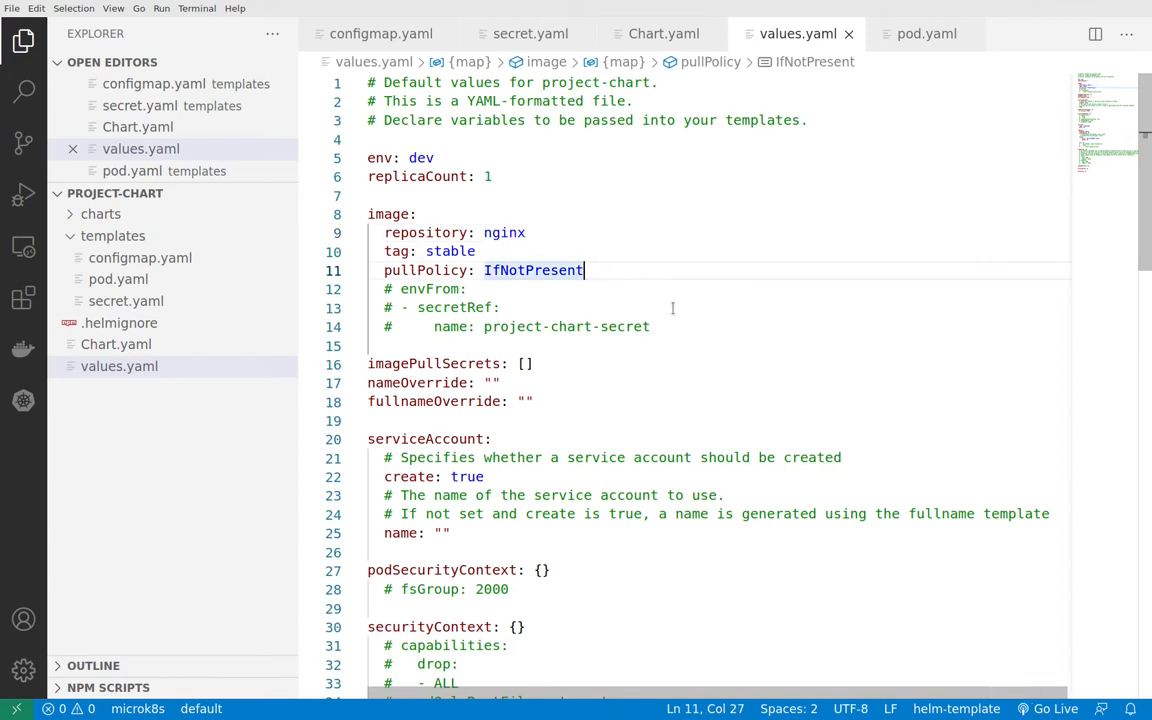
# Link the pod template's image reference to the nginx repository value in values.yaml.
pyautogui.click(926, 32)
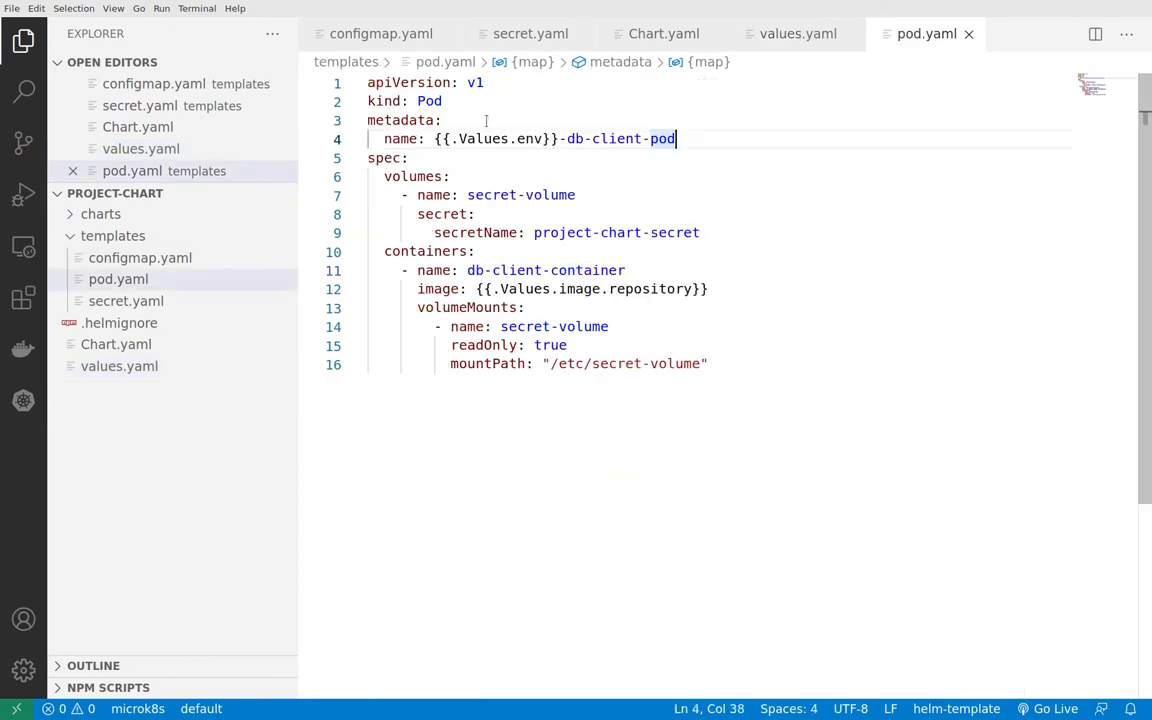
pyautogui.click(568, 344)
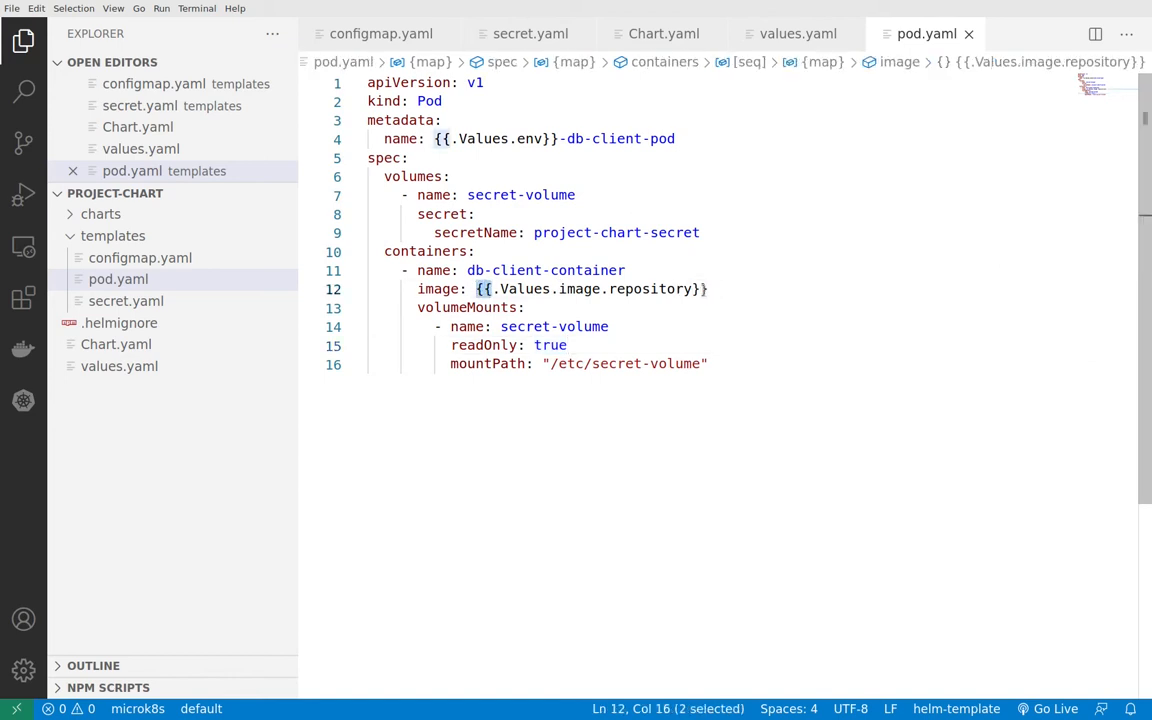
pyautogui.moveTo(490, 288); pyautogui.dragTo(676, 288)
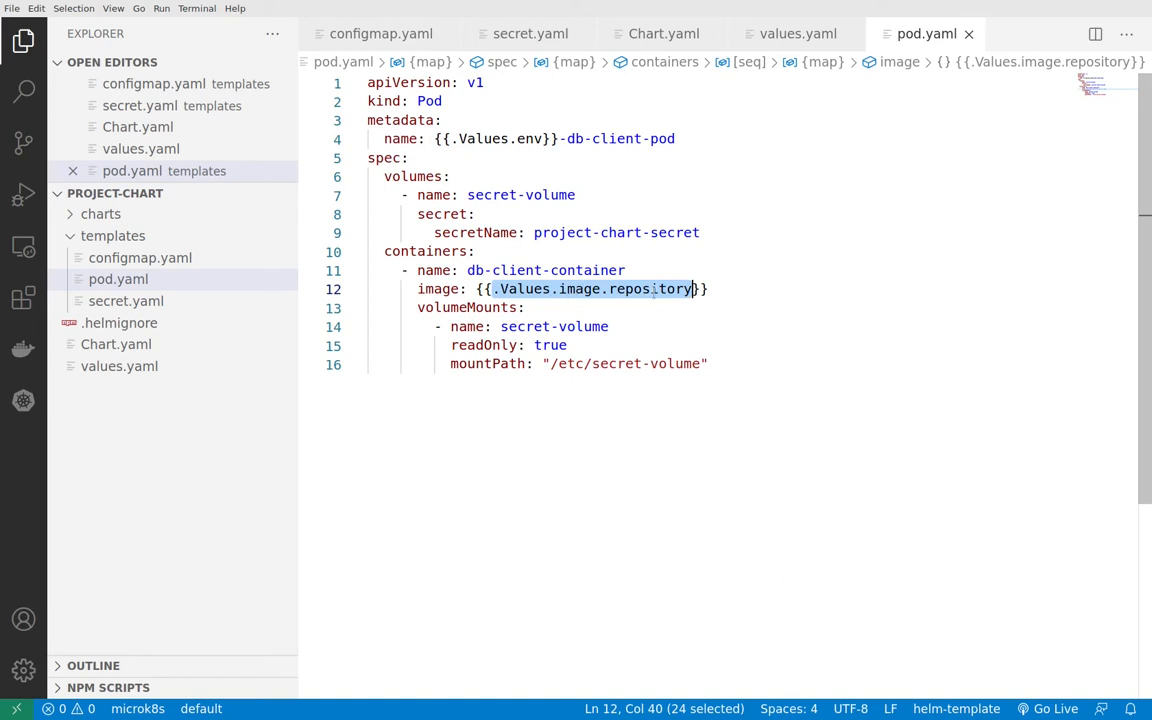
pyautogui.click(796, 32)
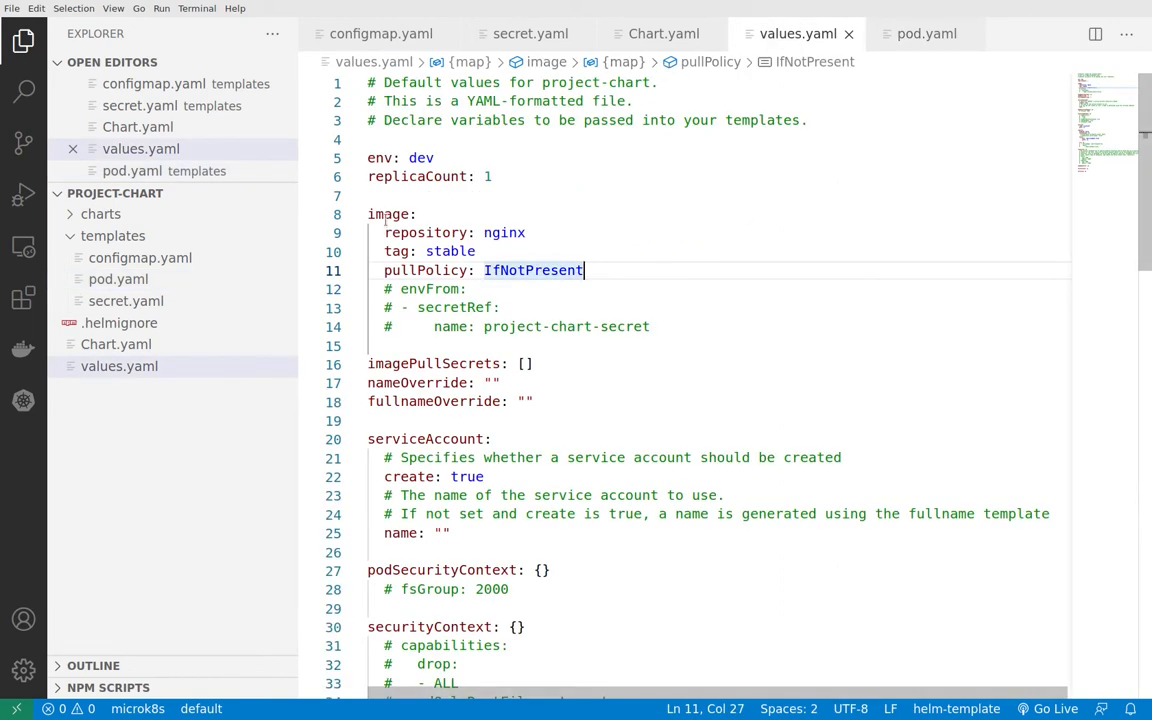
pyautogui.doubleClick(424, 232)
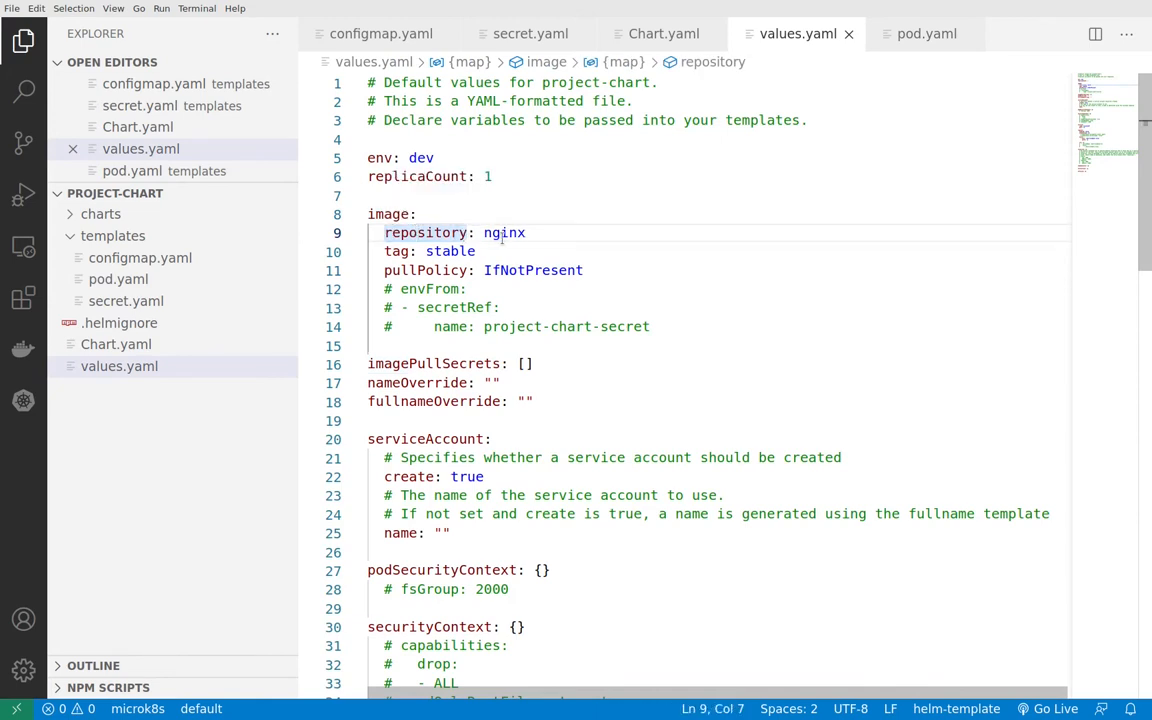
pyautogui.doubleClick(504, 232)
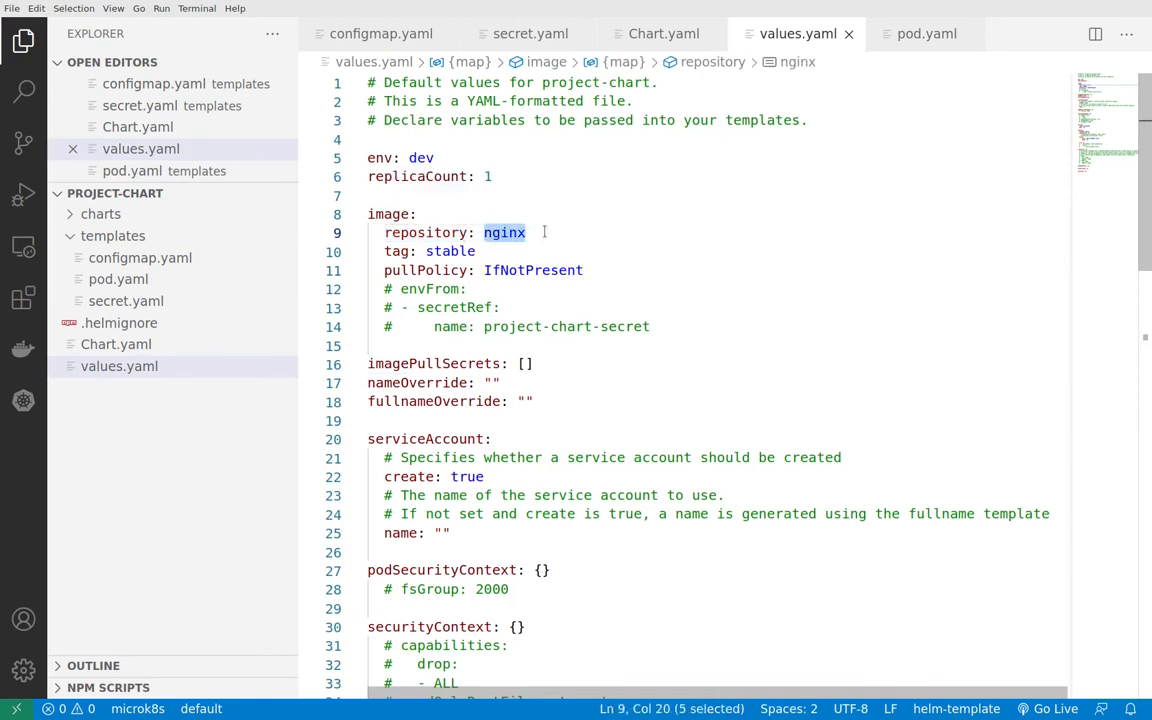
# Compare the pod template's {{.Values.env}} name against env: dev in values.yaml.
pyautogui.click(924, 32)
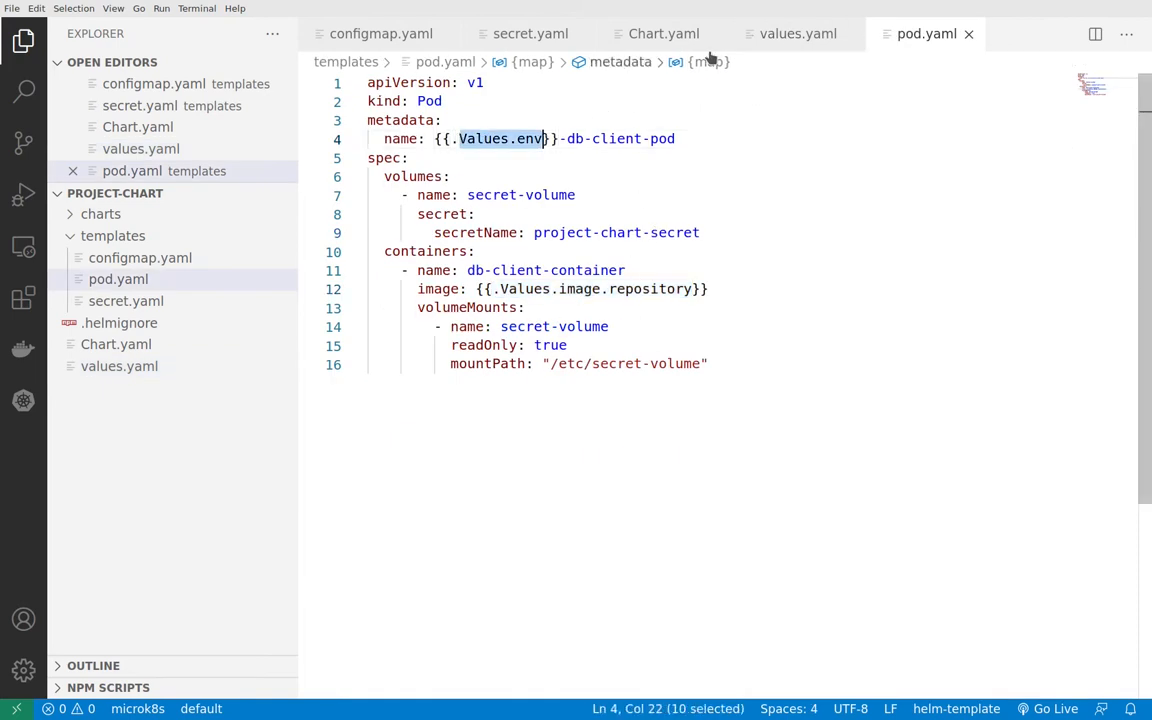
pyautogui.click(796, 32)
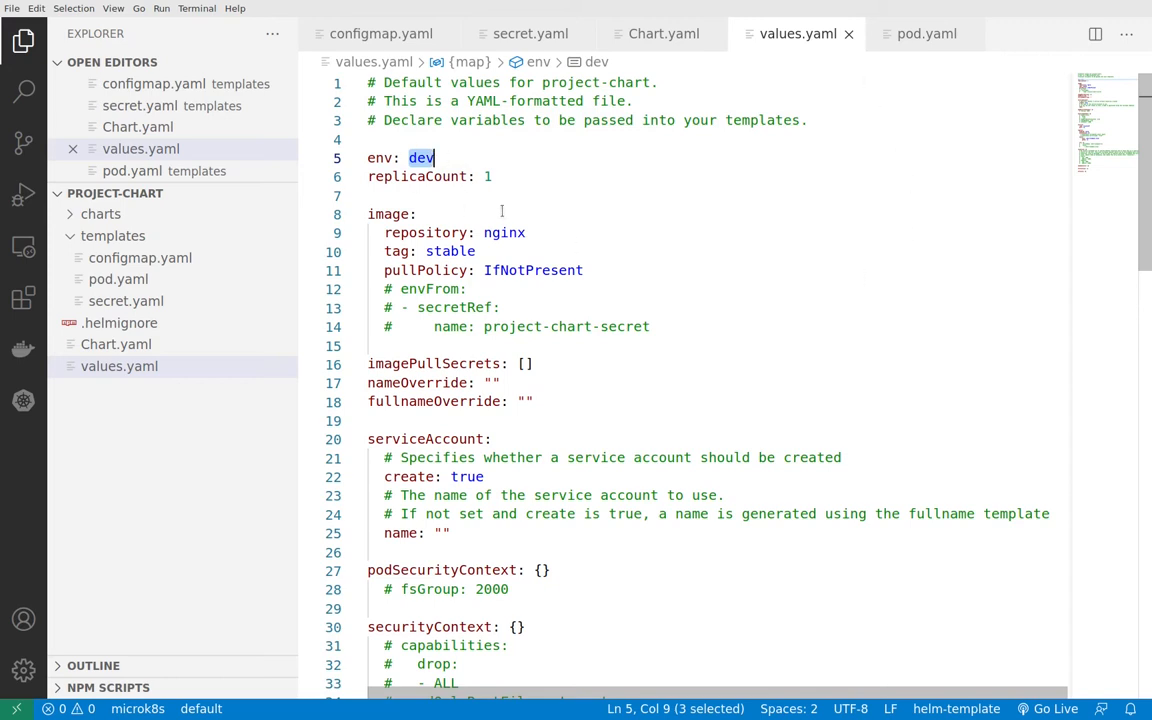
pyautogui.moveTo(436, 204)
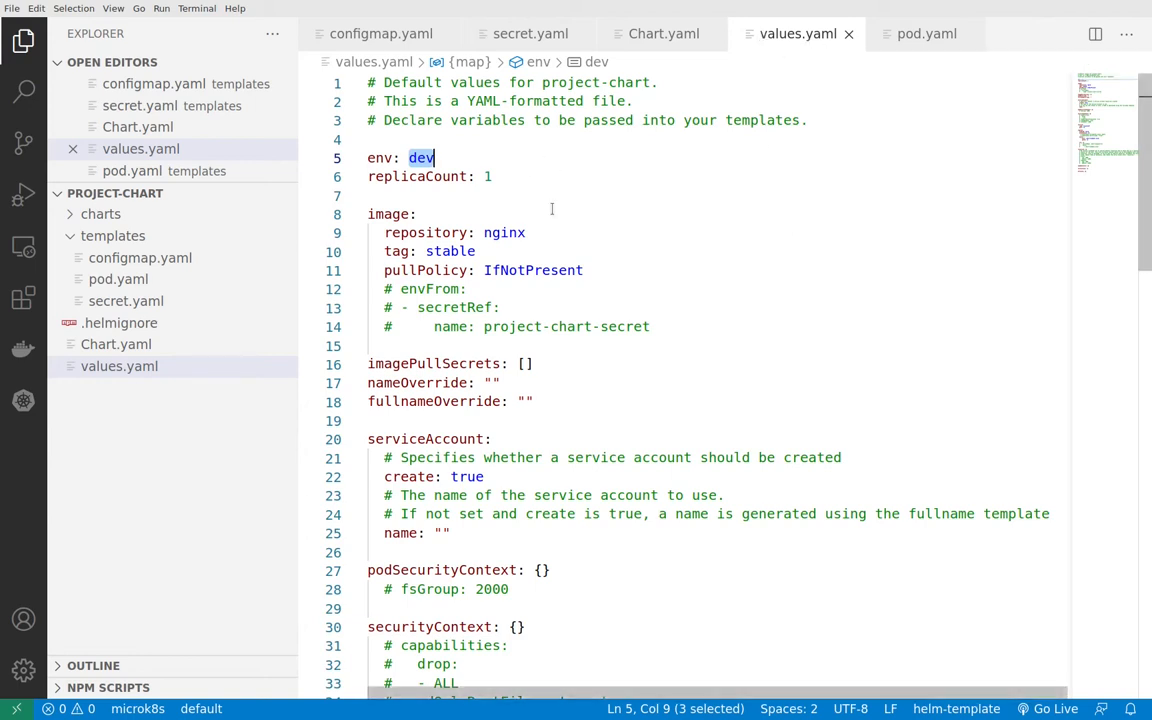
pyautogui.click(924, 32)
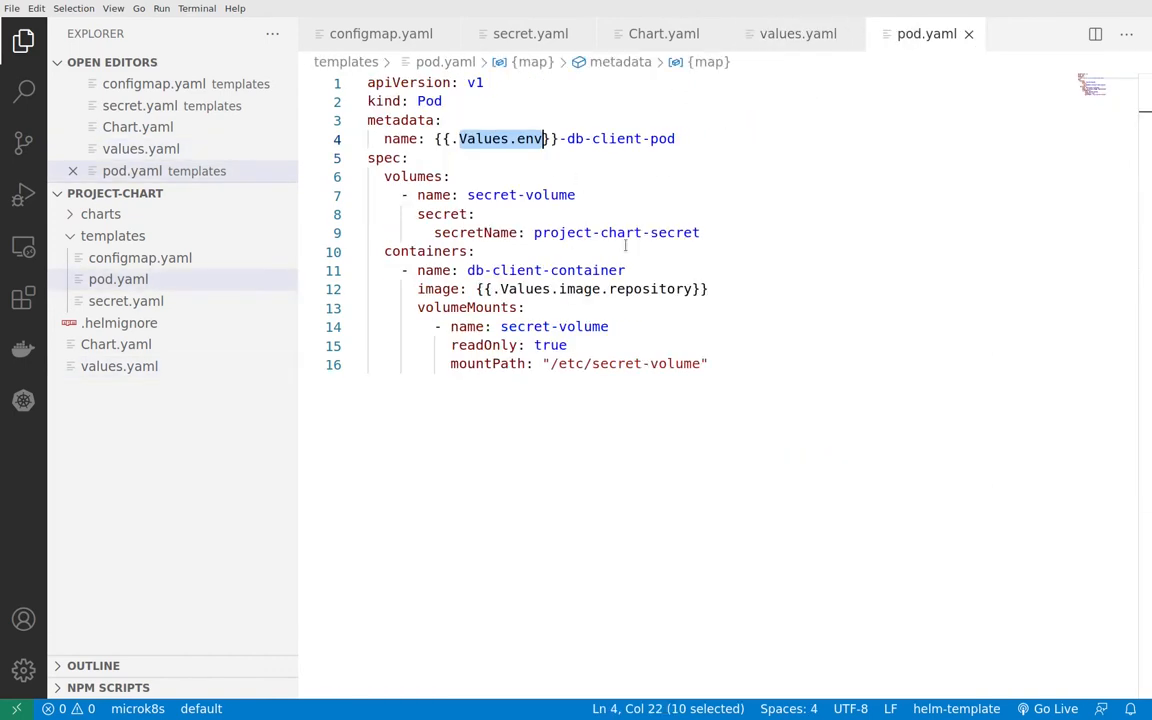
pyautogui.moveTo(800, 376)
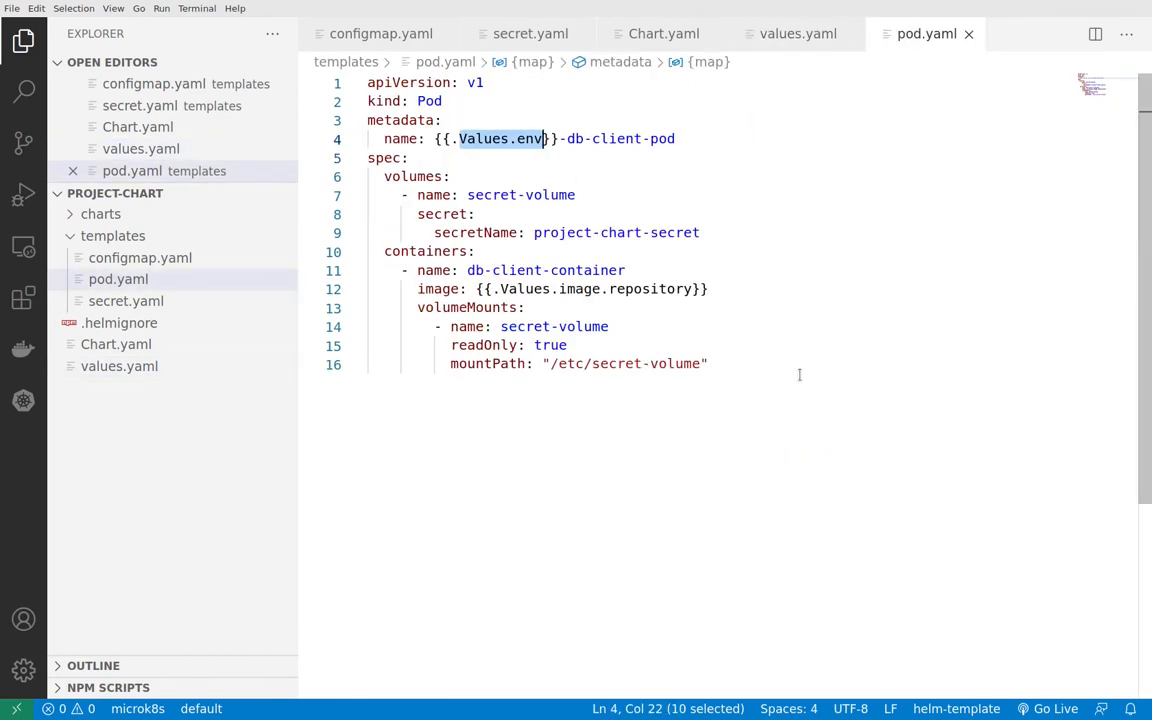
pyautogui.click(798, 32)
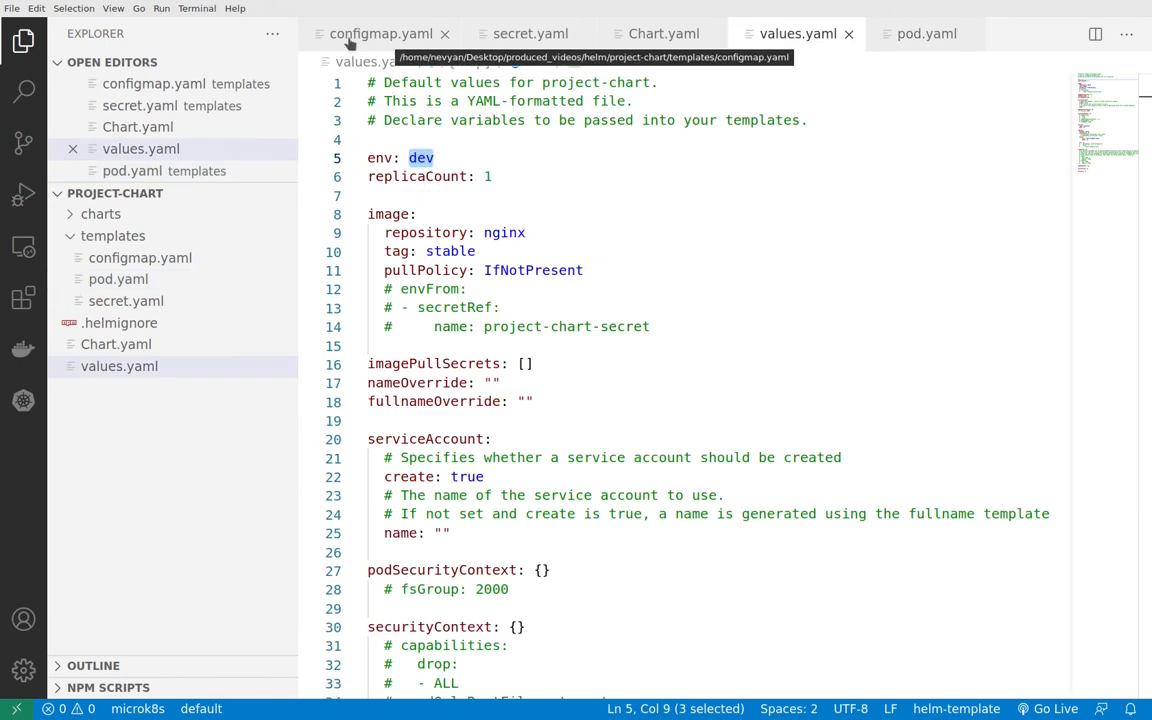
# Highlight the .Values.env value in the configmap template's dev condition.
pyautogui.click(380, 32)
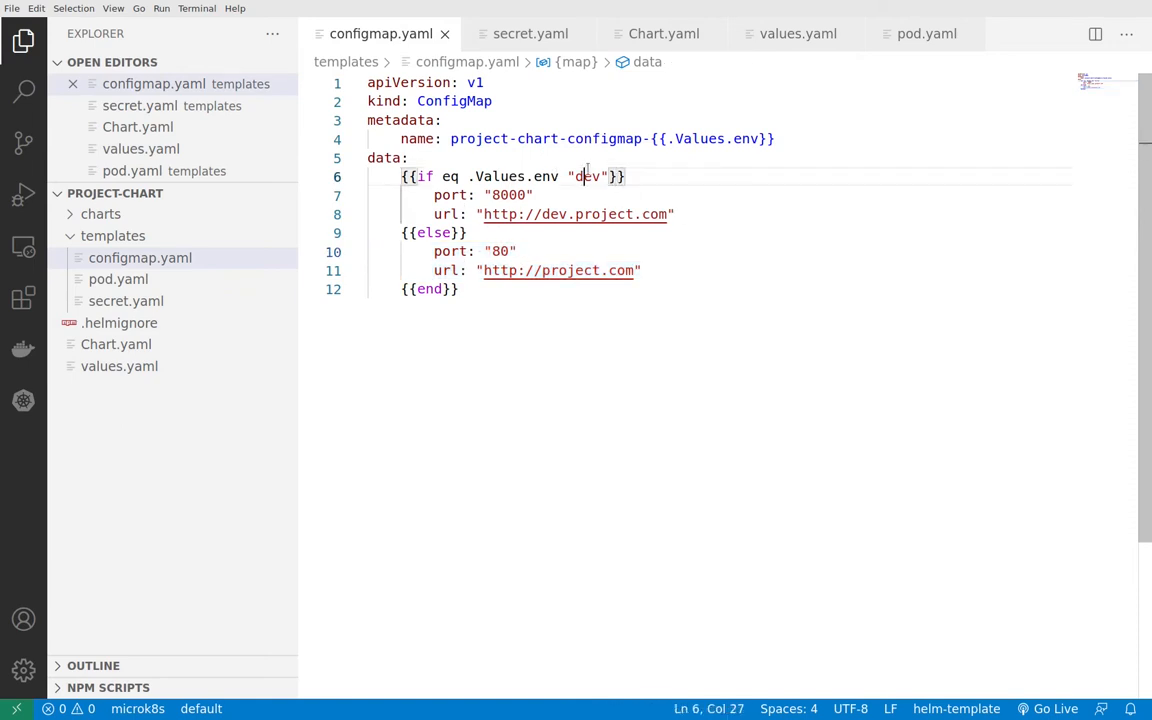
pyautogui.doubleClick(588, 176)
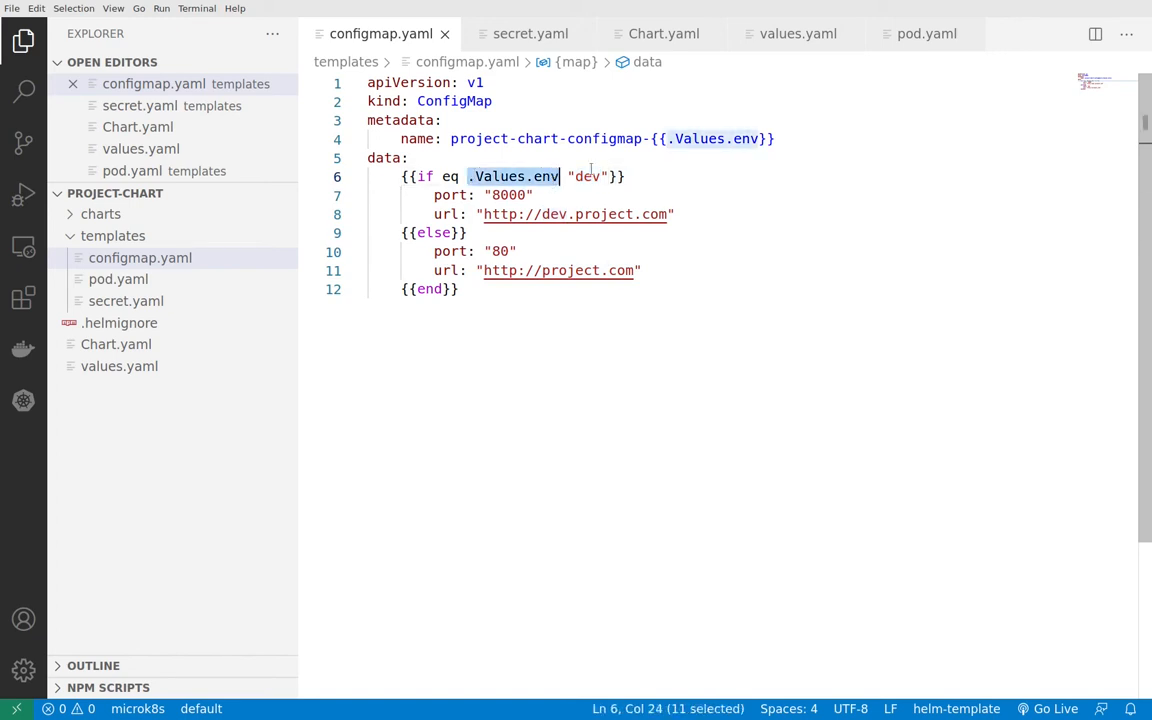
pyautogui.moveTo(560, 588)
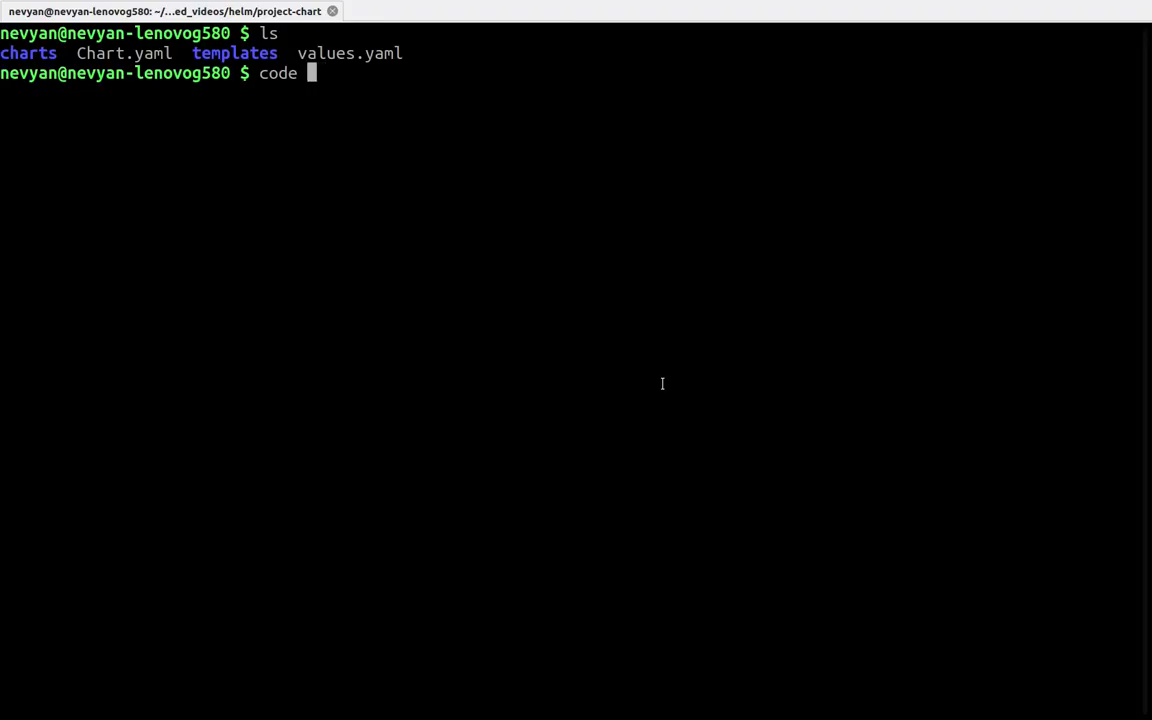
# Install project-chart from the current folder as Helm revision 1.
pyautogui.write('microk8s.helm3 install')
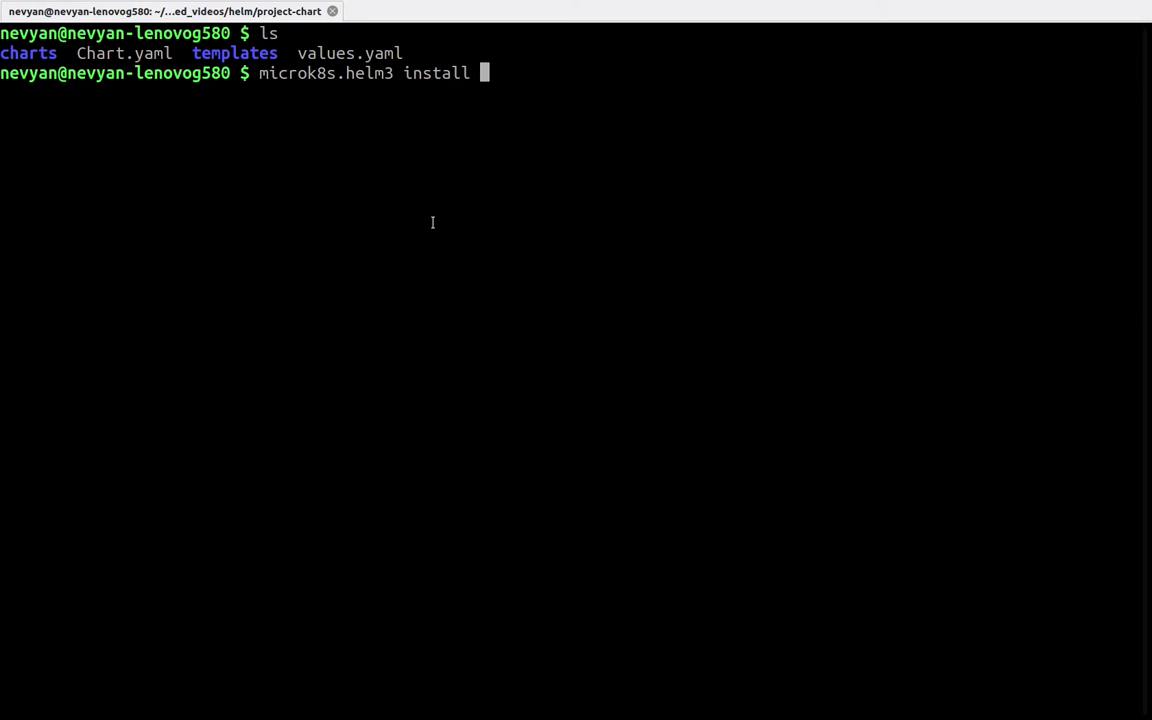
pyautogui.write('project-chart')
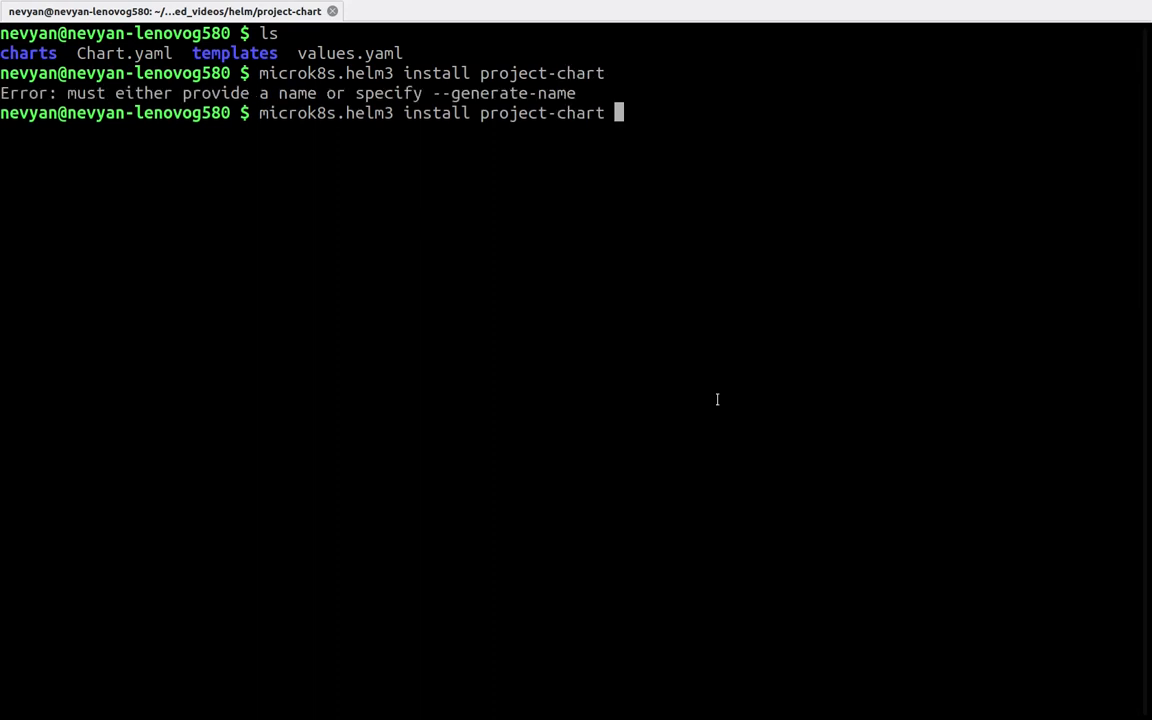
pyautogui.write('.')
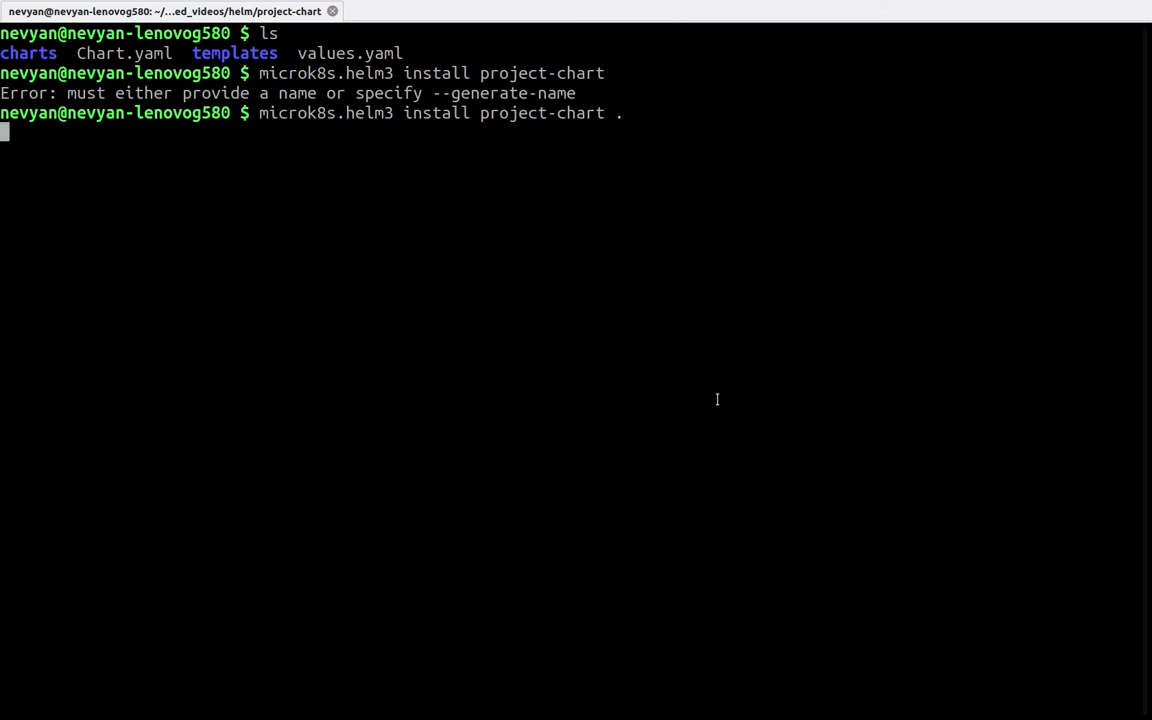
pyautogui.press('Return')
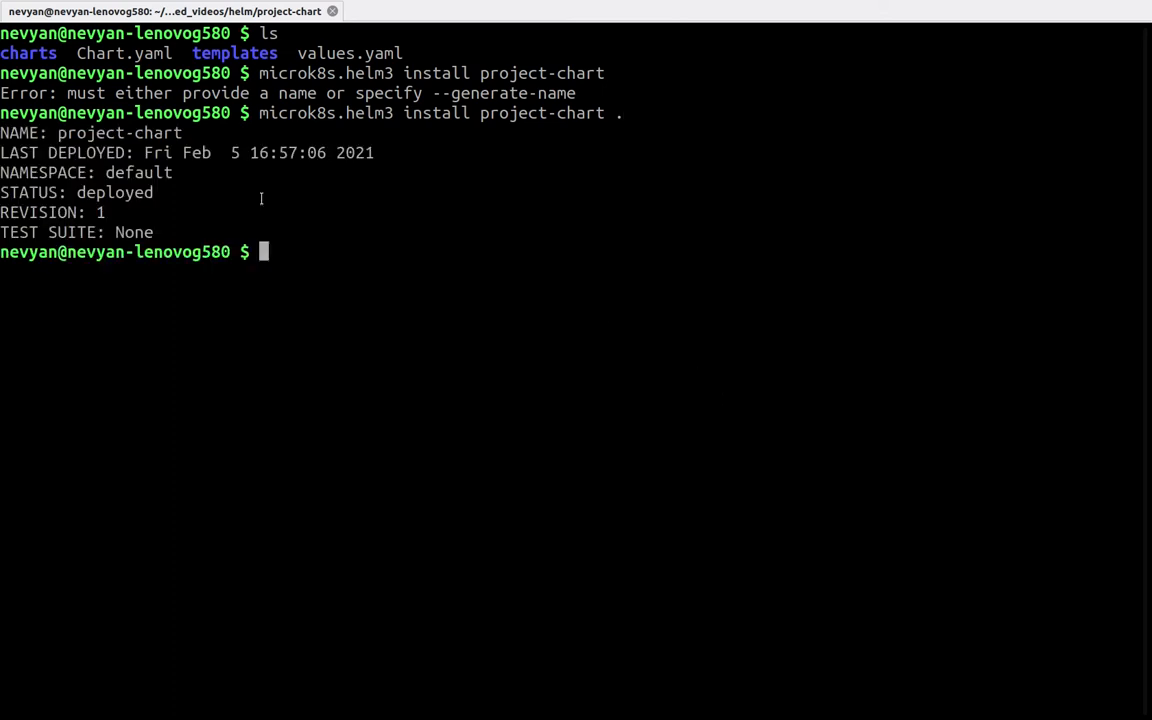
pyautogui.doubleClick(118, 132)
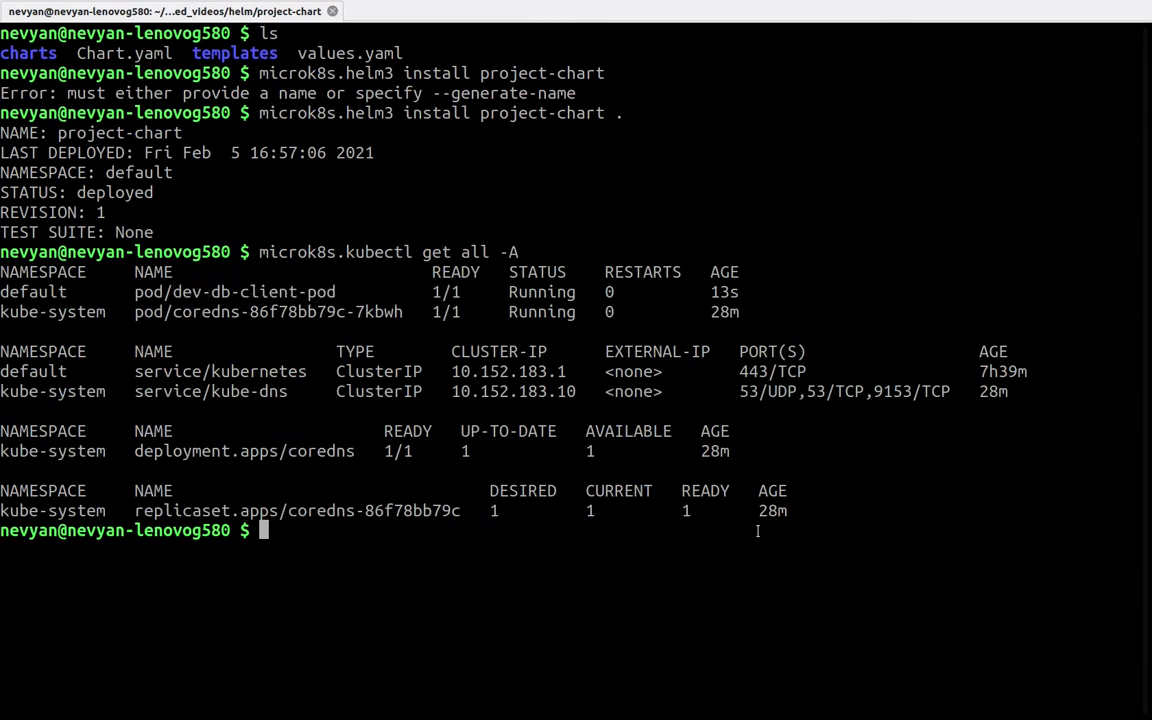
# Confirm dev-db-client-pod is running with microk8s.kubectl get all -A.
pyautogui.doubleClick(184, 292)
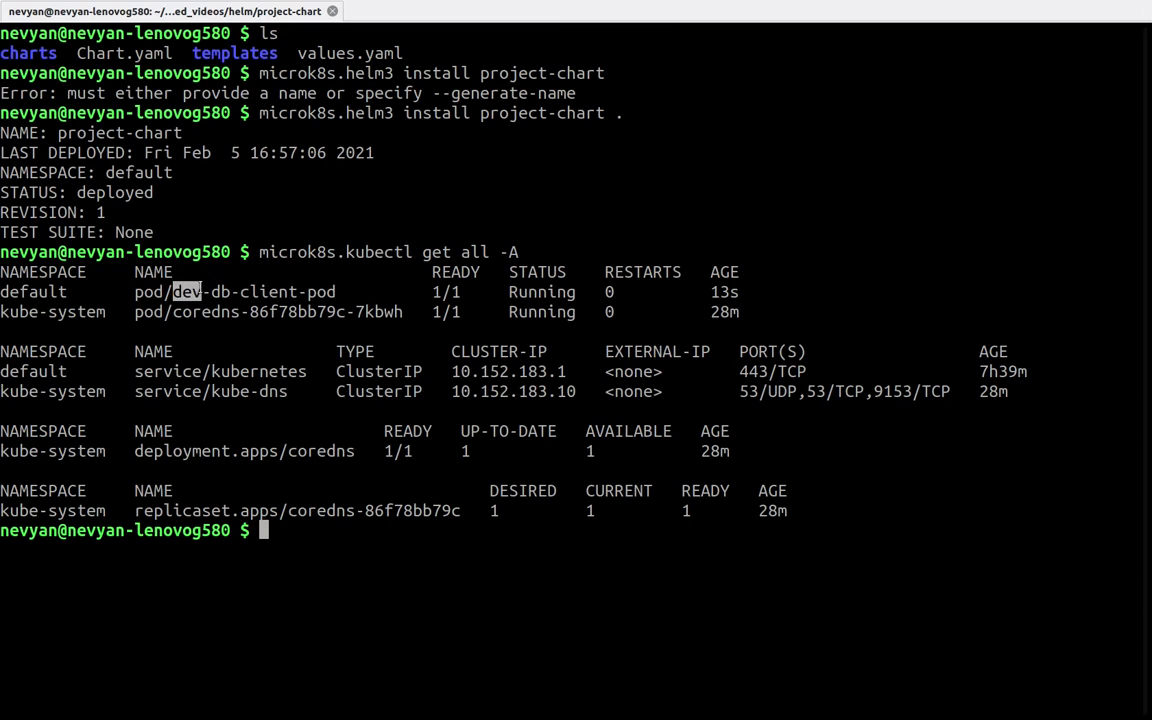
pyautogui.write('microk8s.kubectl get all -A')
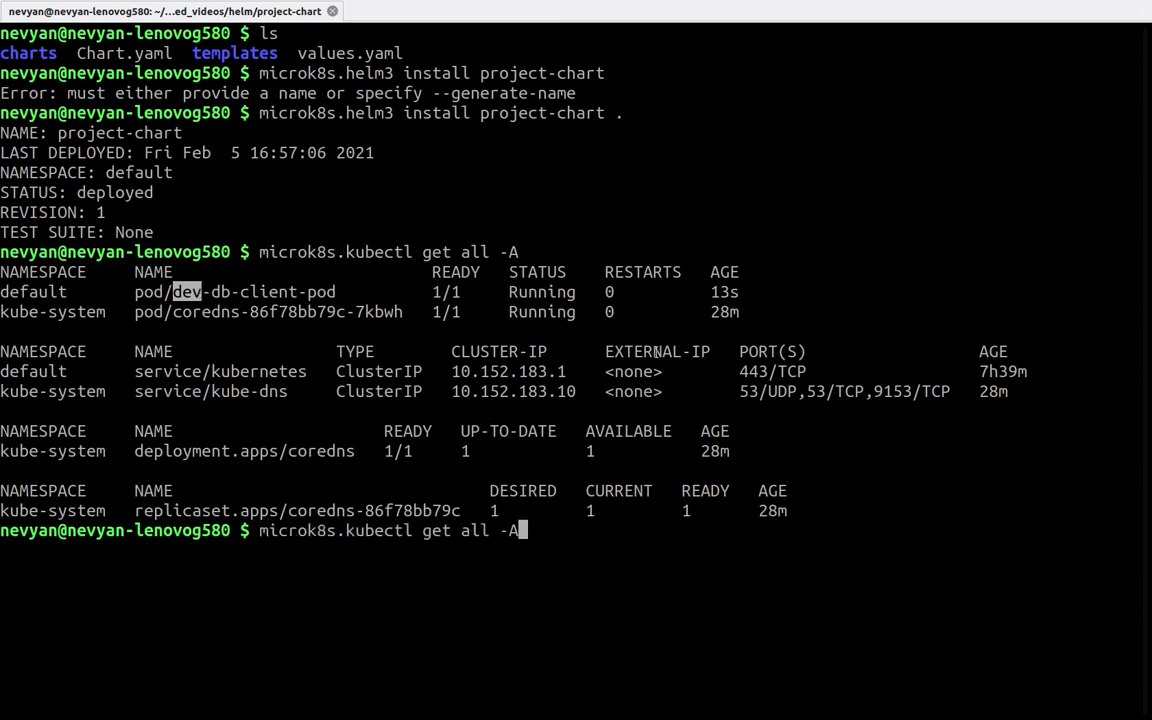
pyautogui.press('BackSpace')
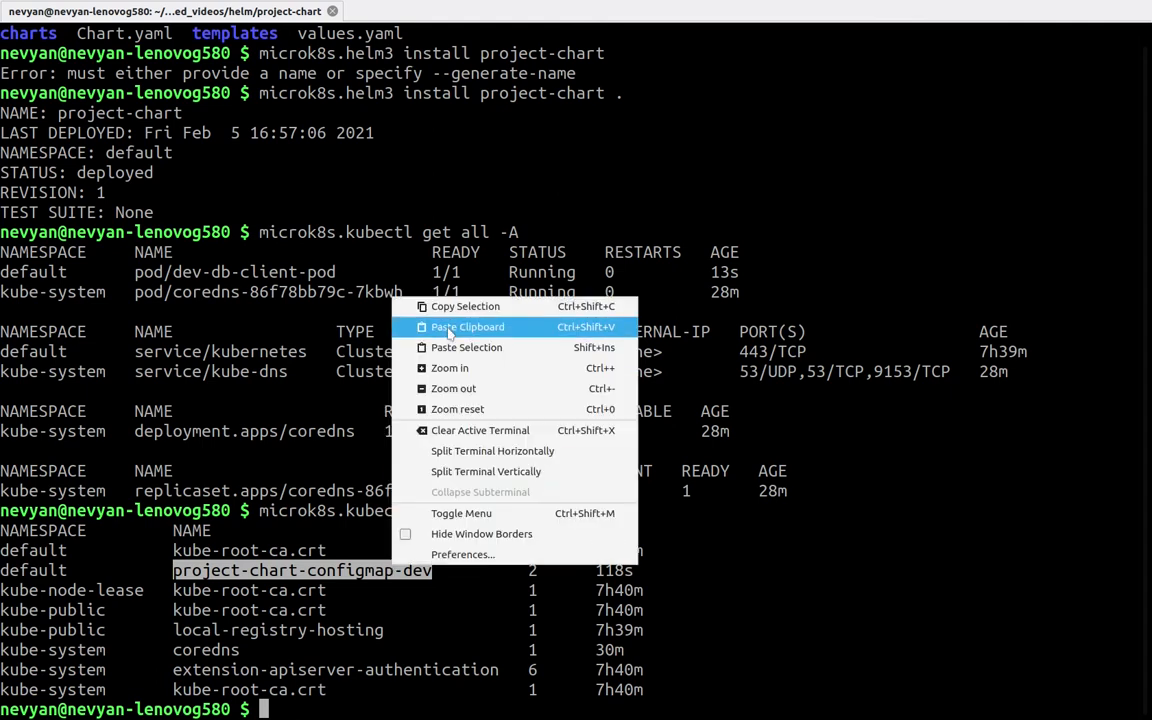
pyautogui.click(468, 328)
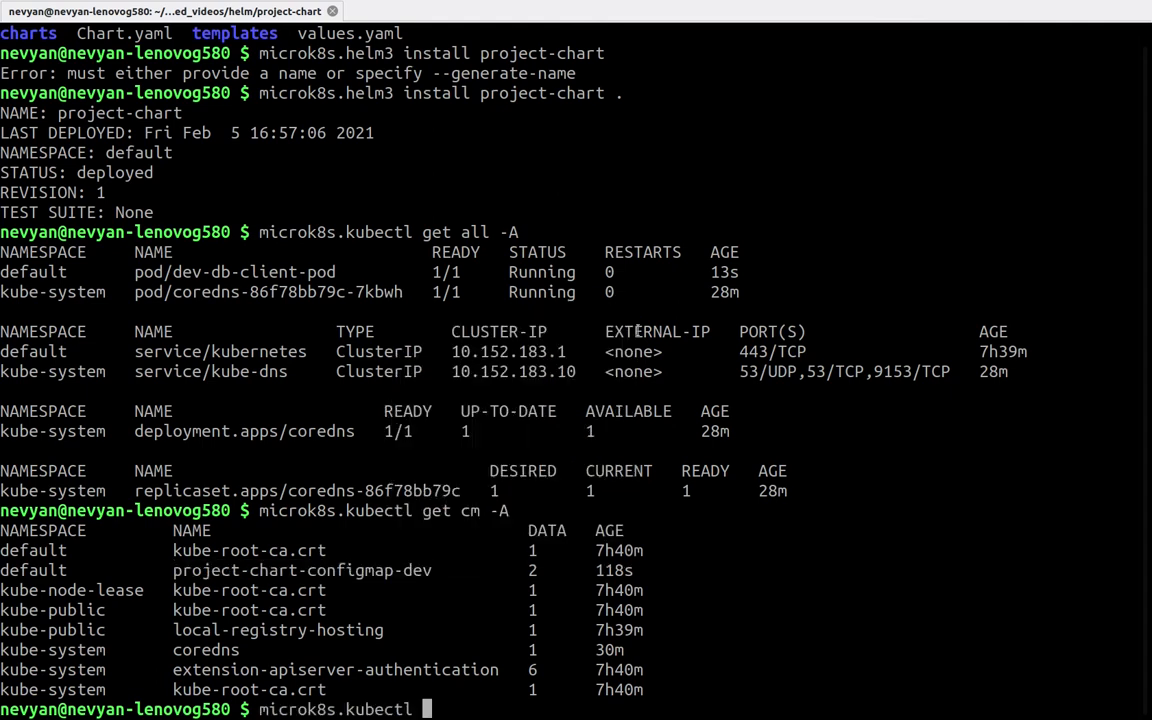
pyautogui.write('describe cm project-chart-configmap-dev')
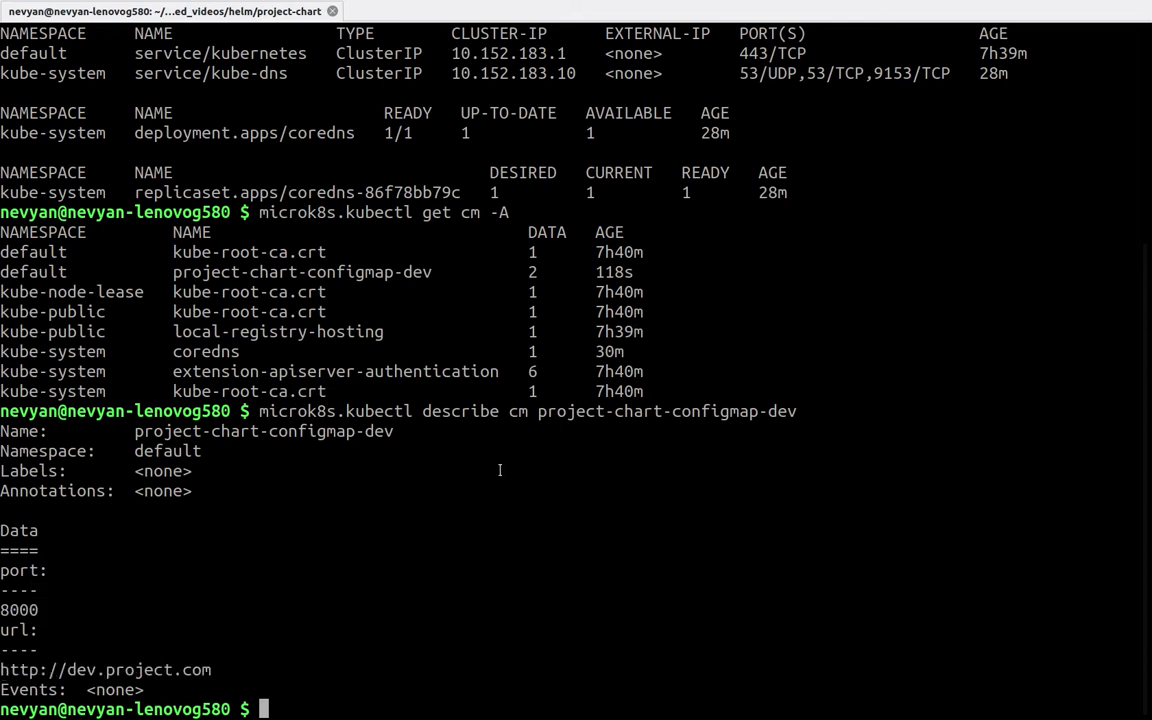
pyautogui.moveTo(688, 322)
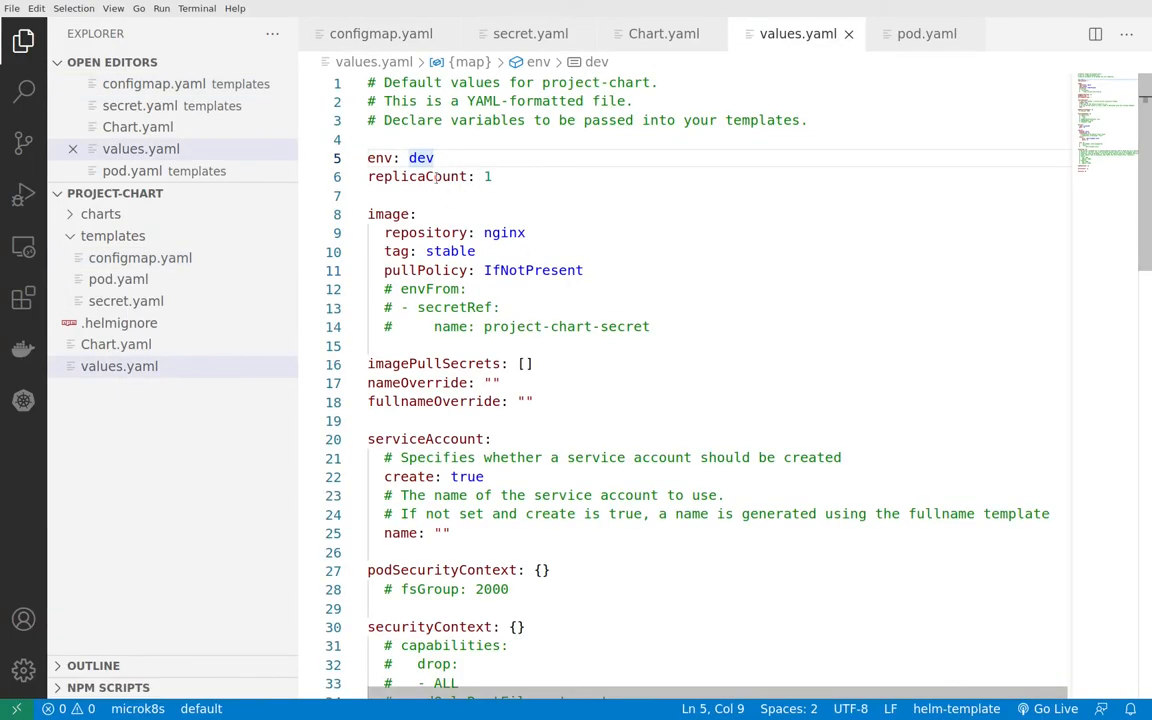
pyautogui.write('prod')
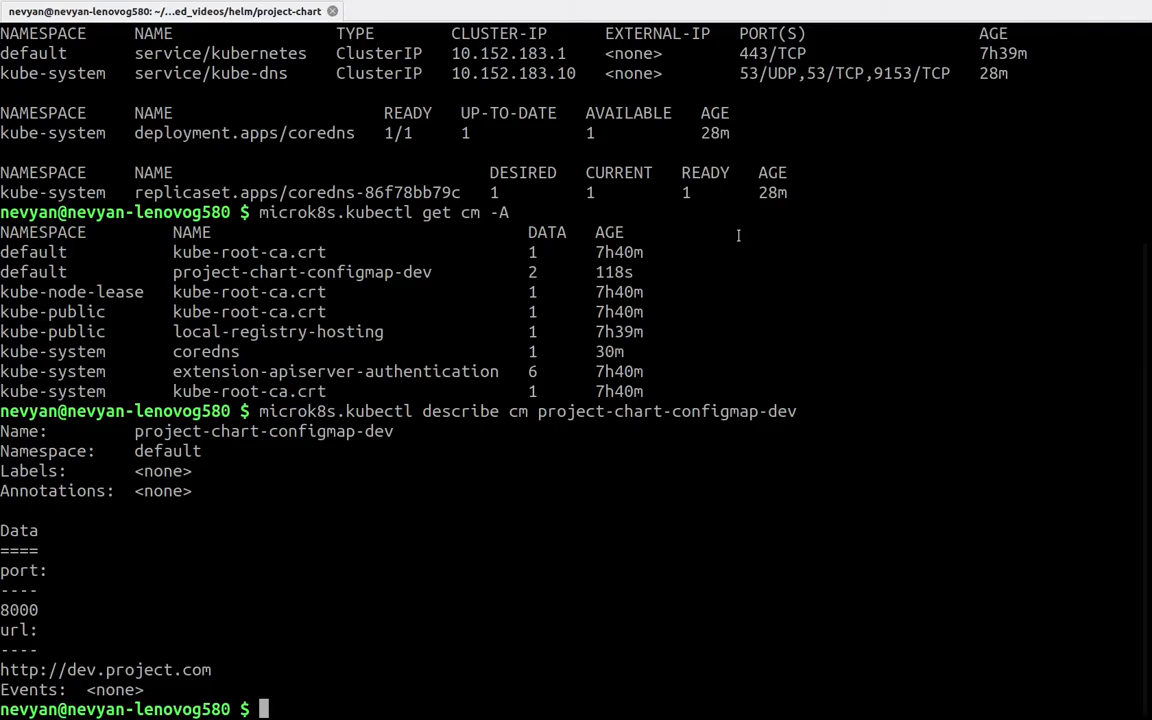
# Upgrade project-chart to revision 2 and pick out prod in the new pod name.
pyautogui.write('microk8s.helm3 install project-chart')
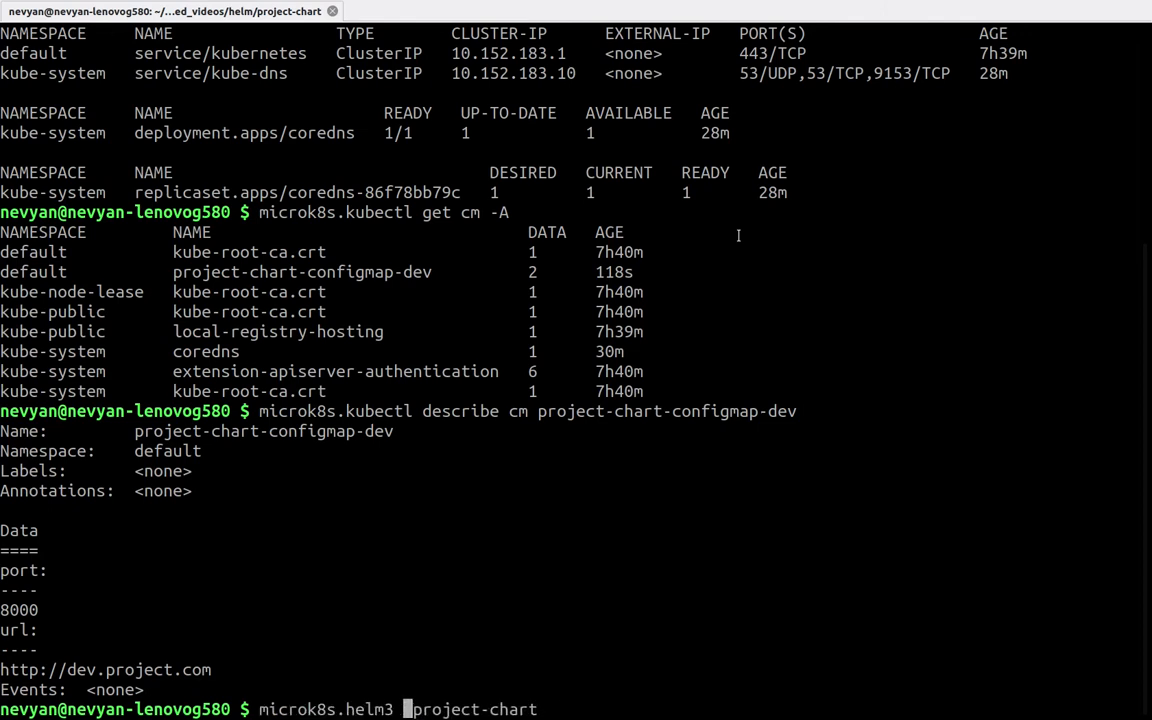
pyautogui.write('upgrade')
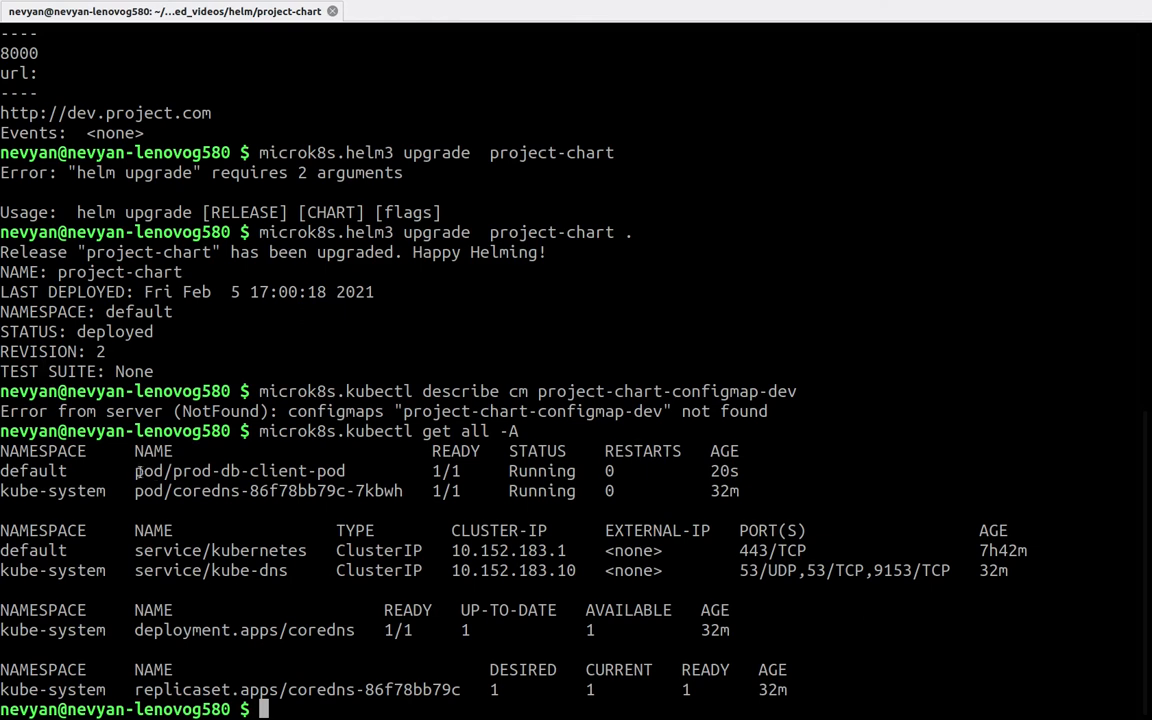
pyautogui.doubleClick(192, 472)
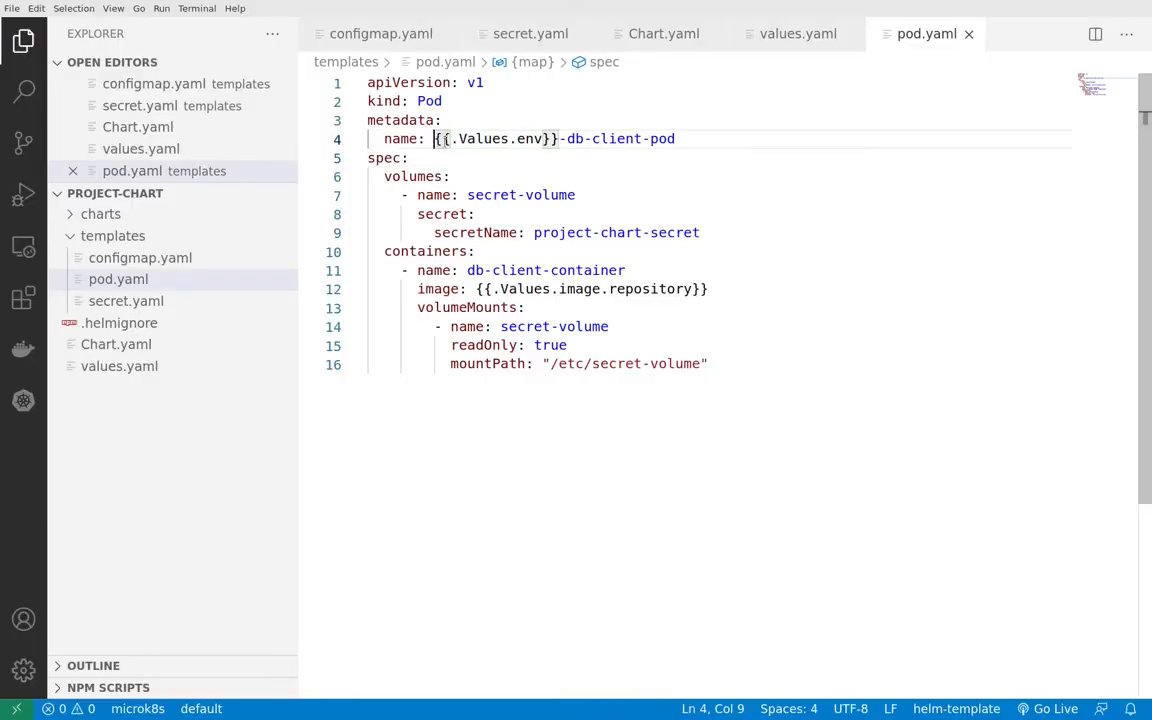
# Confirm env is now prod and inspect the configmap's else branch with port 80.
pyautogui.click(798, 32)
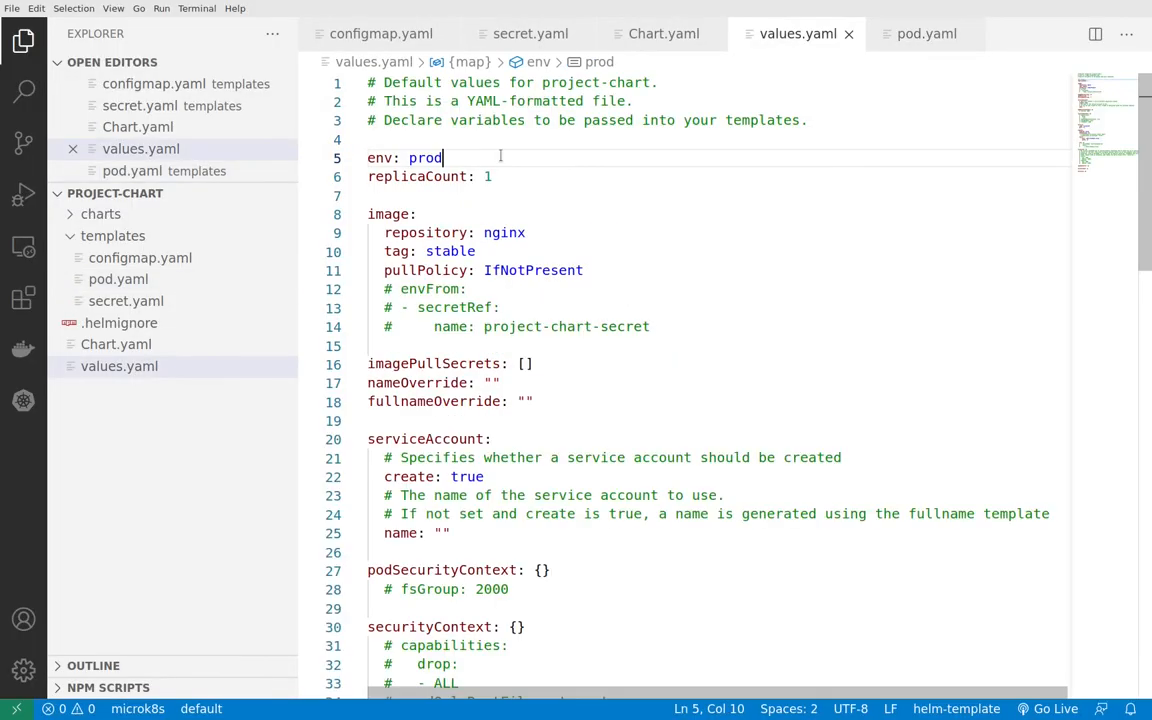
pyautogui.moveTo(704, 310)
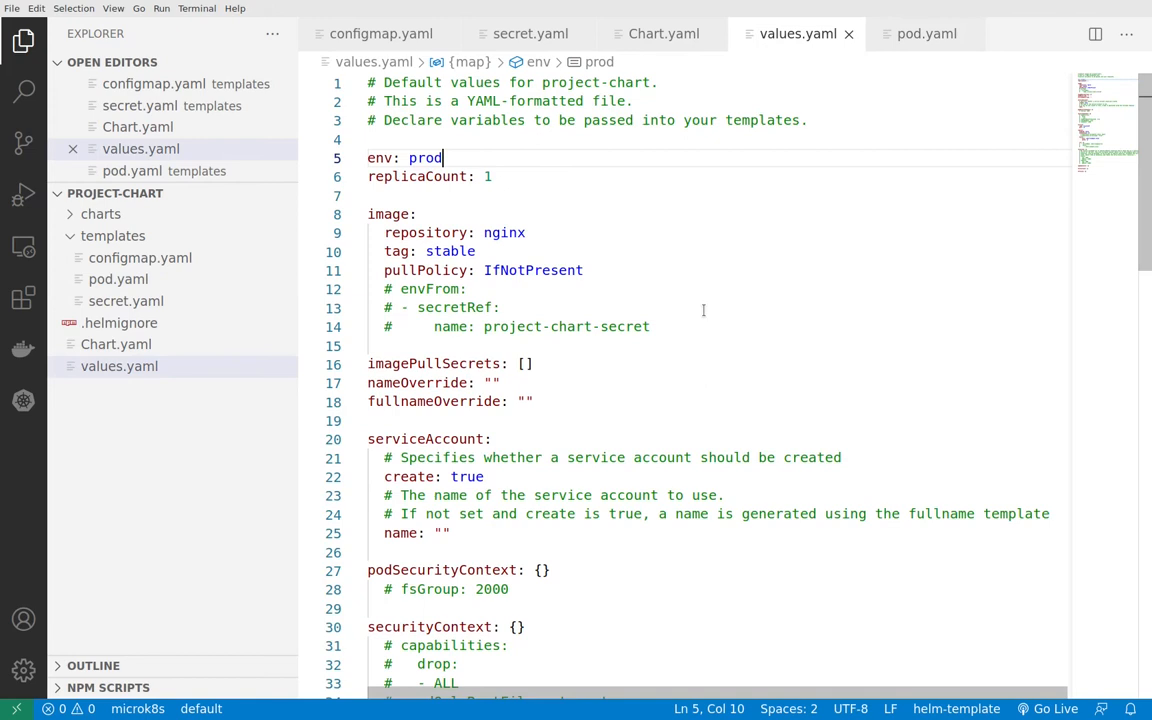
pyautogui.click(380, 32)
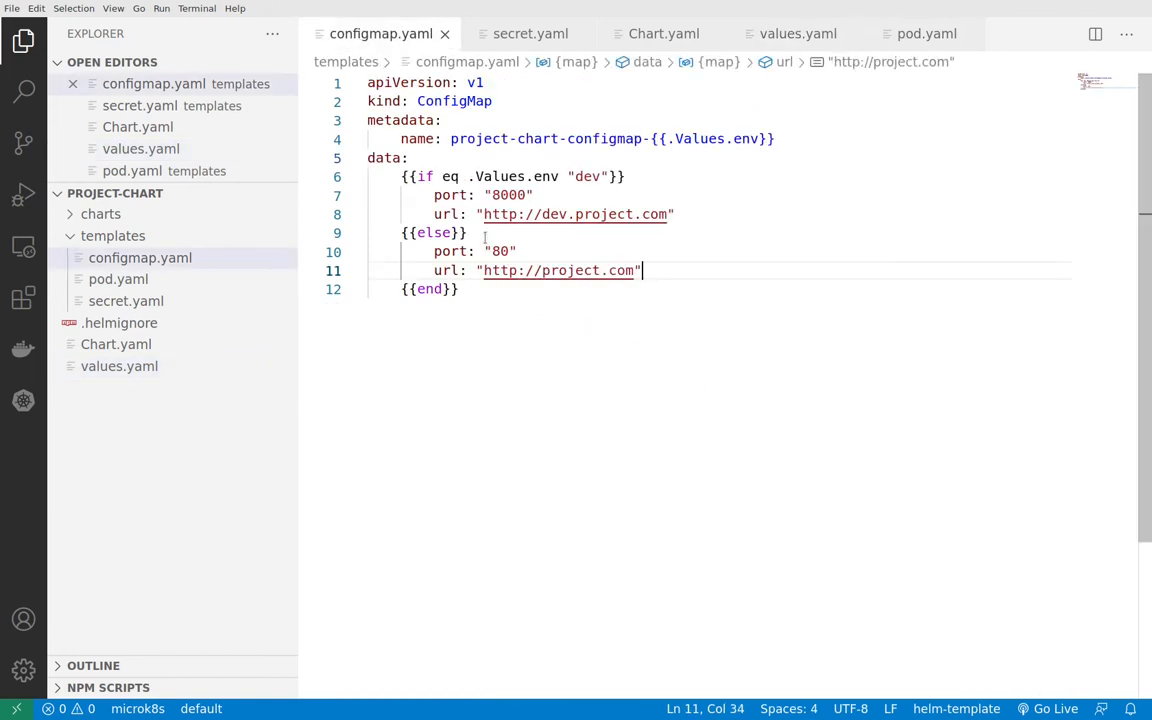
pyautogui.doubleClick(500, 252)
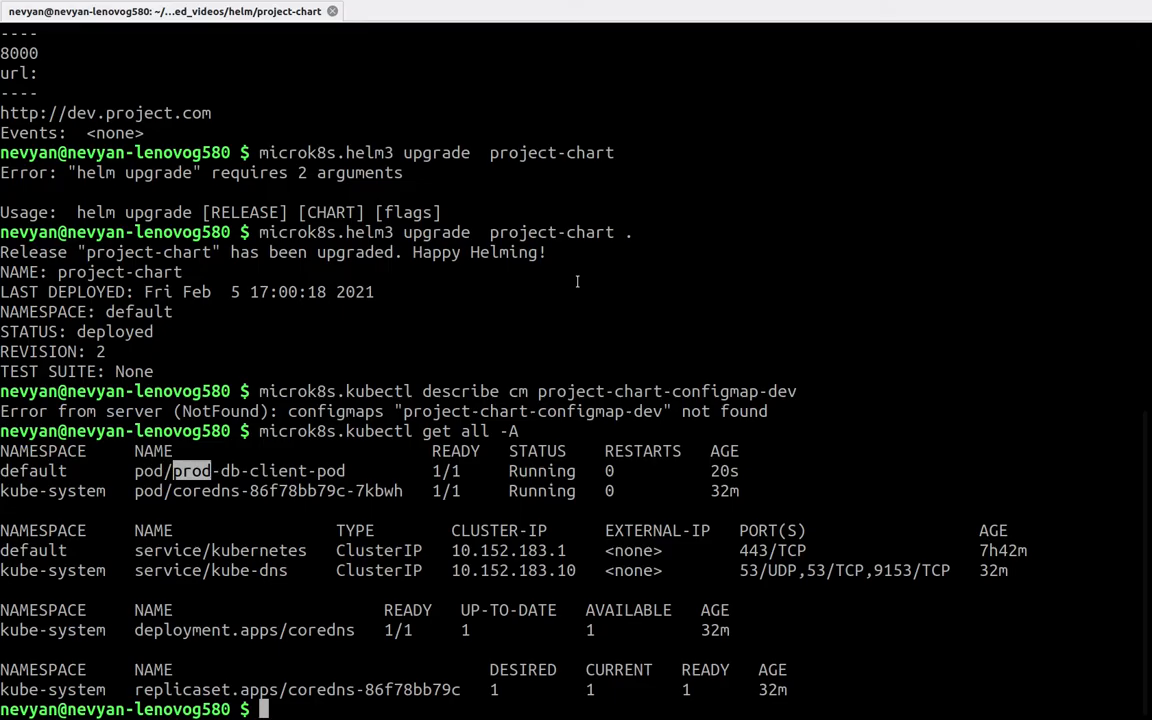
# List configmaps to confirm project-chart-configmap-prod exists and start a describe command.
pyautogui.write('microk8s.kubectl get c')
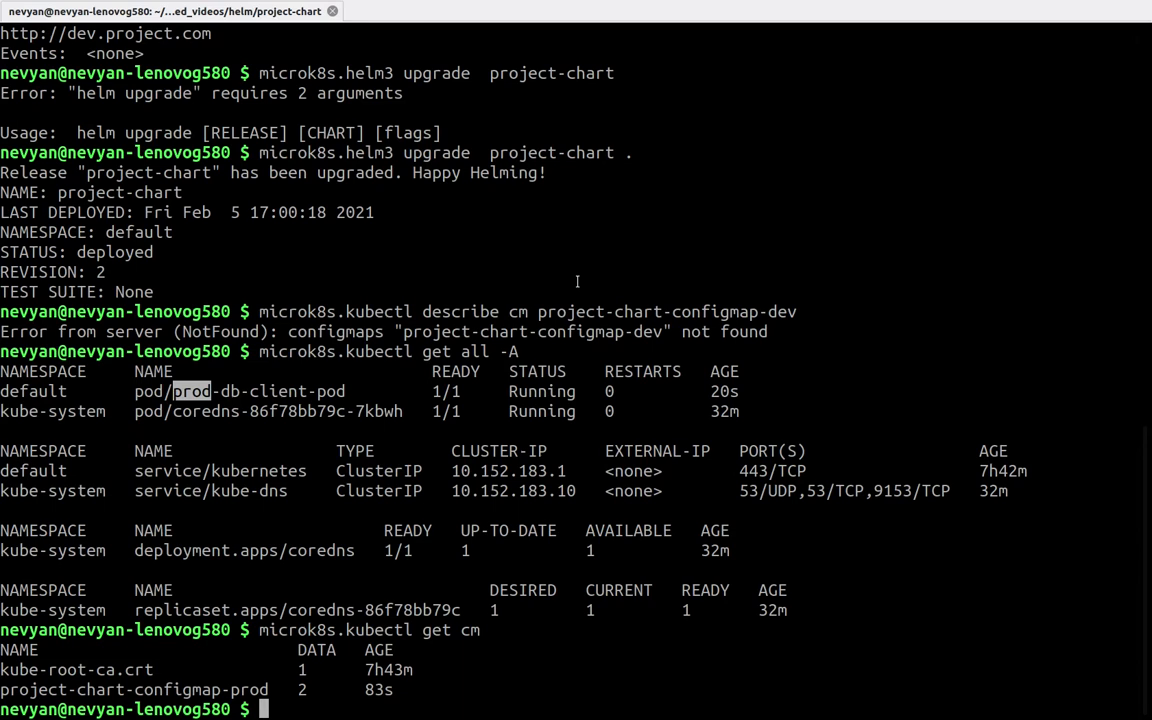
pyautogui.write('microk8s.')
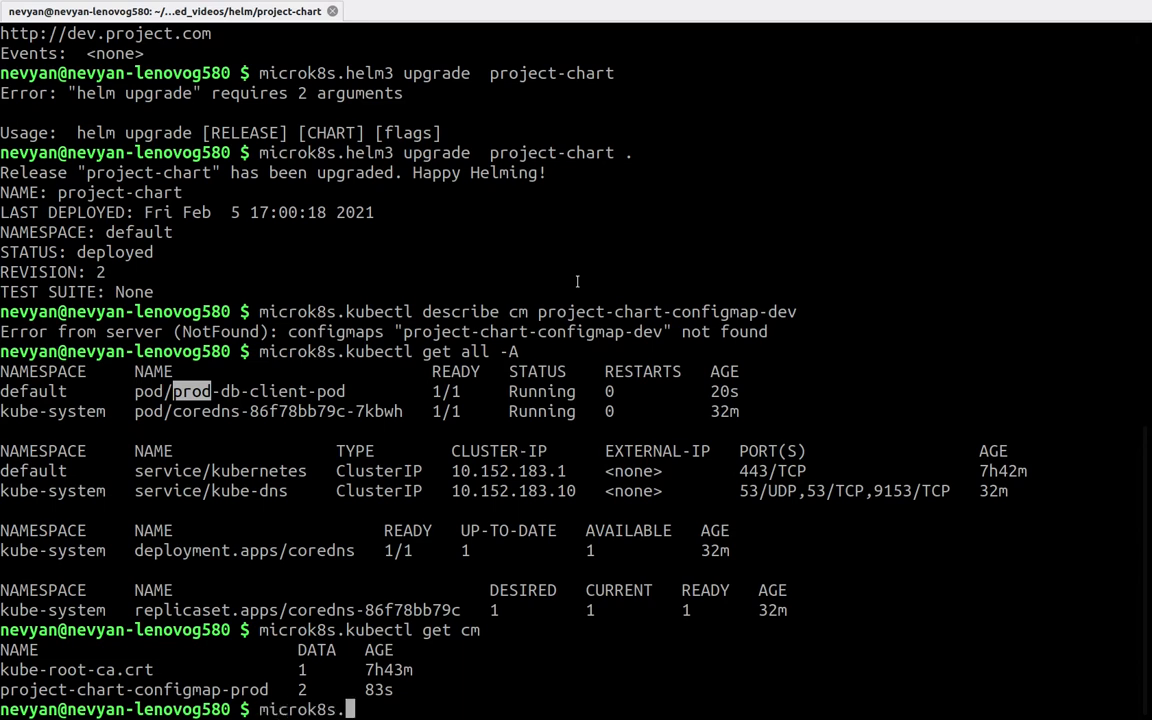
pyautogui.write('kubectl de')
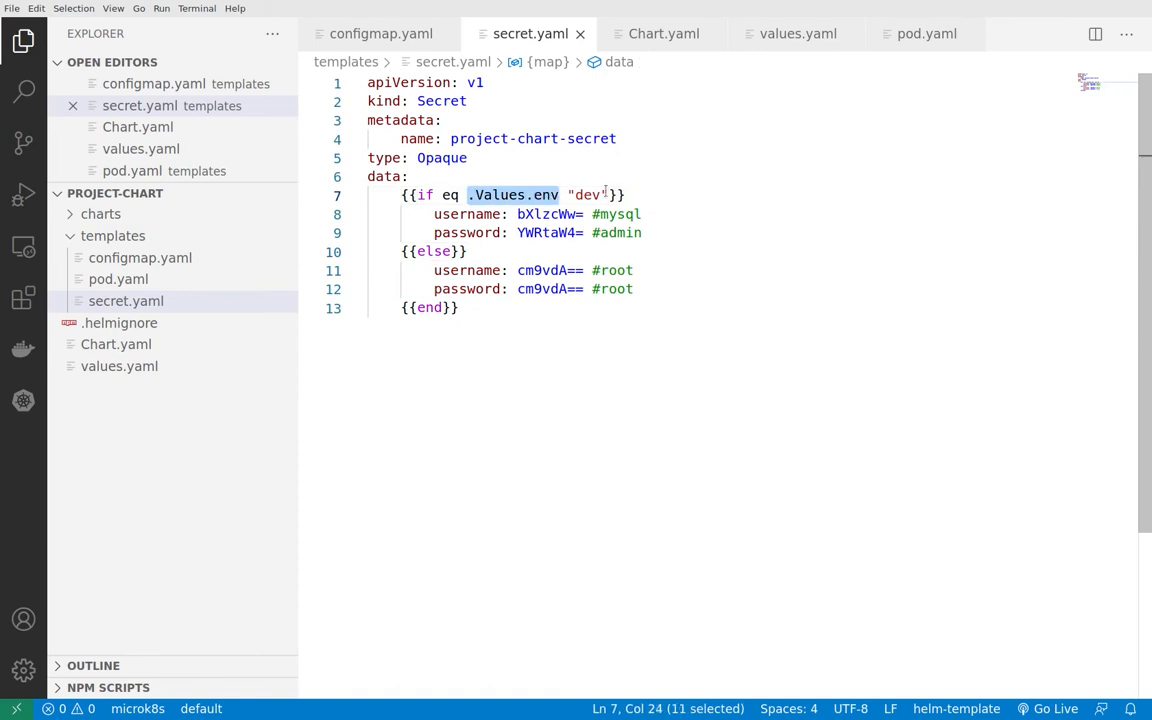
# Review the dev/prod condition and highlight the prod root username and password lines in secret.yaml.
pyautogui.click(496, 194)
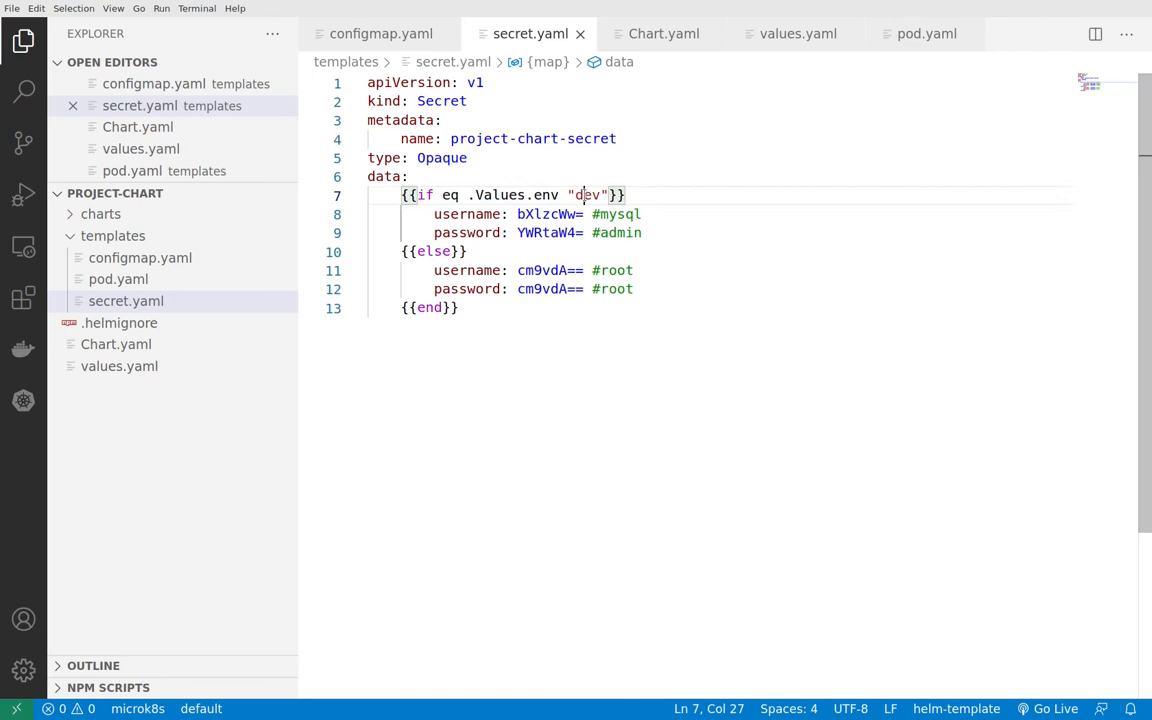
pyautogui.click(796, 32)
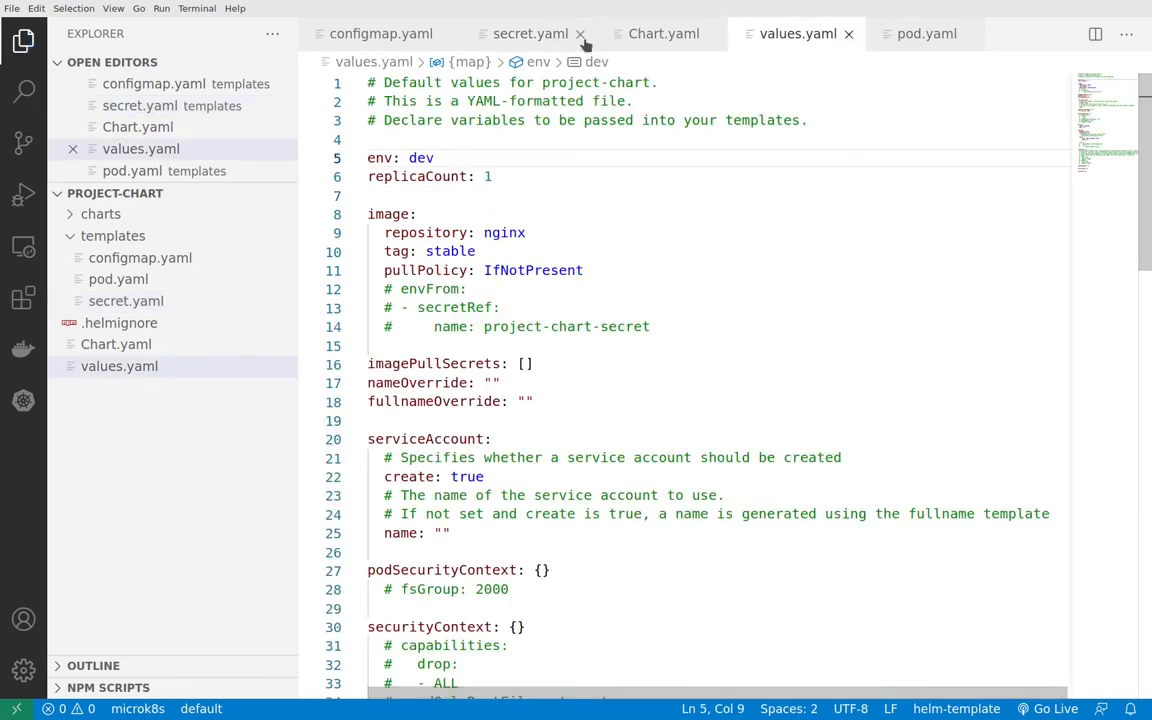
pyautogui.click(530, 32)
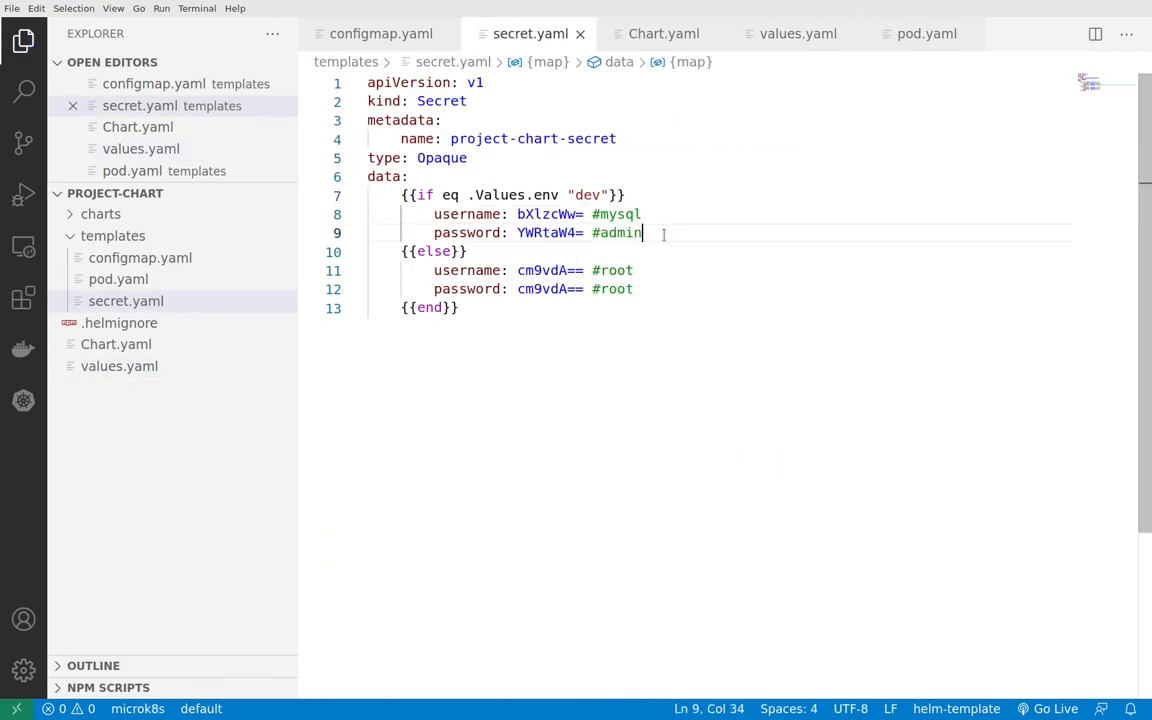
pyautogui.moveTo(644, 232); pyautogui.dragTo(392, 214)
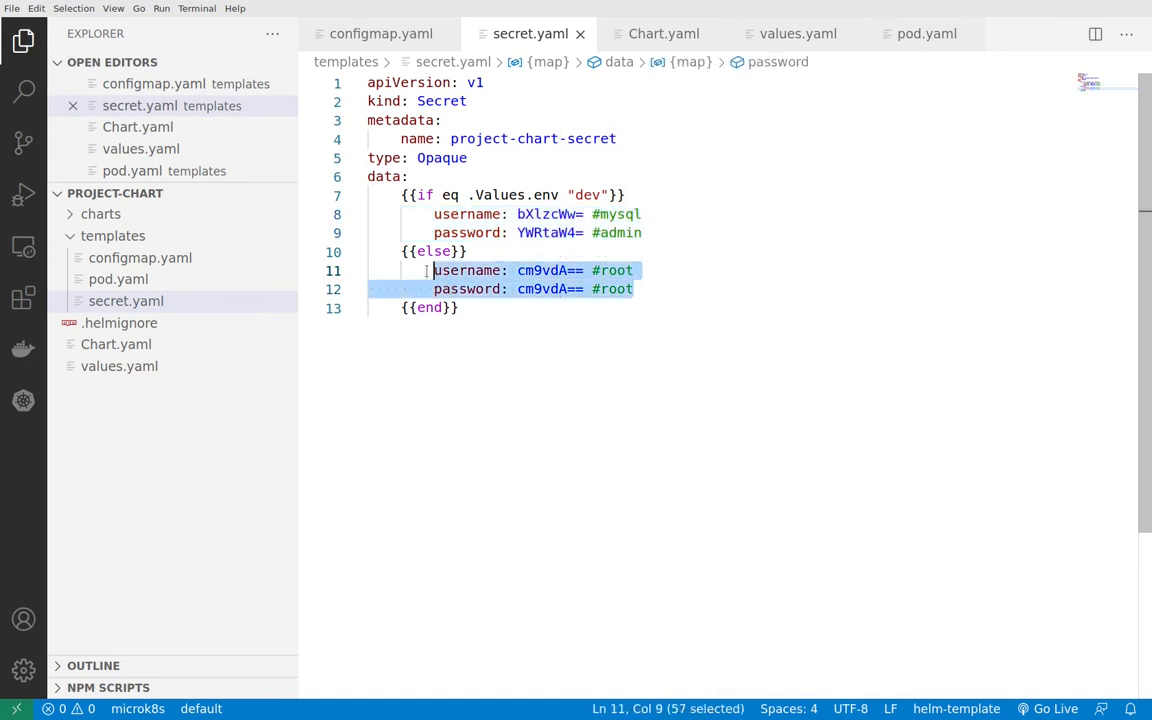
pyautogui.click(520, 270)
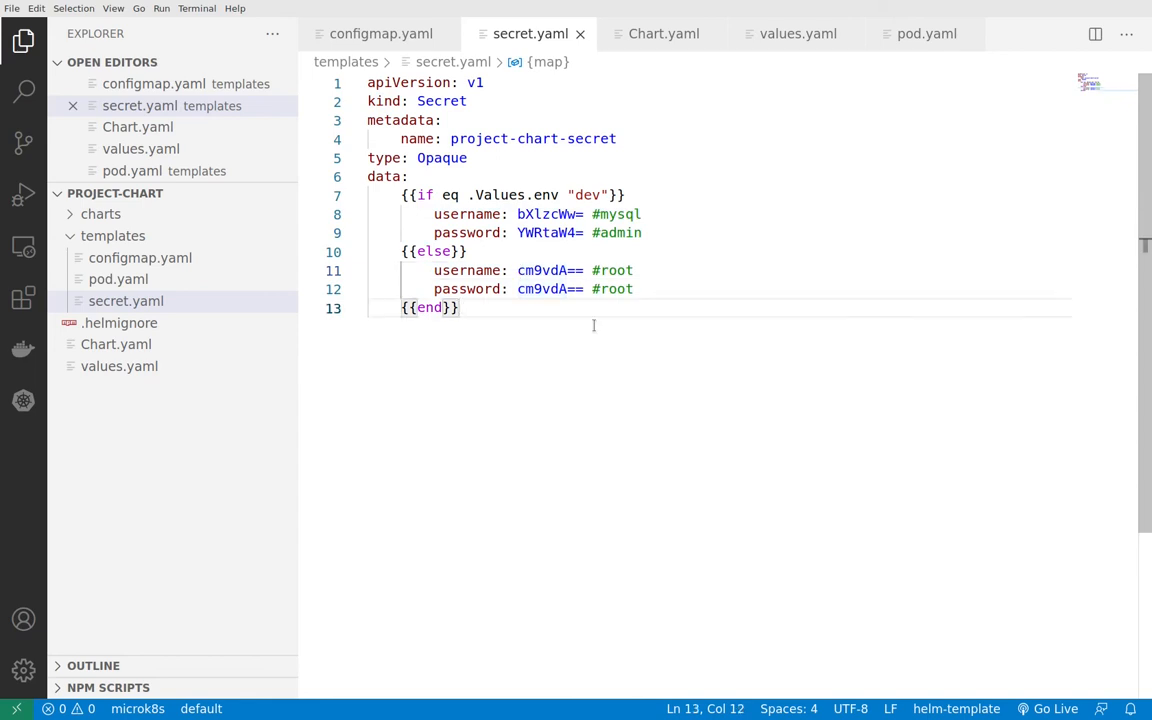
# Jot an echo -n 'admin' | base64 scratch line below the template, remove it, and return to the terminal.
pyautogui.press('enter')
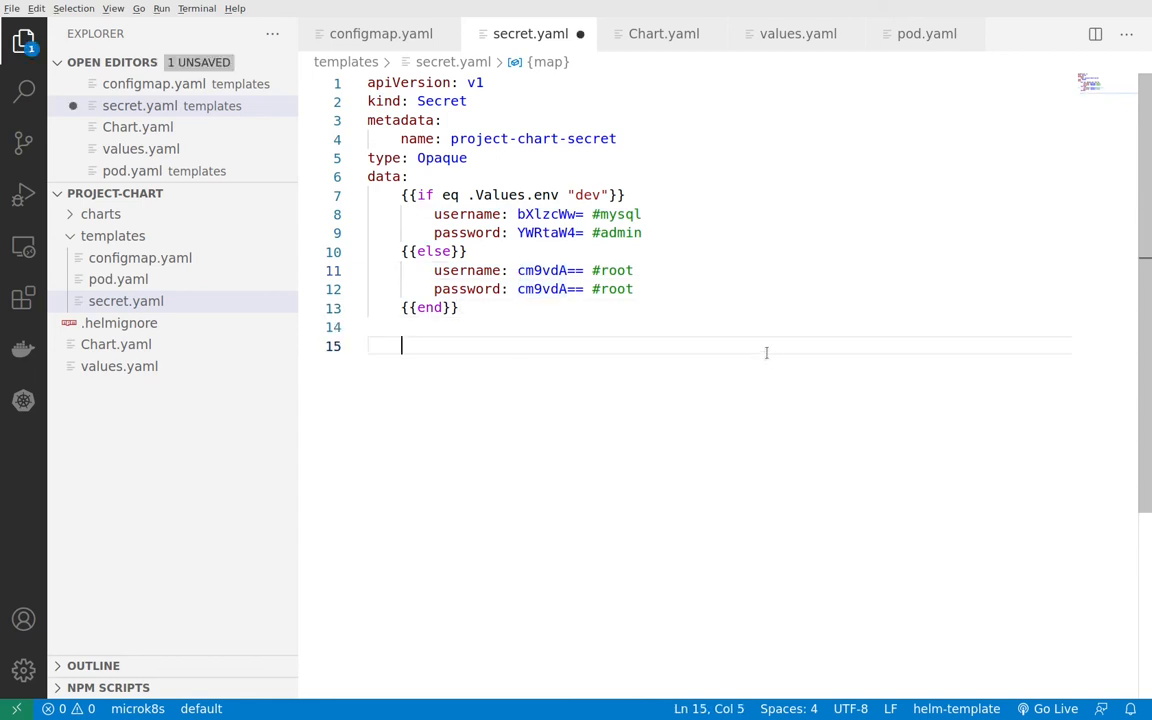
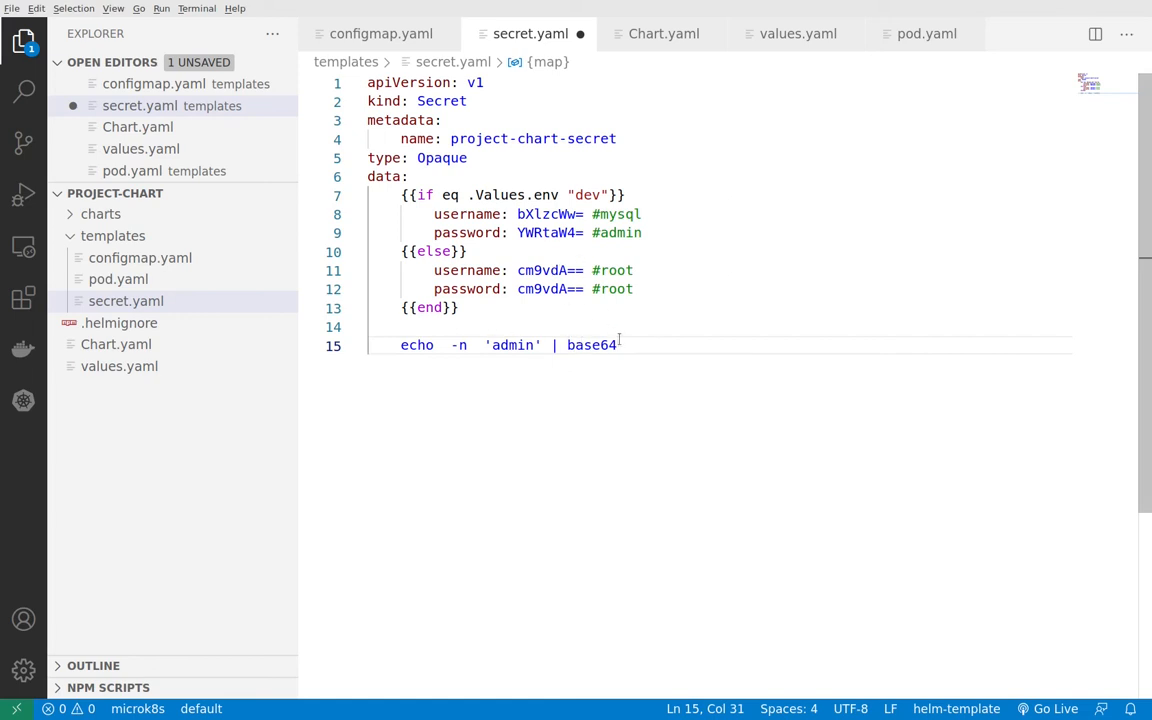
pyautogui.press('Delete')
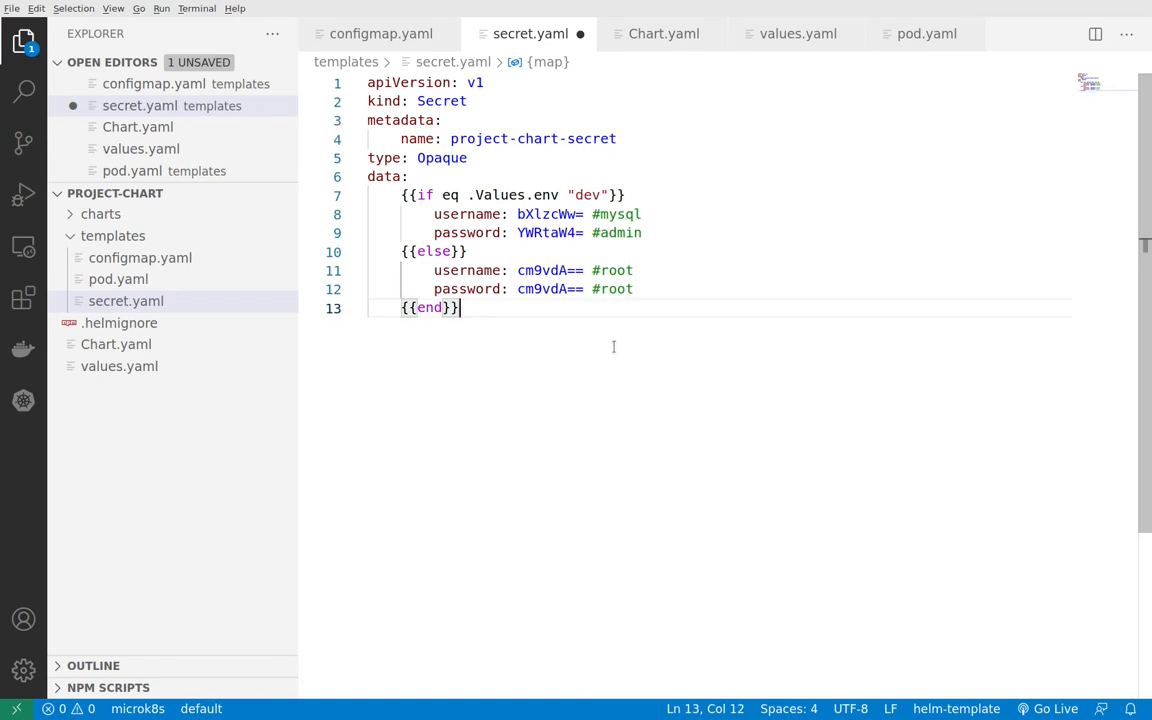
pyautogui.click(924, 32)
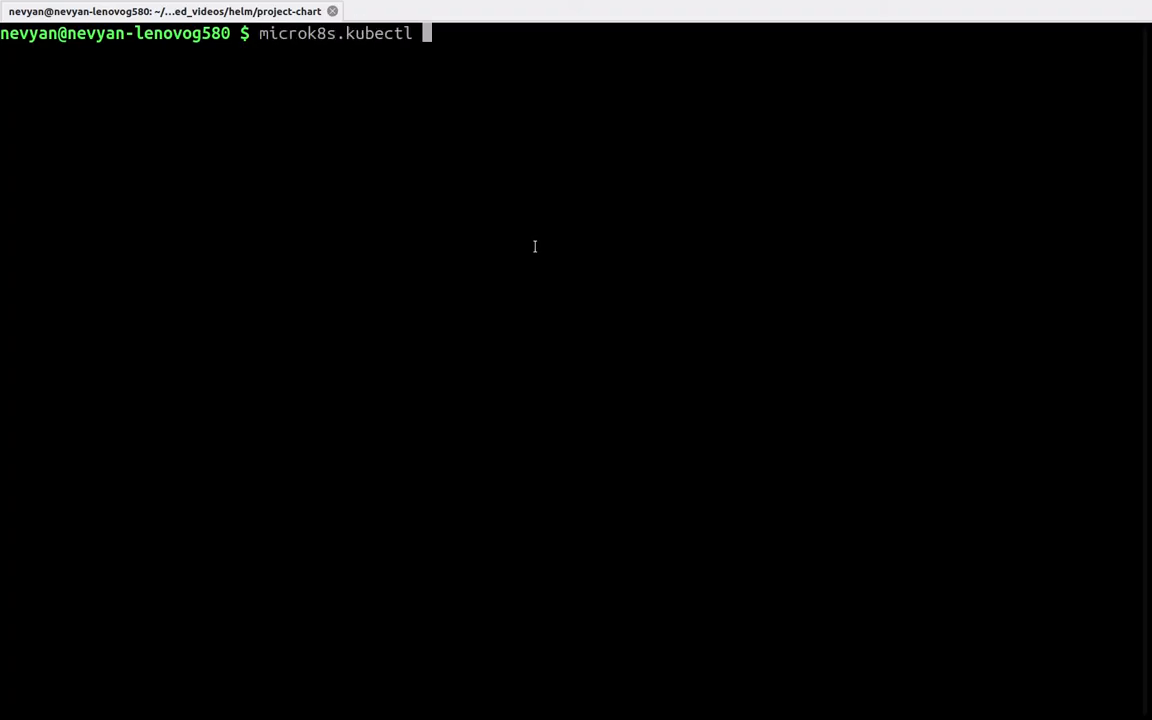
# List all pods across namespaces with microk8s.kubectl get pod -A and start the exec command.
pyautogui.write('get pod -A')
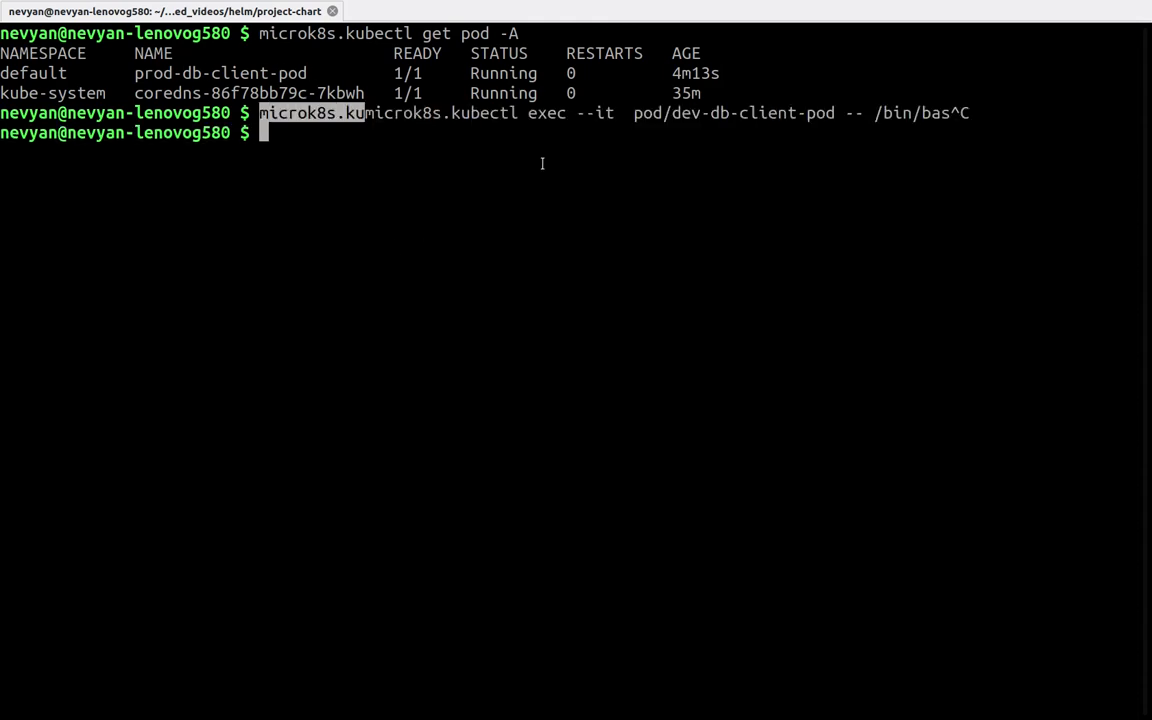
pyautogui.write('microk8s.ku')
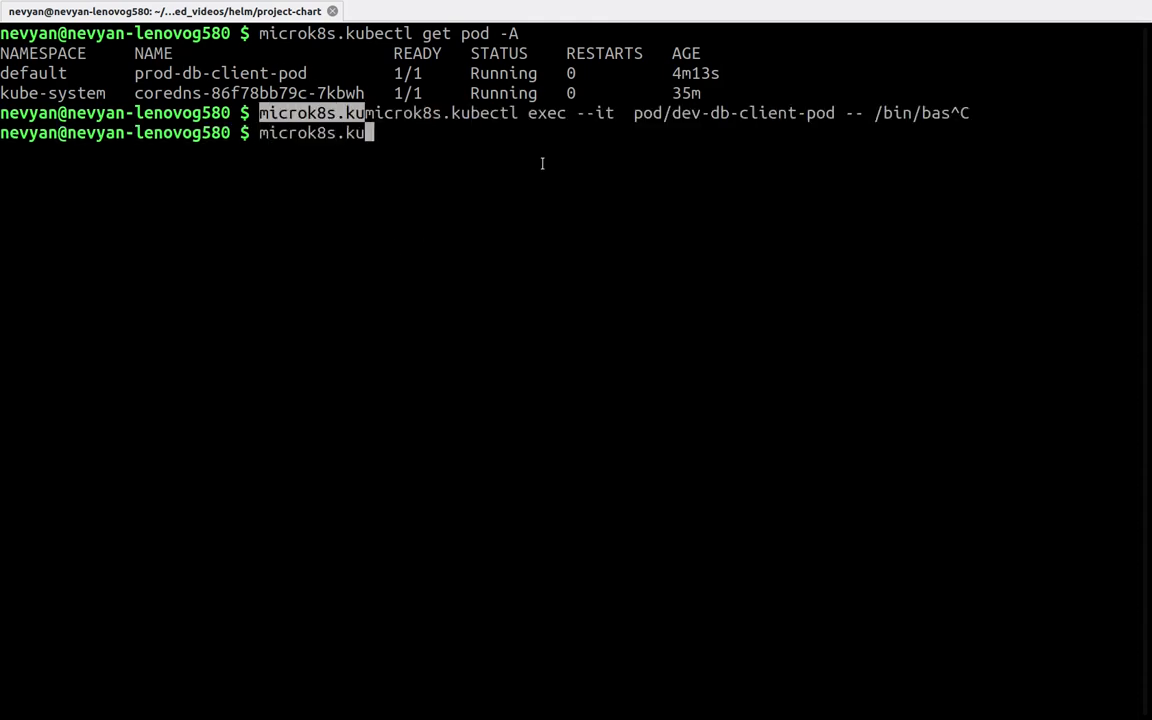
pyautogui.write('bectl exec --it')
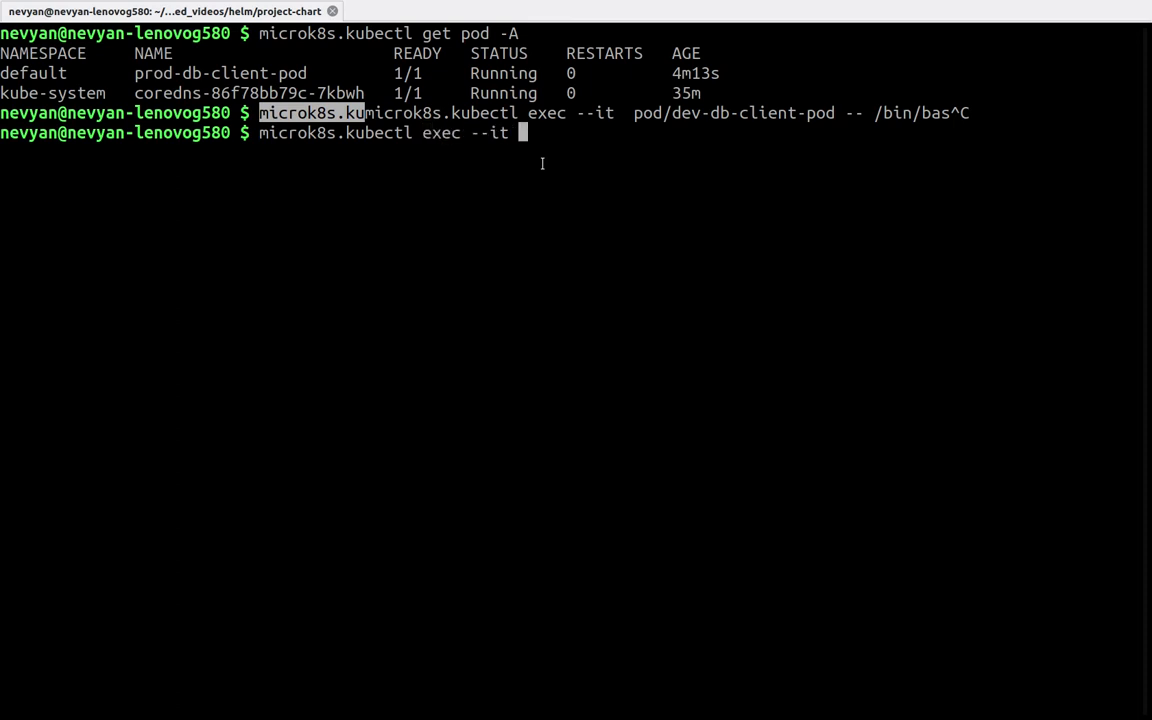
# Exec into pod/prod-db-client-pod with an interactive /bin/bash shell.
pyautogui.write('pod/')
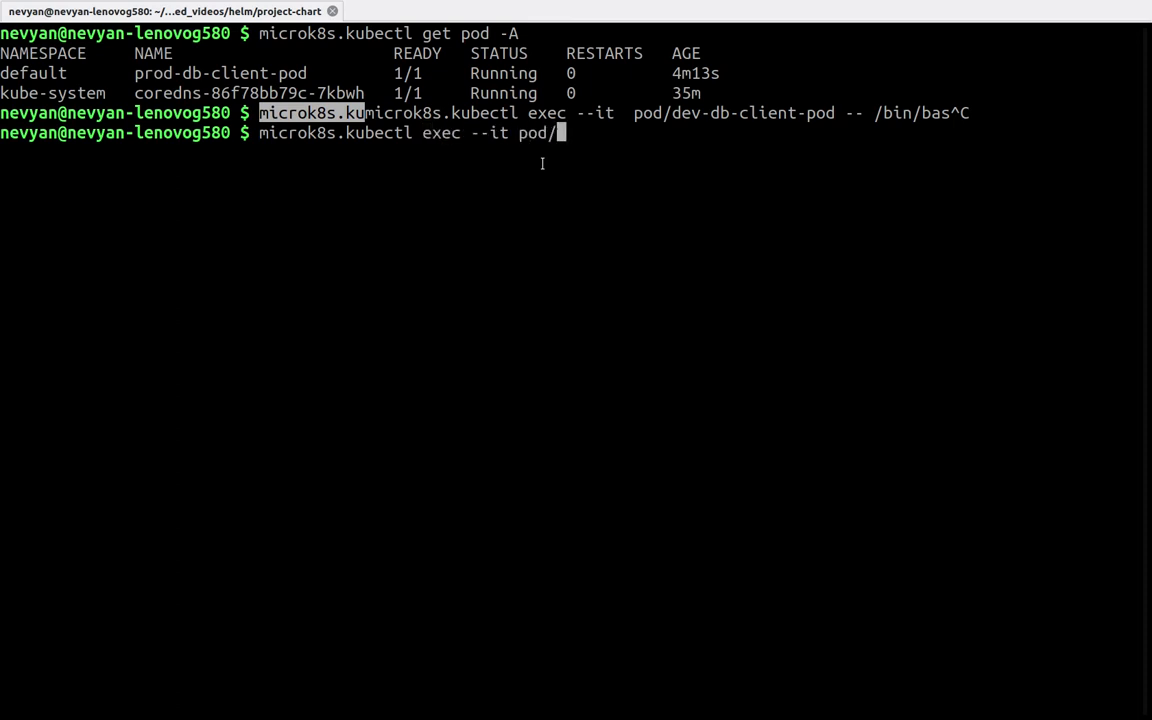
pyautogui.write('prod-db-')
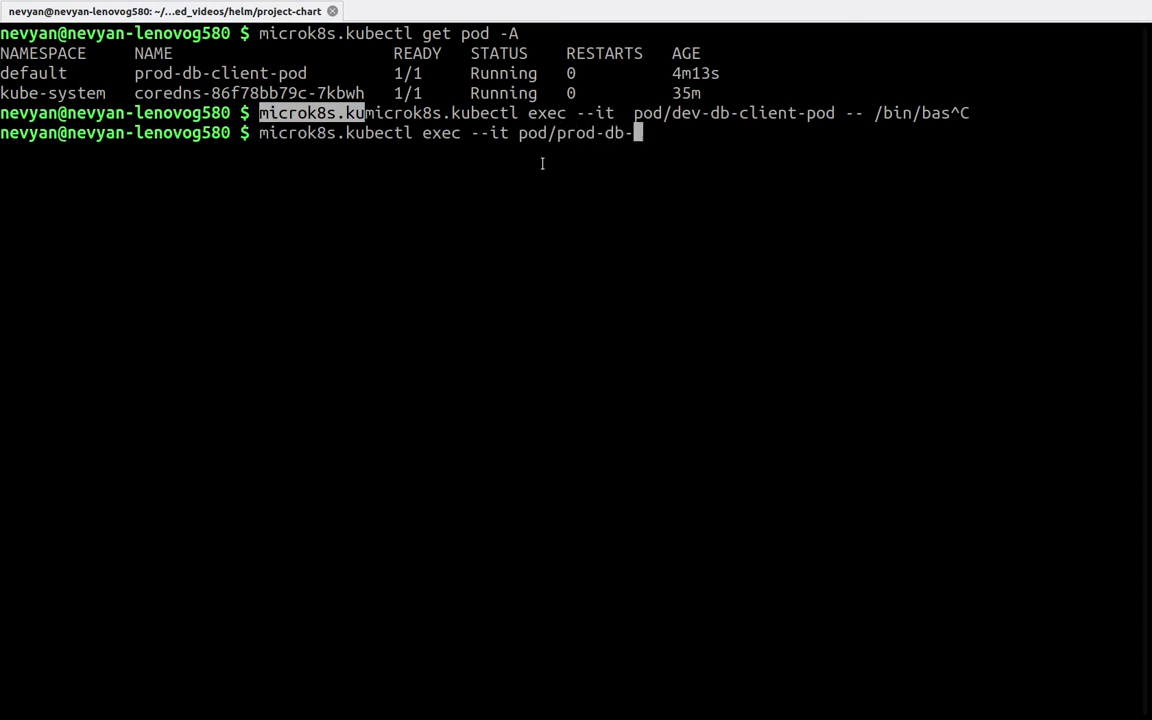
pyautogui.write('client-pod')
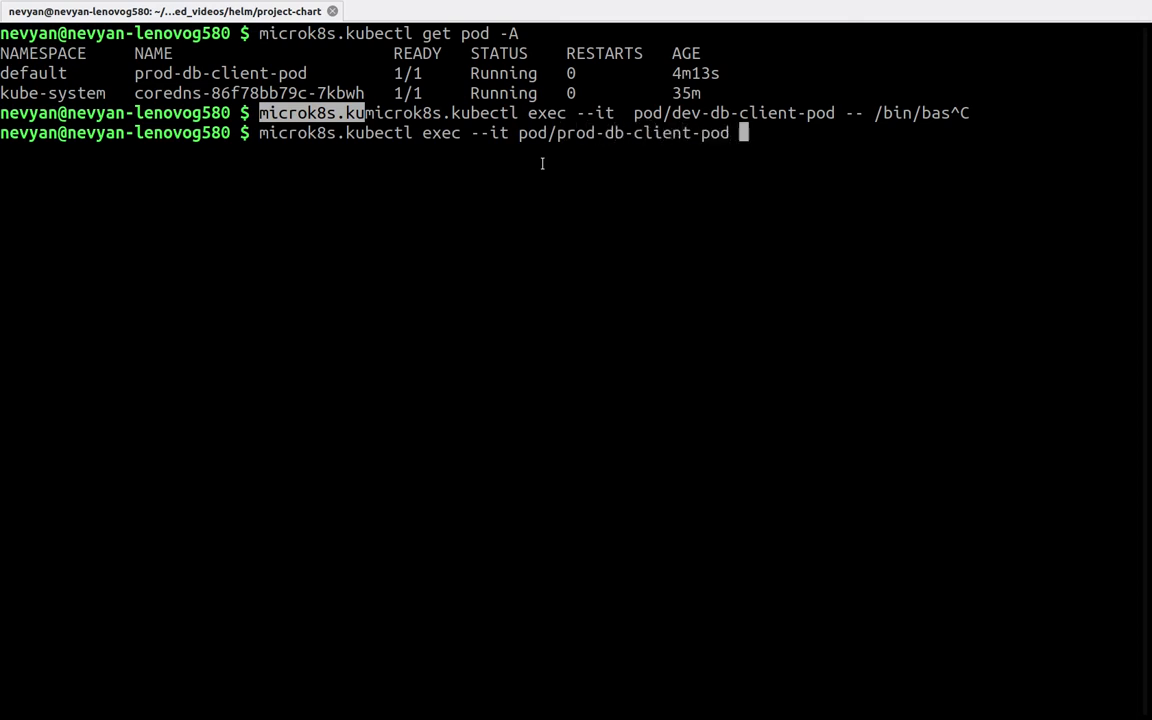
pyautogui.write('-- /')
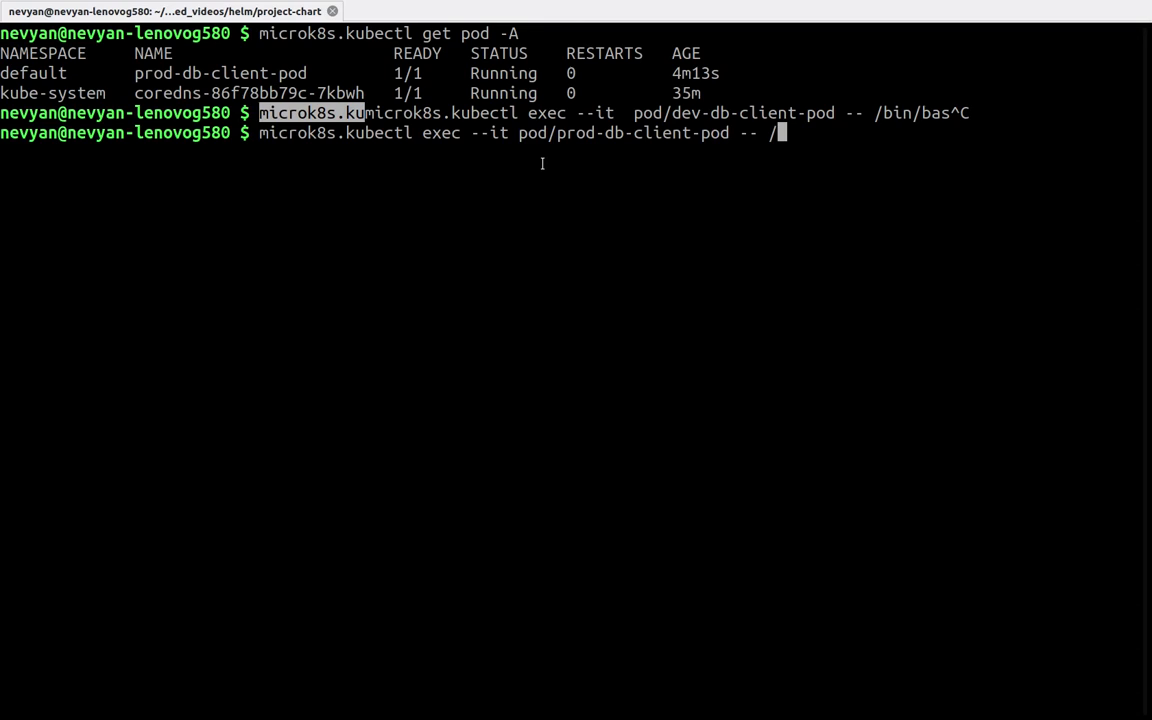
pyautogui.write('bin/bash')
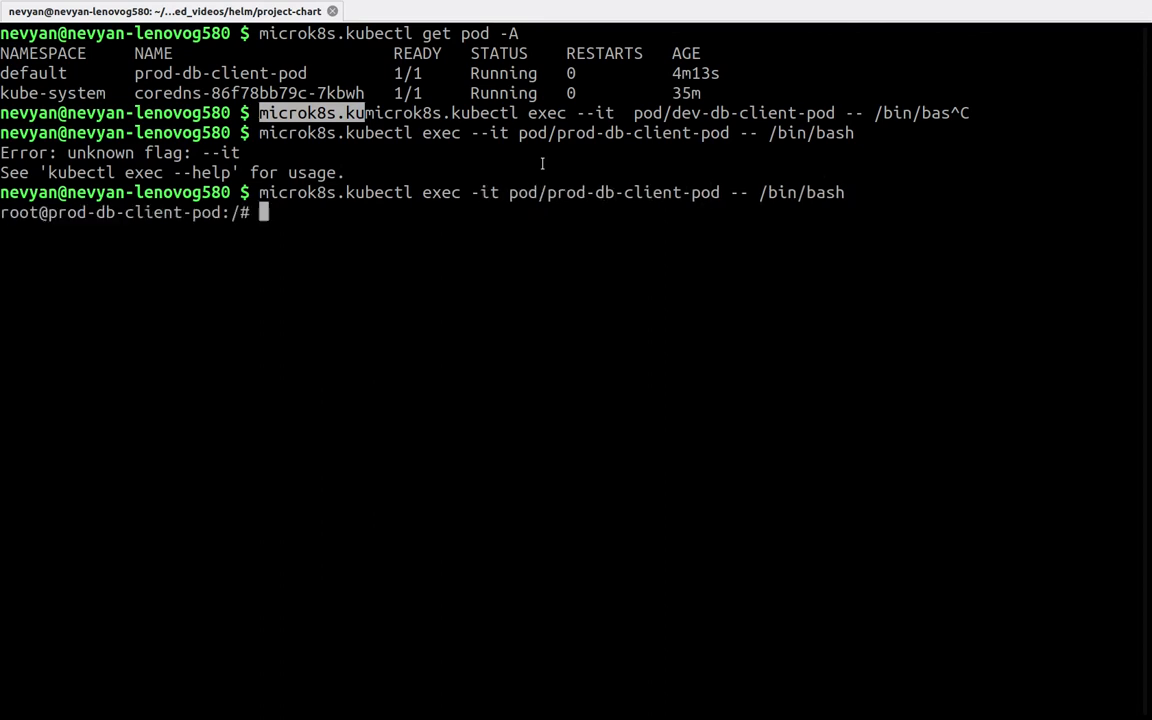
# Navigate into /etc/secret-volume inside the pod and list its password and username files.
pyautogui.write('ls')
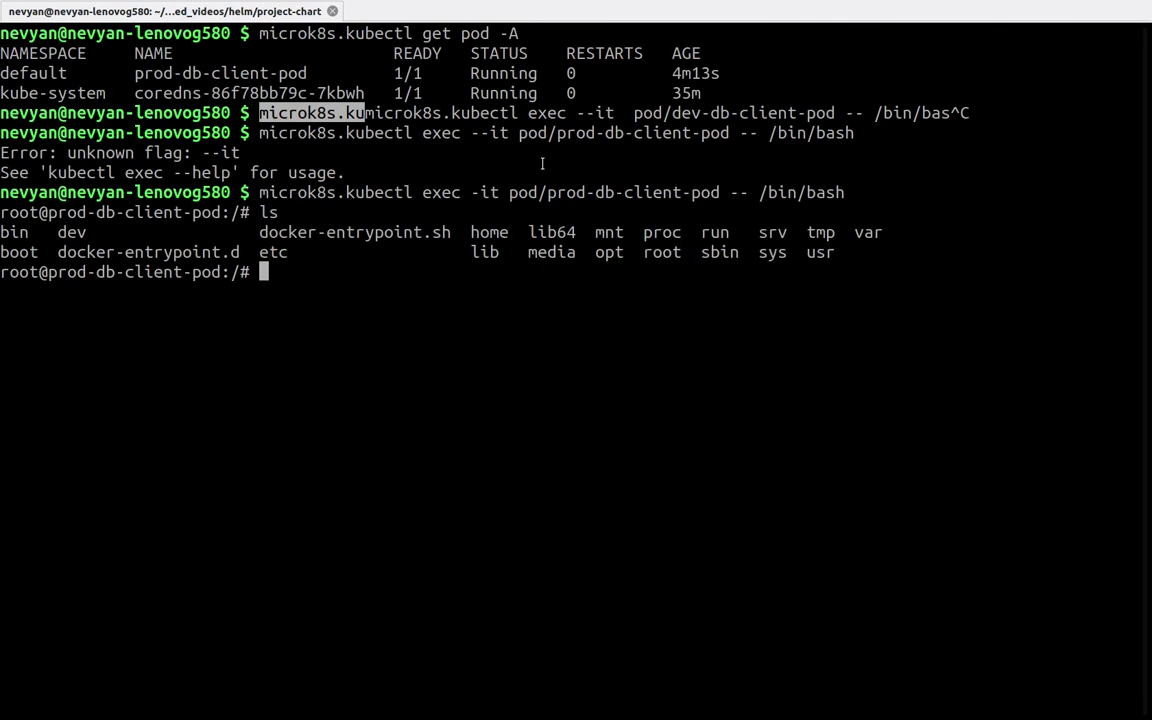
pyautogui.write('cd etc')
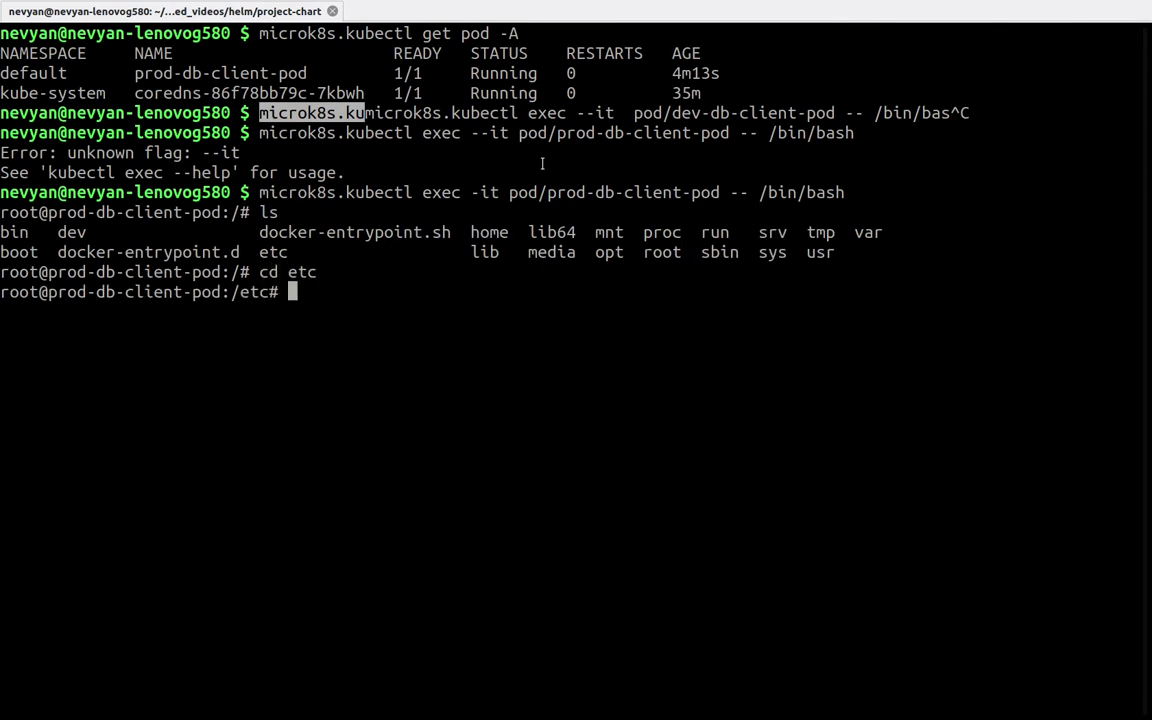
pyautogui.write('ls')
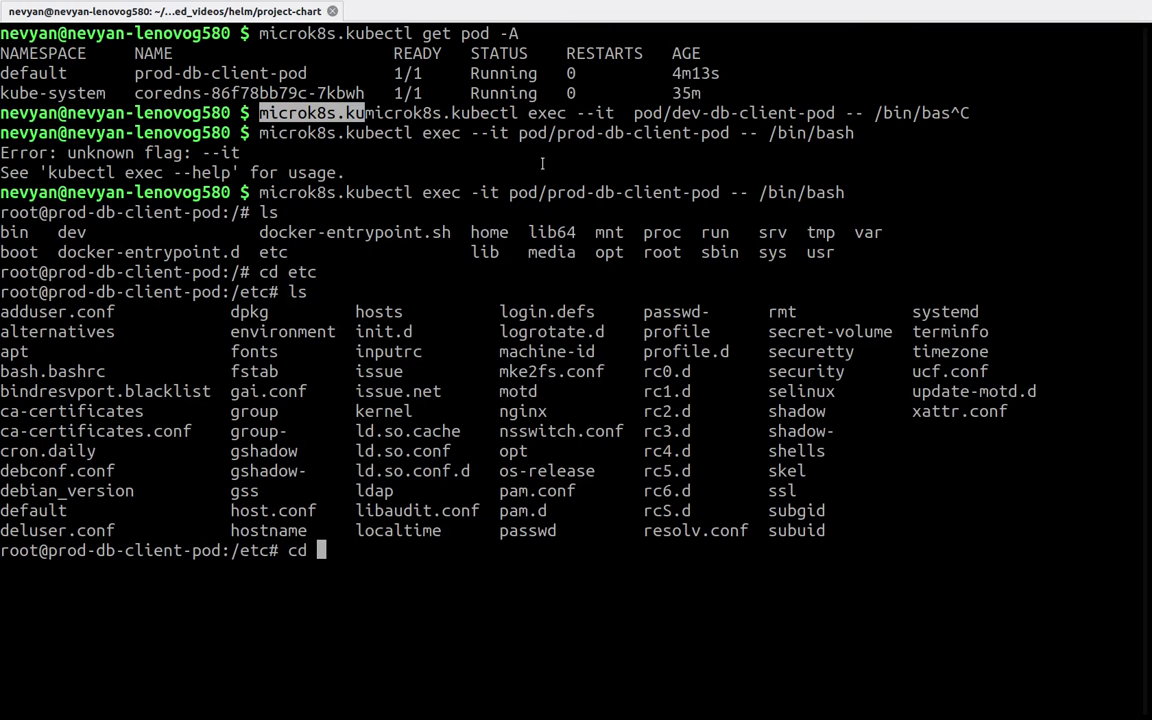
pyautogui.write('secret-volume/')
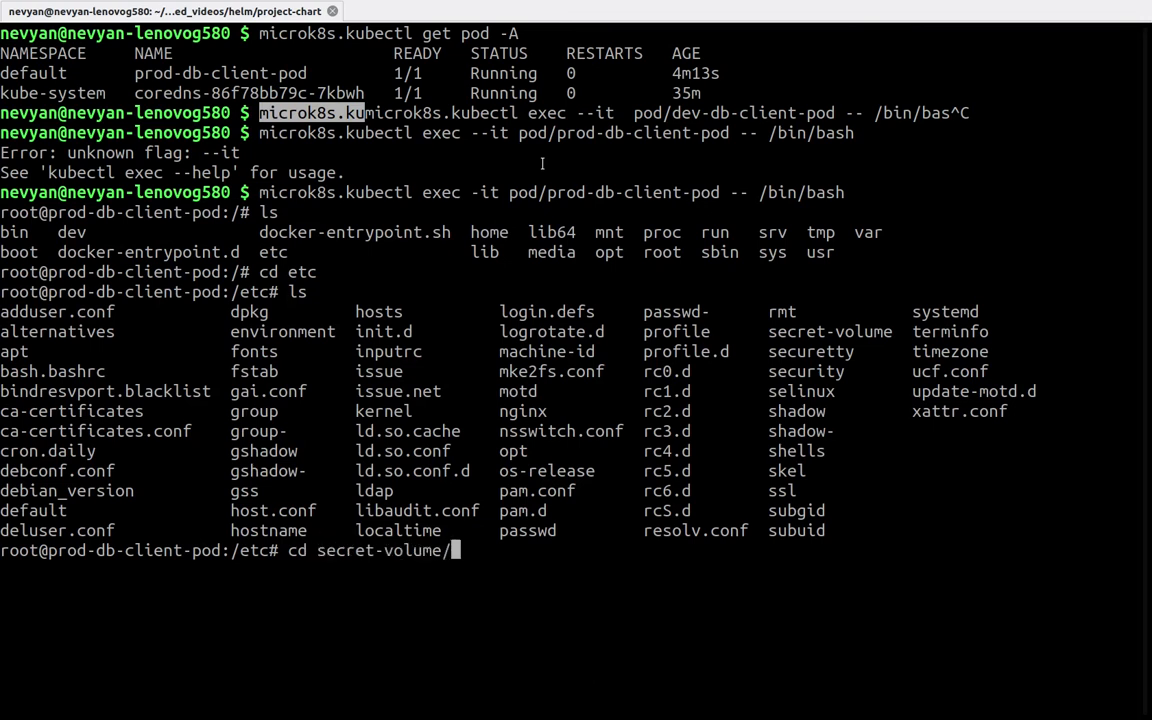
pyautogui.write('ls')
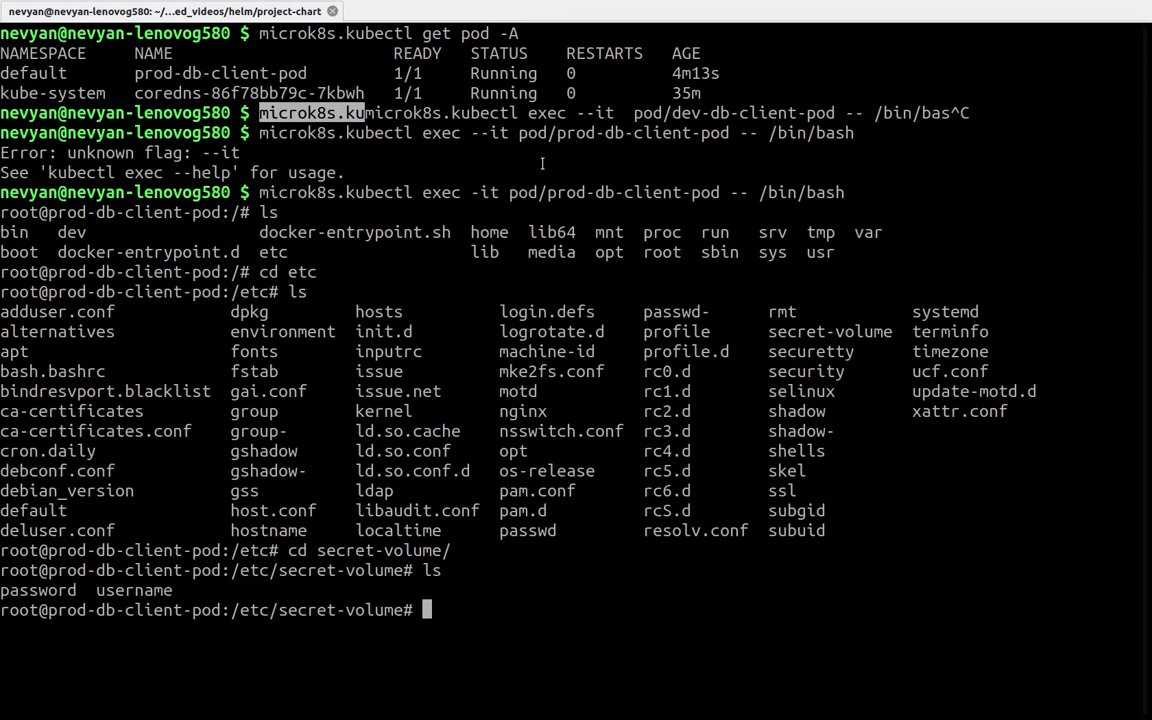
pyautogui.write('ls -la')
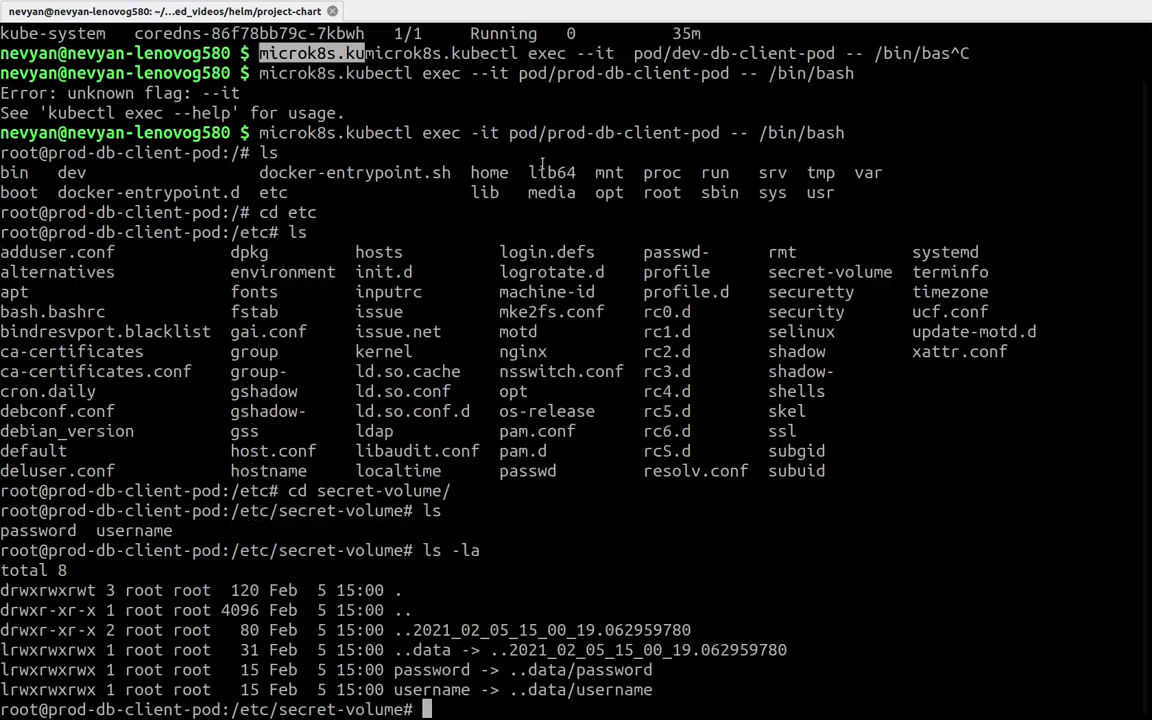
pyautogui.write('cat')
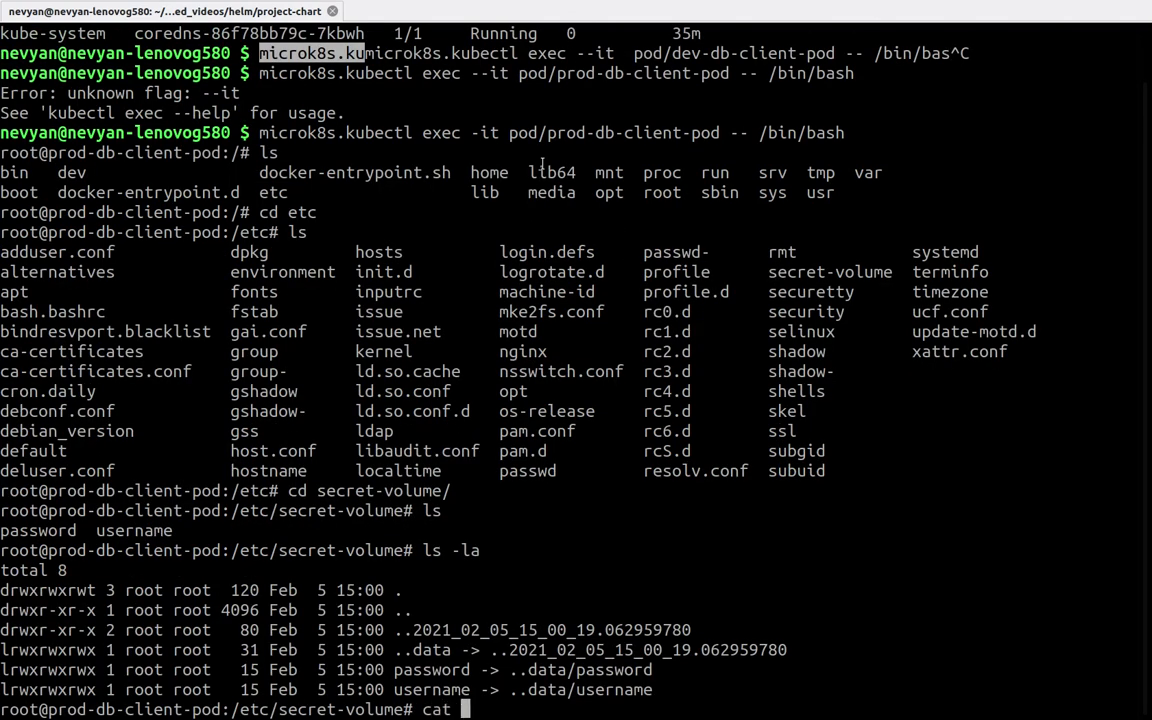
pyautogui.write('p')
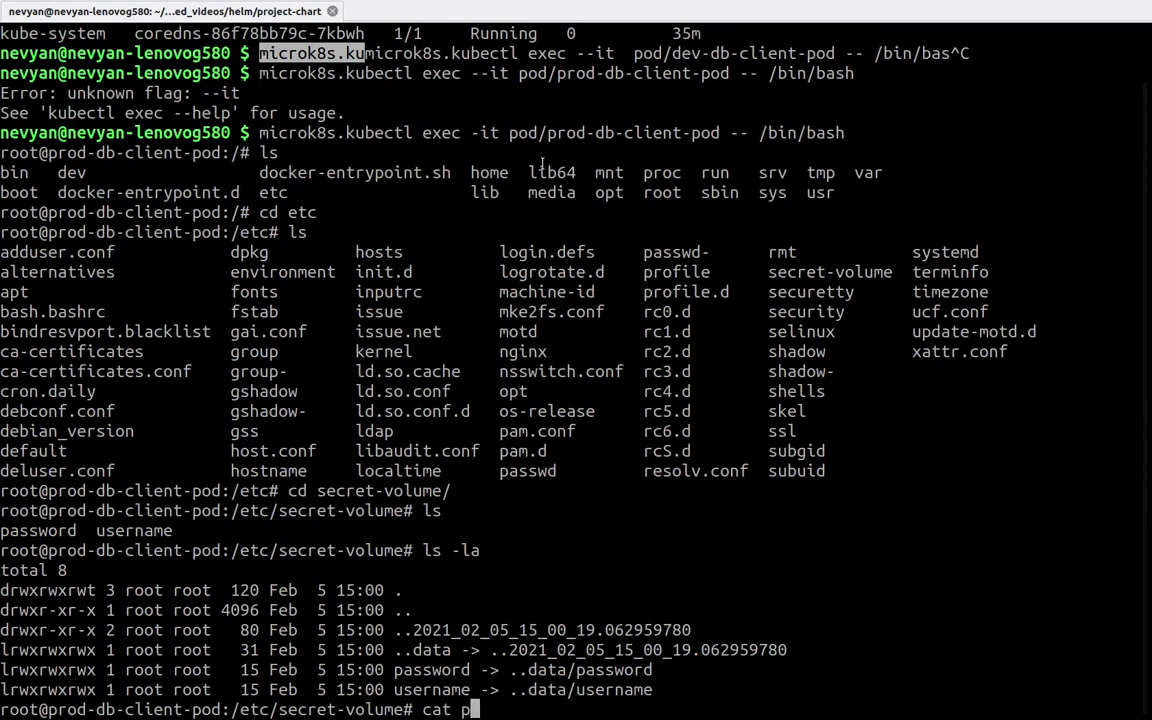
pyautogui.write('assword')
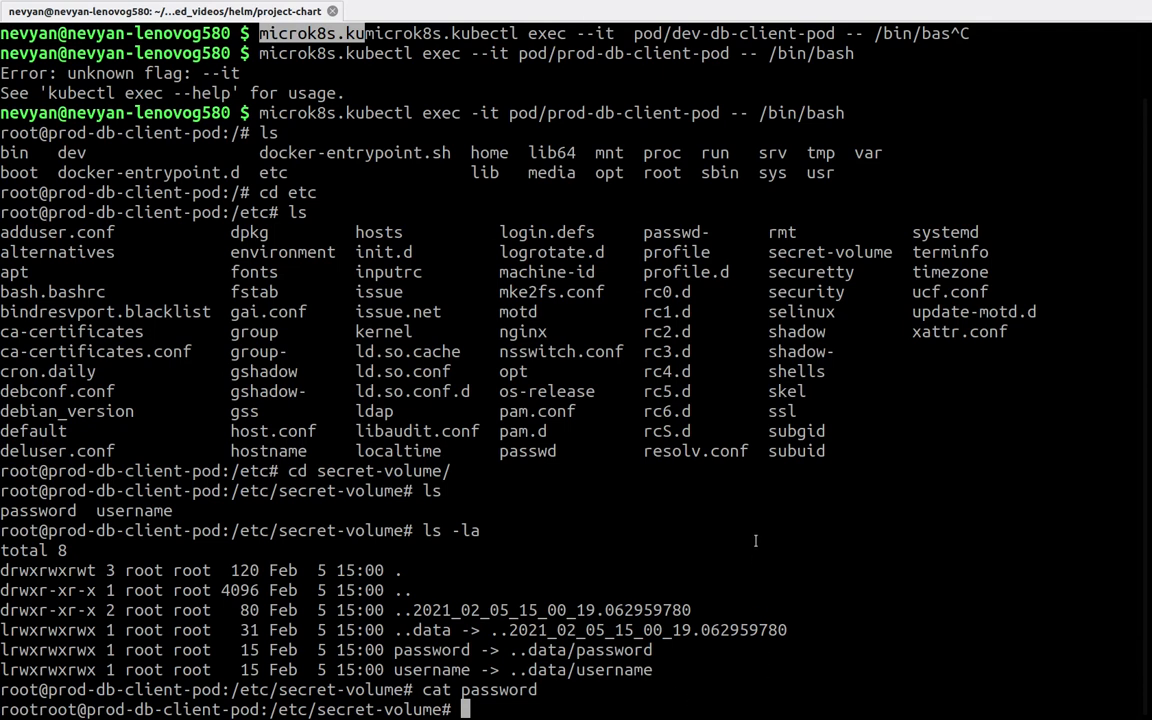
pyautogui.moveTo(662, 564)
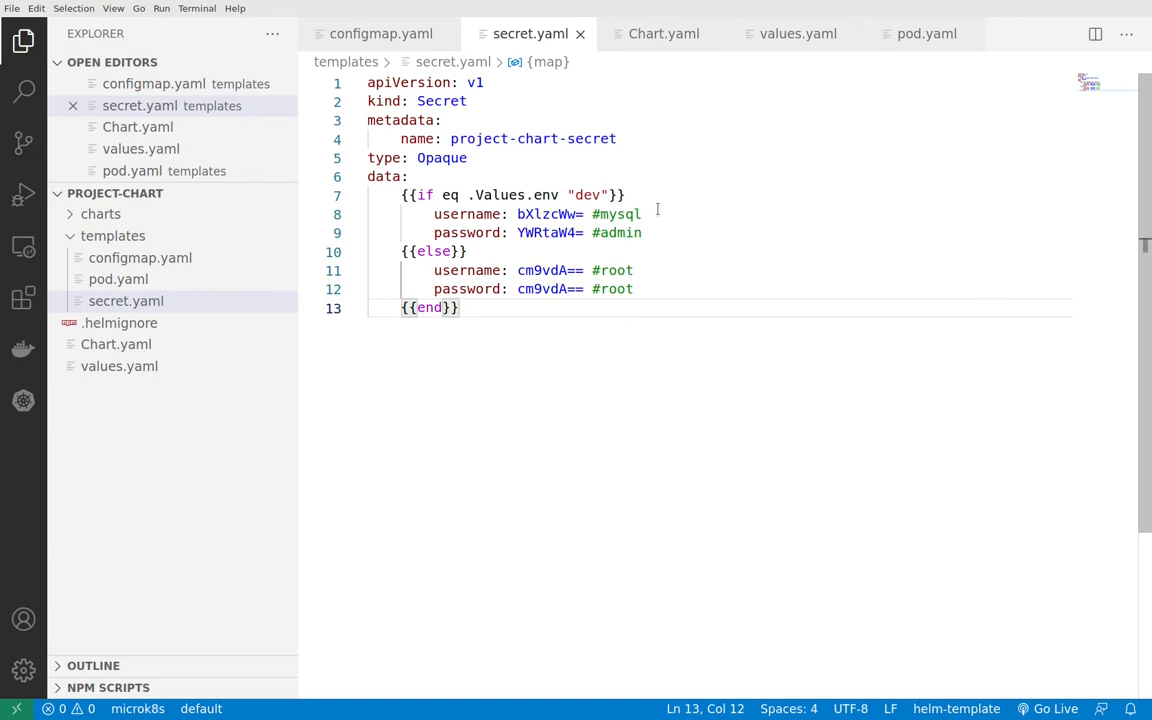
pyautogui.moveTo(668, 390)
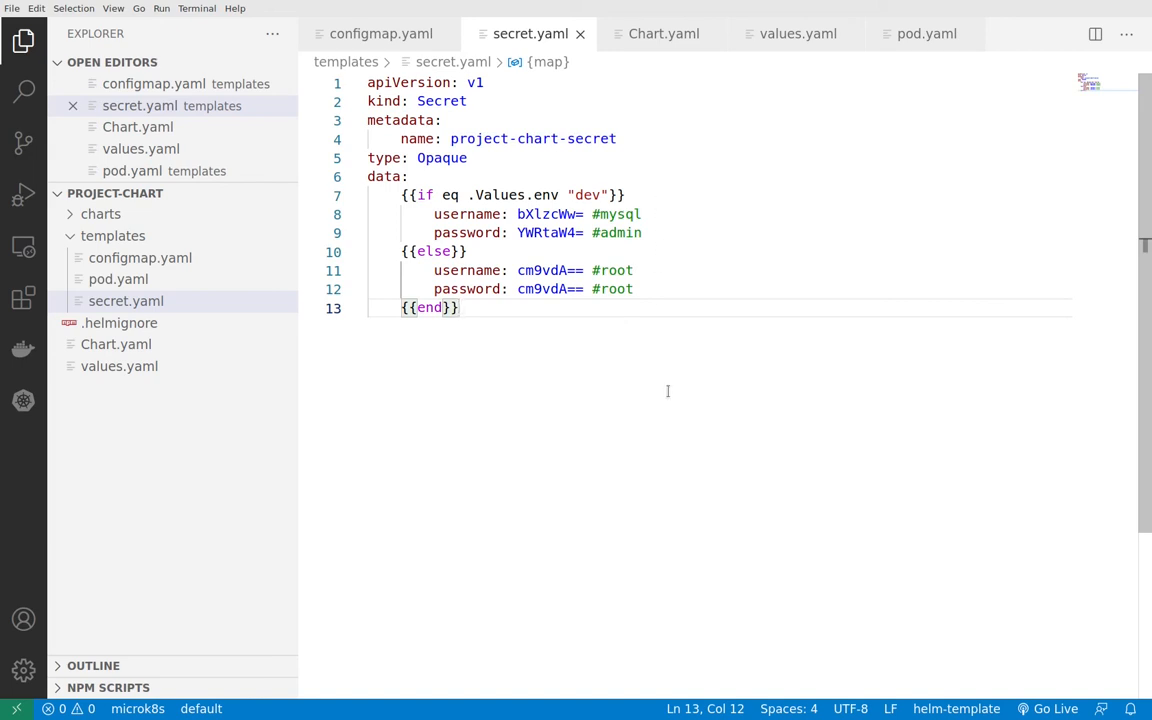
pyautogui.moveTo(680, 388)
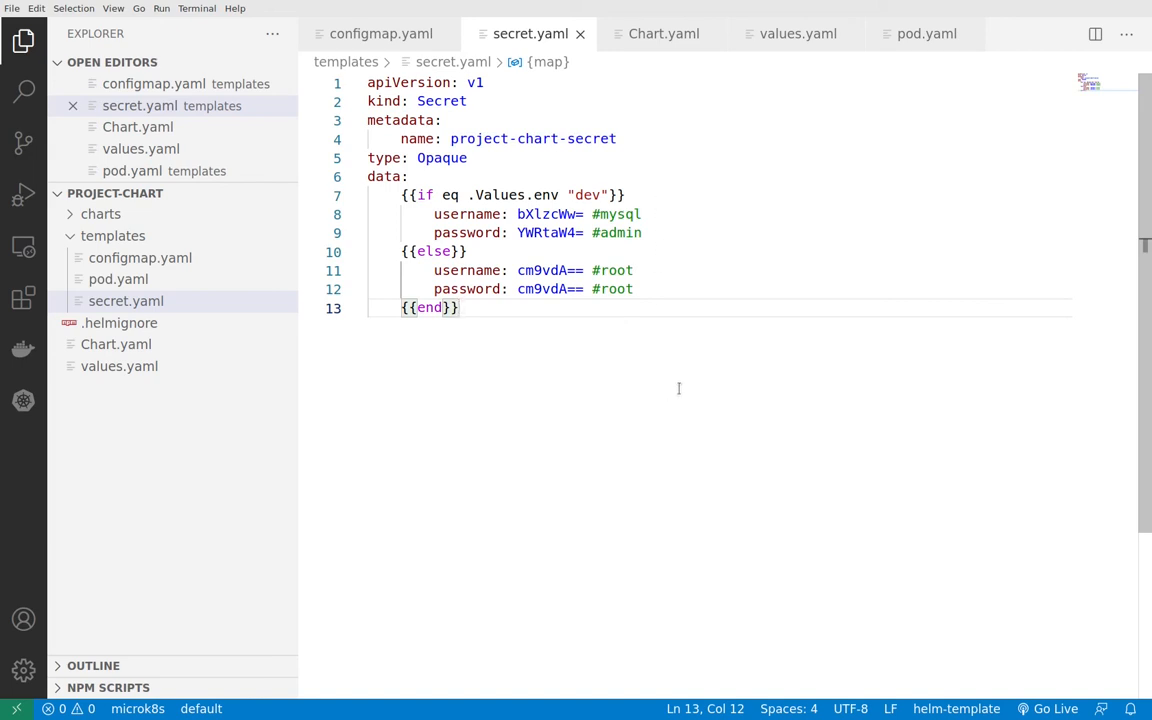